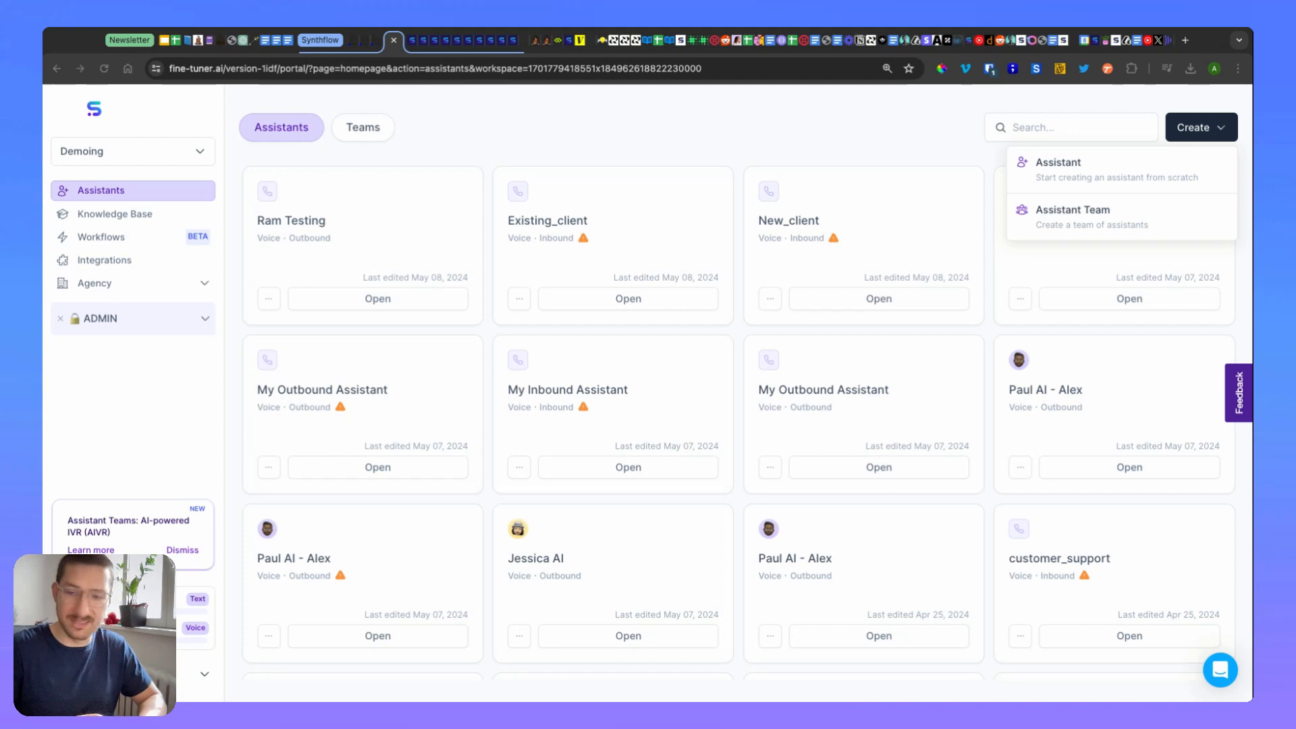
mouse_move(712, 136)
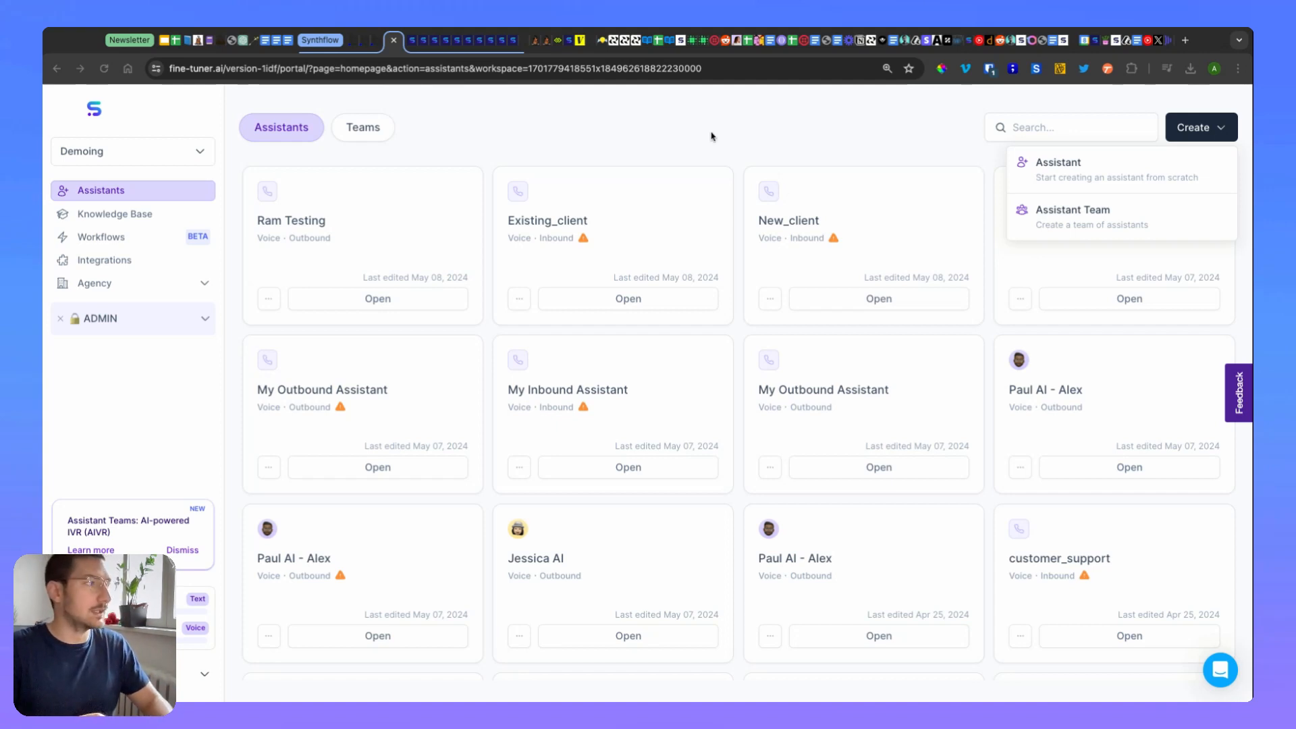
mouse_move(778, 138)
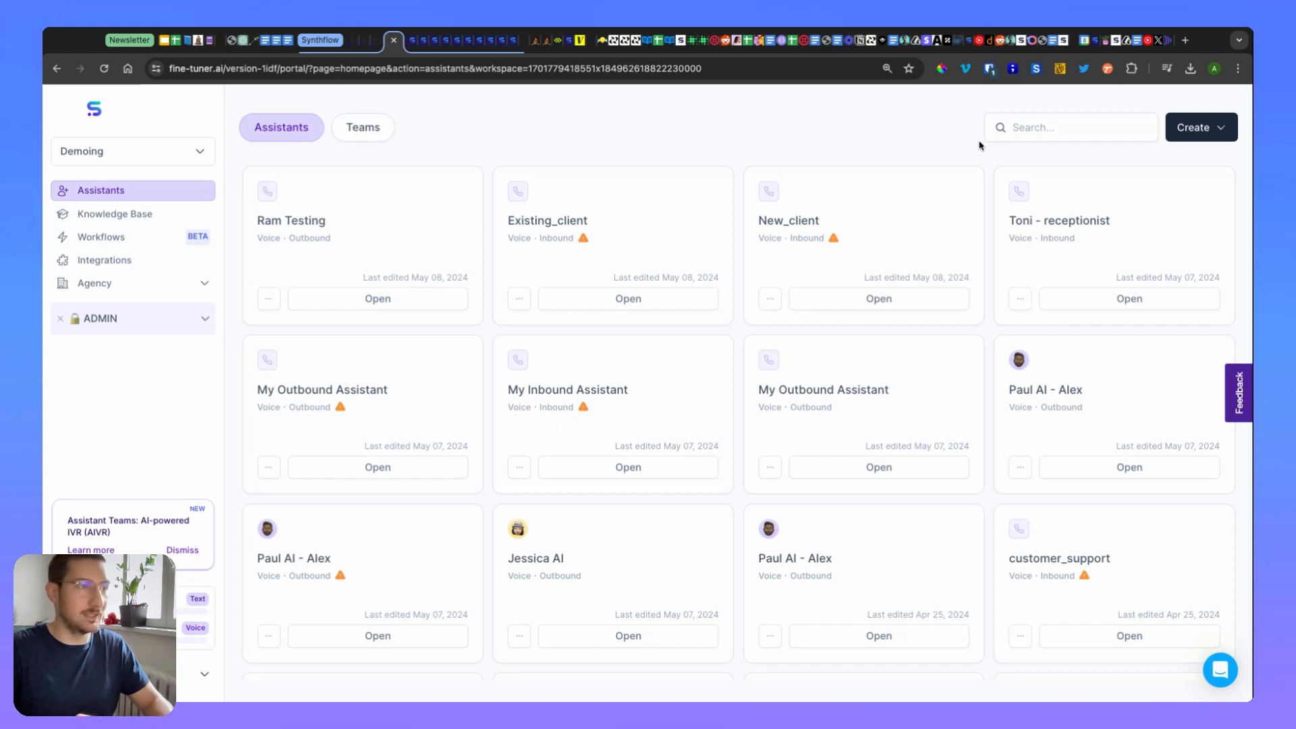
mouse_move(1149, 138)
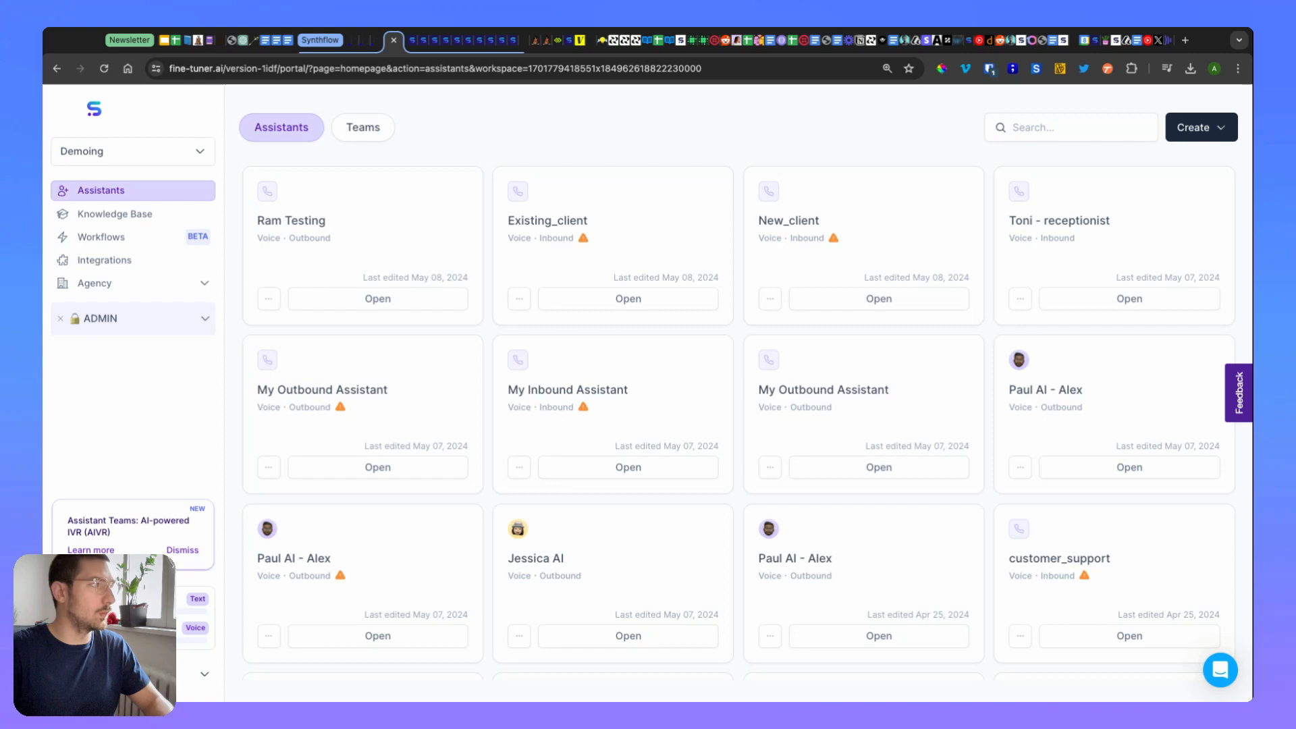
- Start creating a new single assistant from the Create menu, then cancel it
left_click(1200, 127)
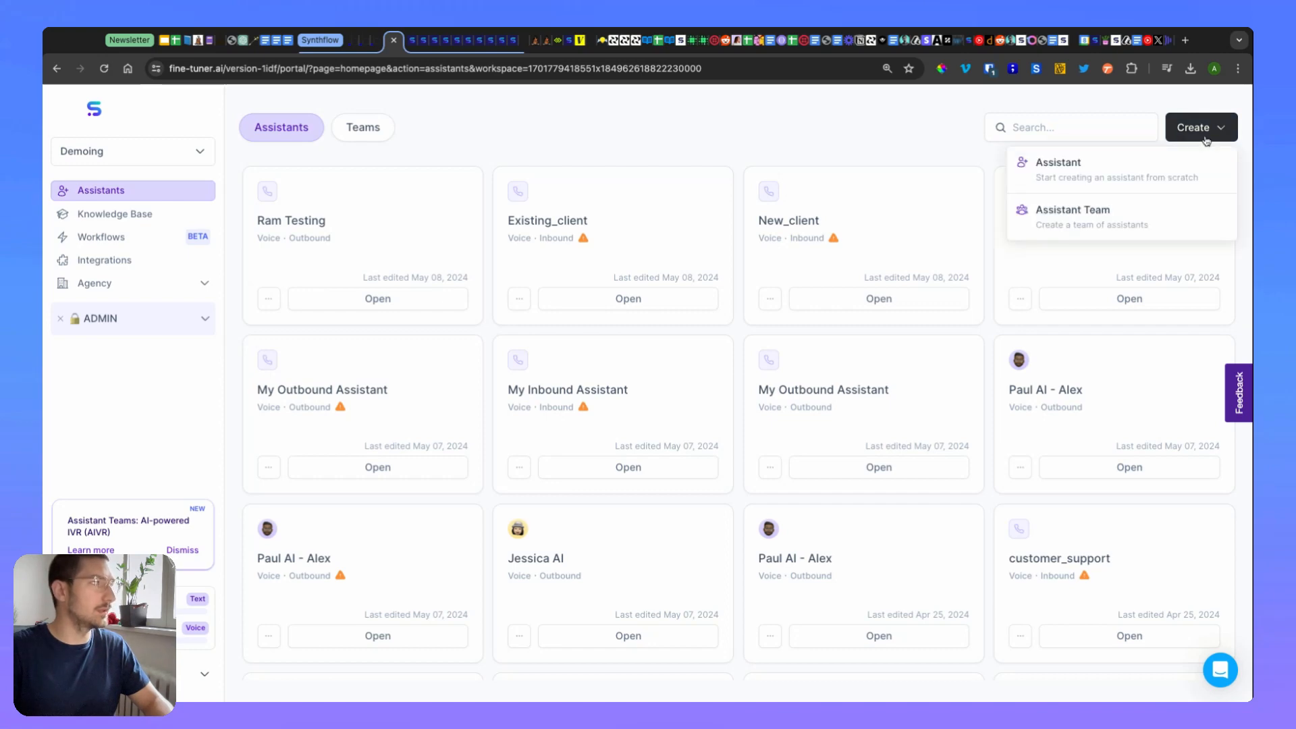
left_click(1058, 162)
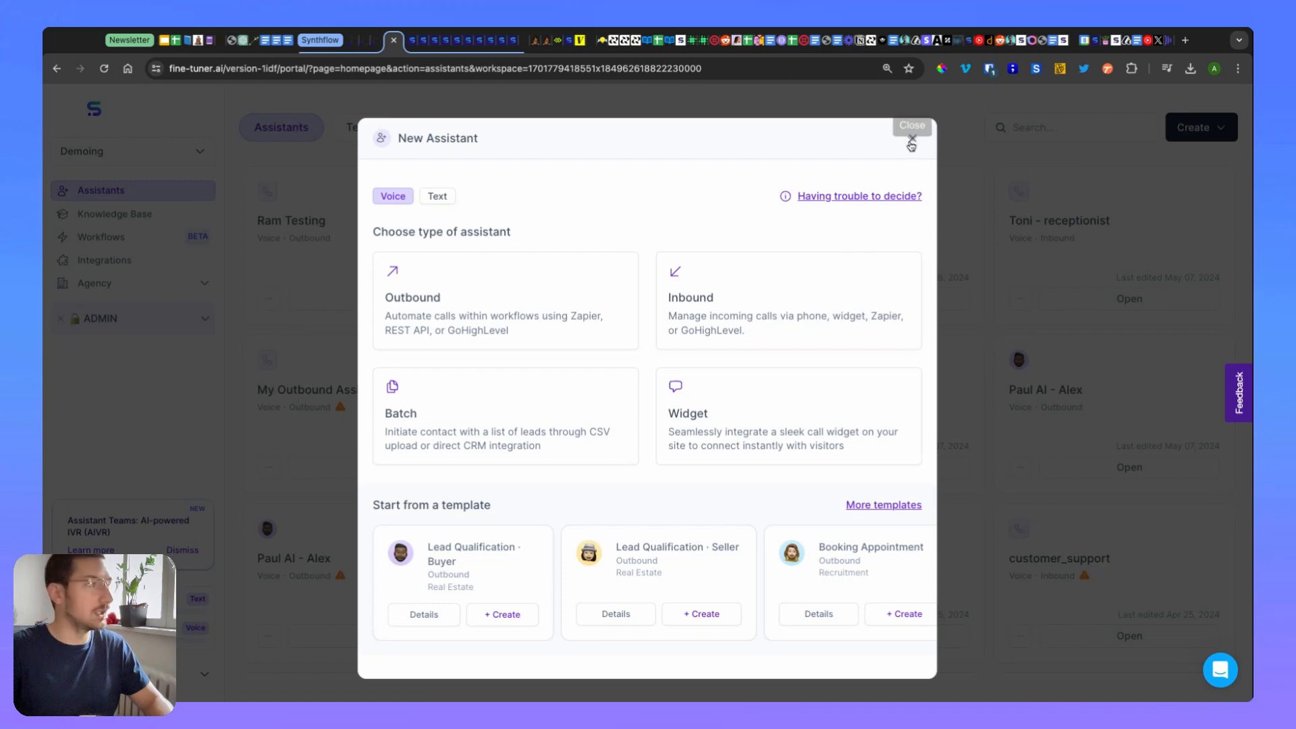
left_click(912, 132)
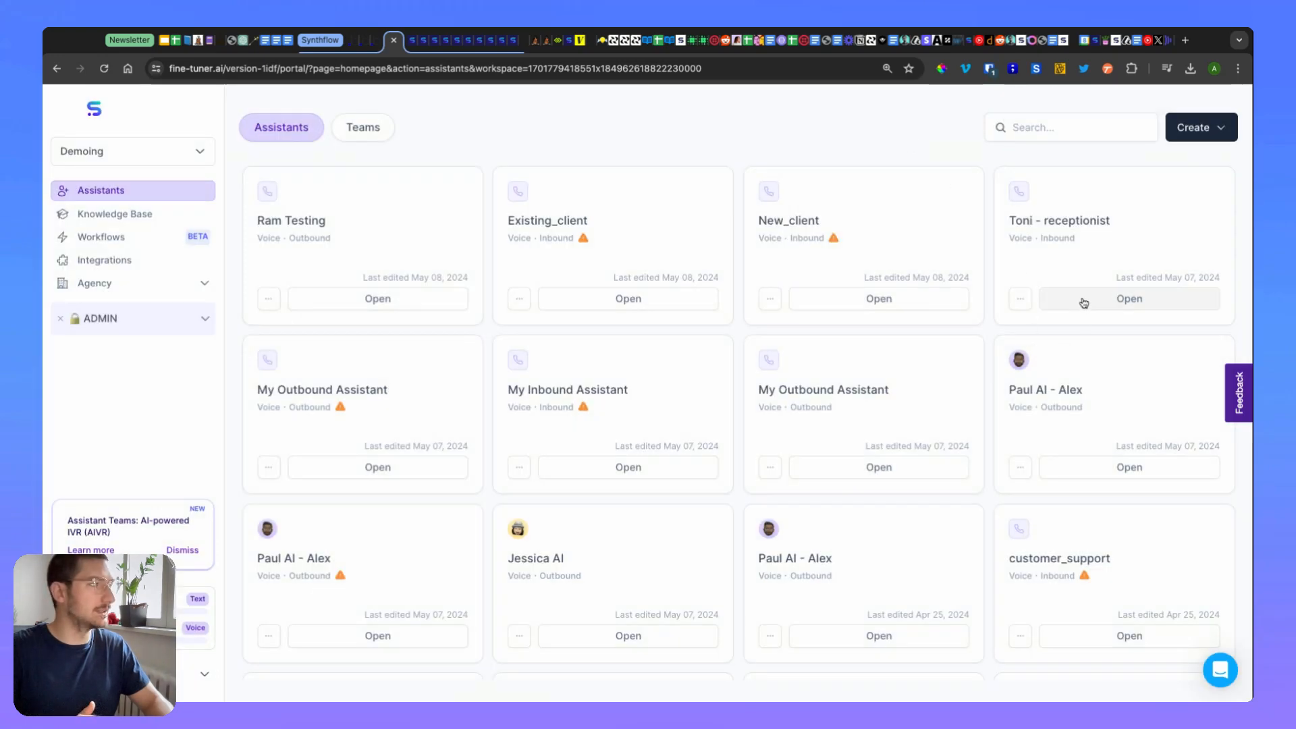
- Open Toni - receptionist and view its Configure settings (name, voice, greeting)
left_click(1127, 299)
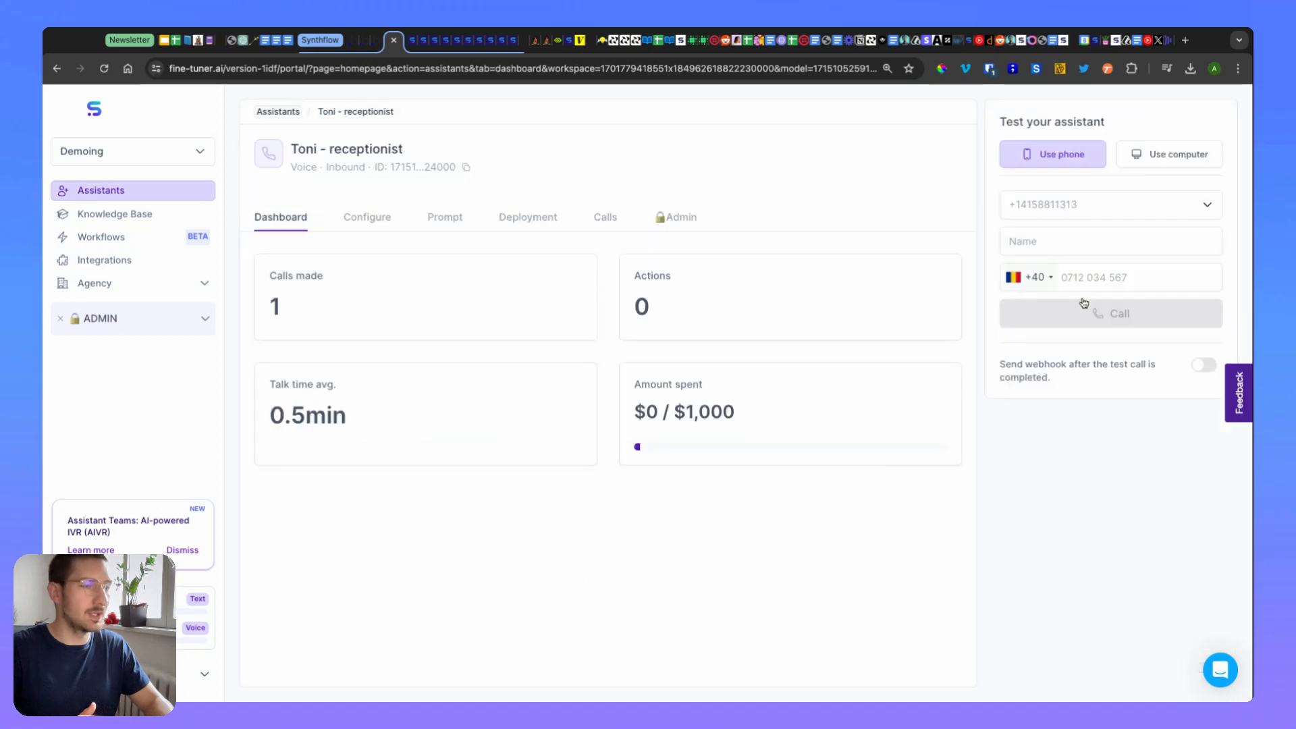
left_click(367, 216)
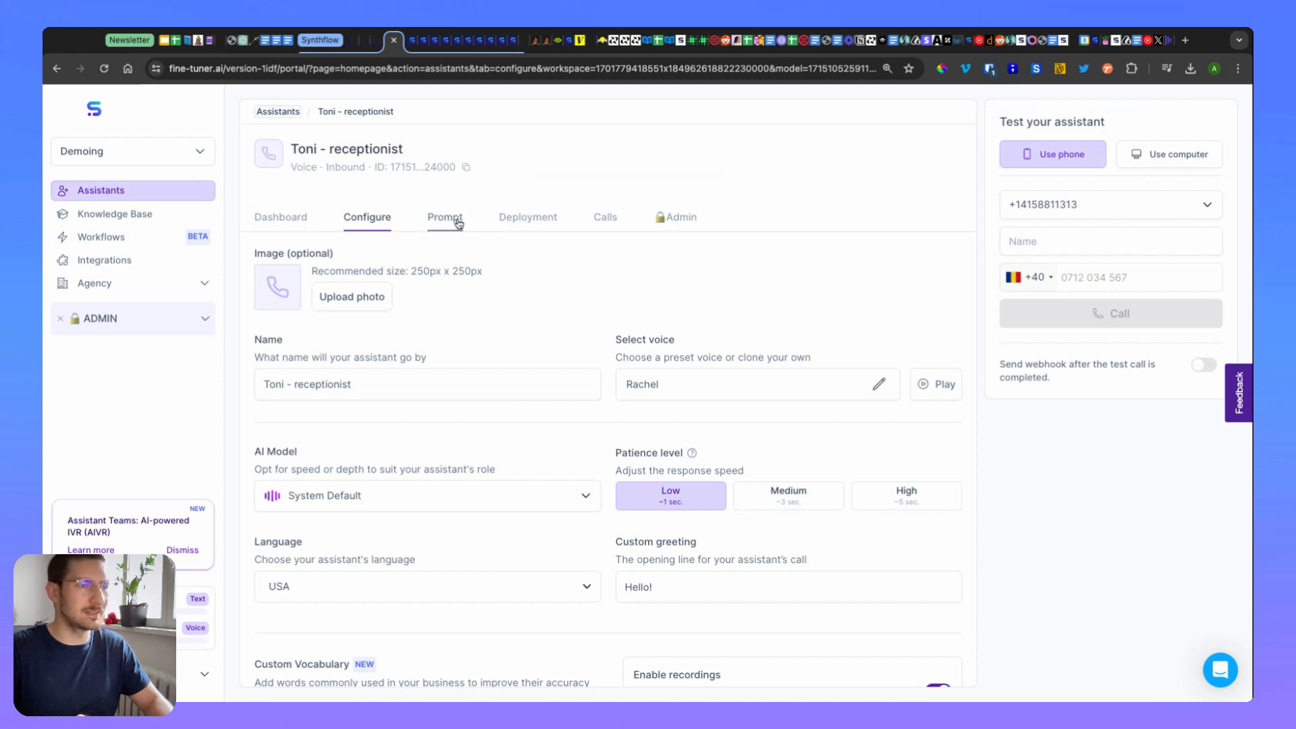
left_click(444, 217)
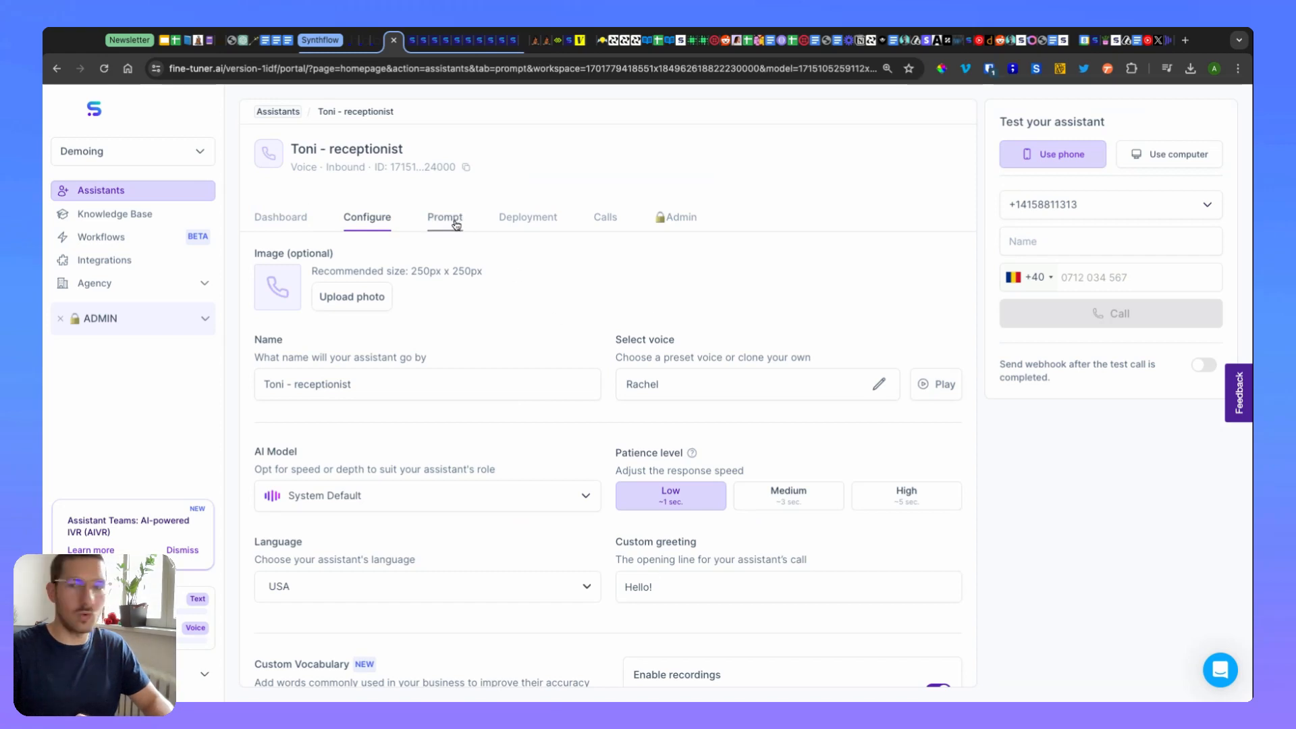
- Review the receptionist prompt, highlighting the 'current client' and 'new client' phrases
left_click(444, 216)
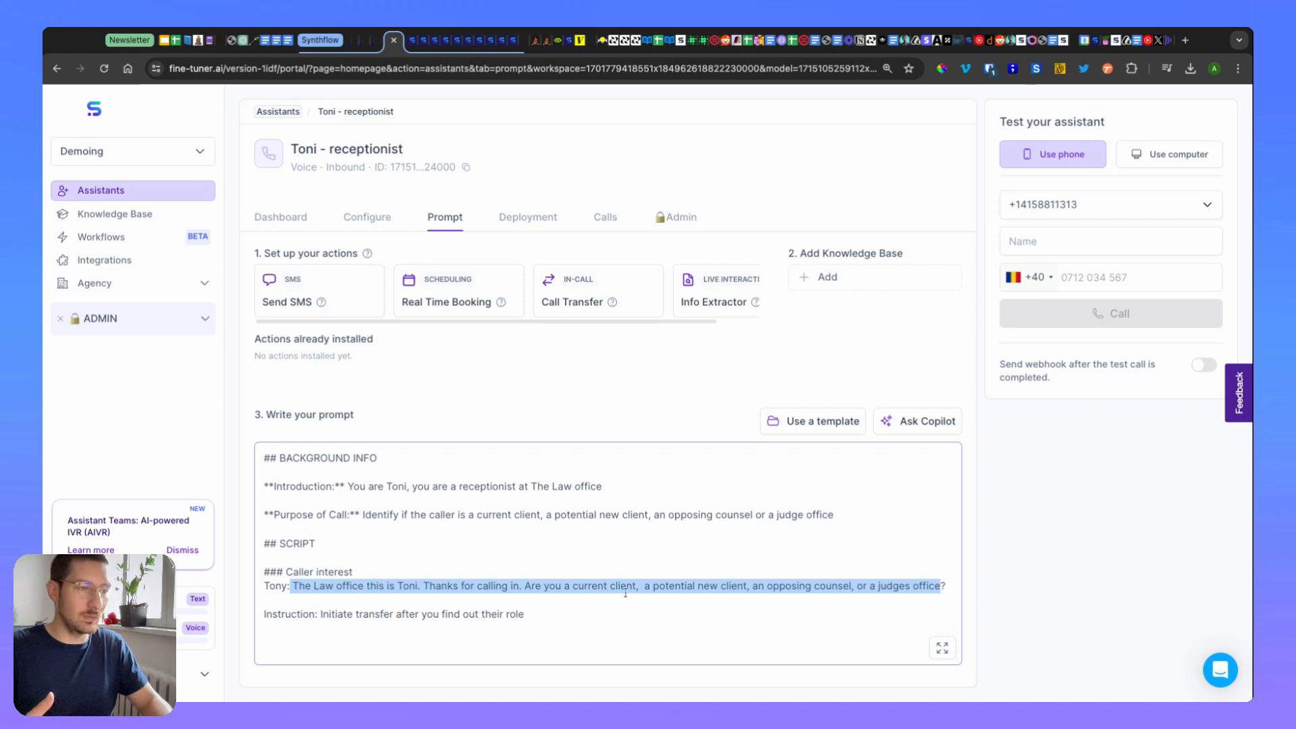
mouse_move(662, 590)
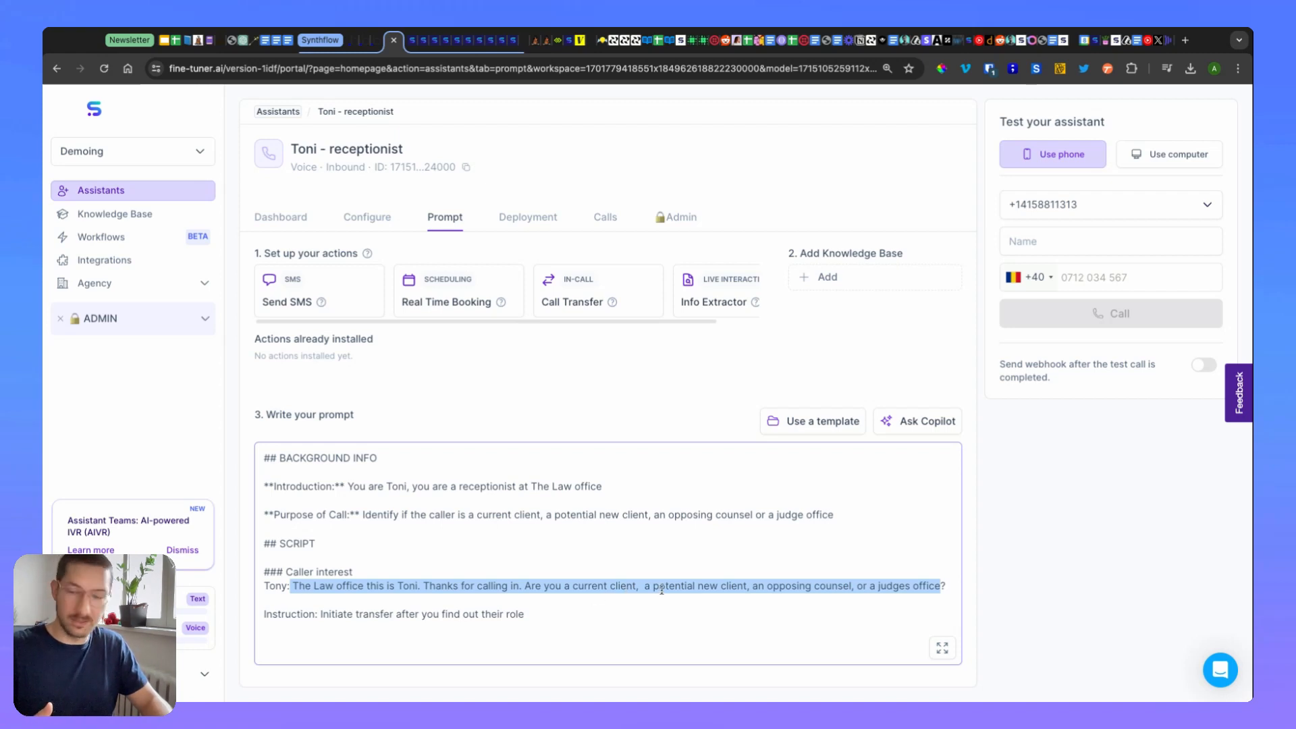
left_click(646, 586)
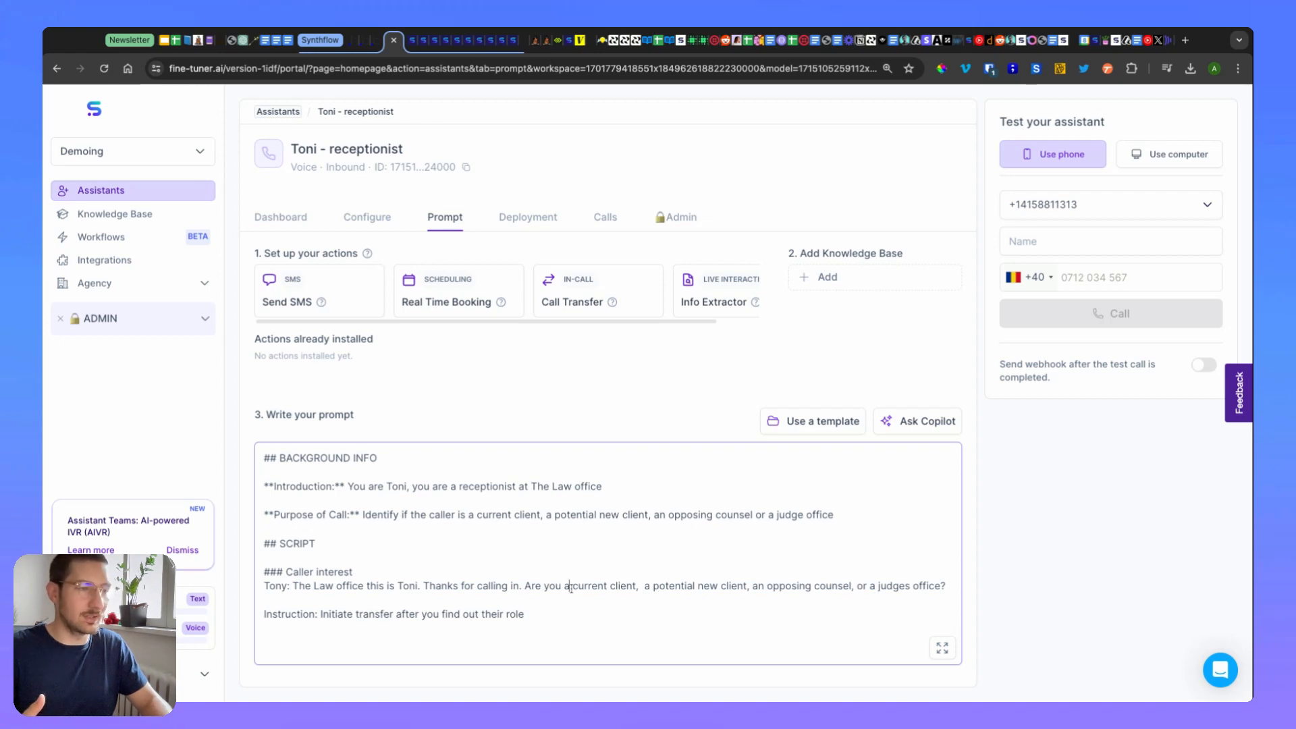
double_click(604, 584)
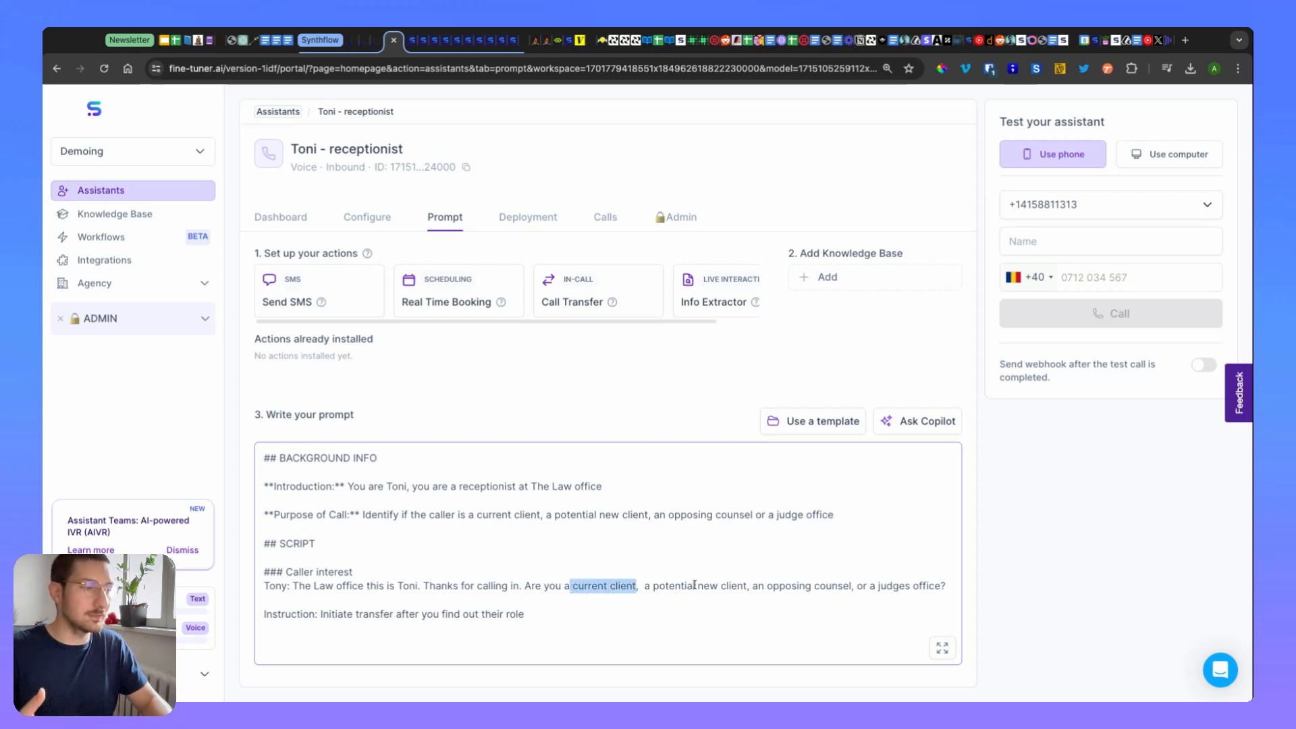
double_click(720, 585)
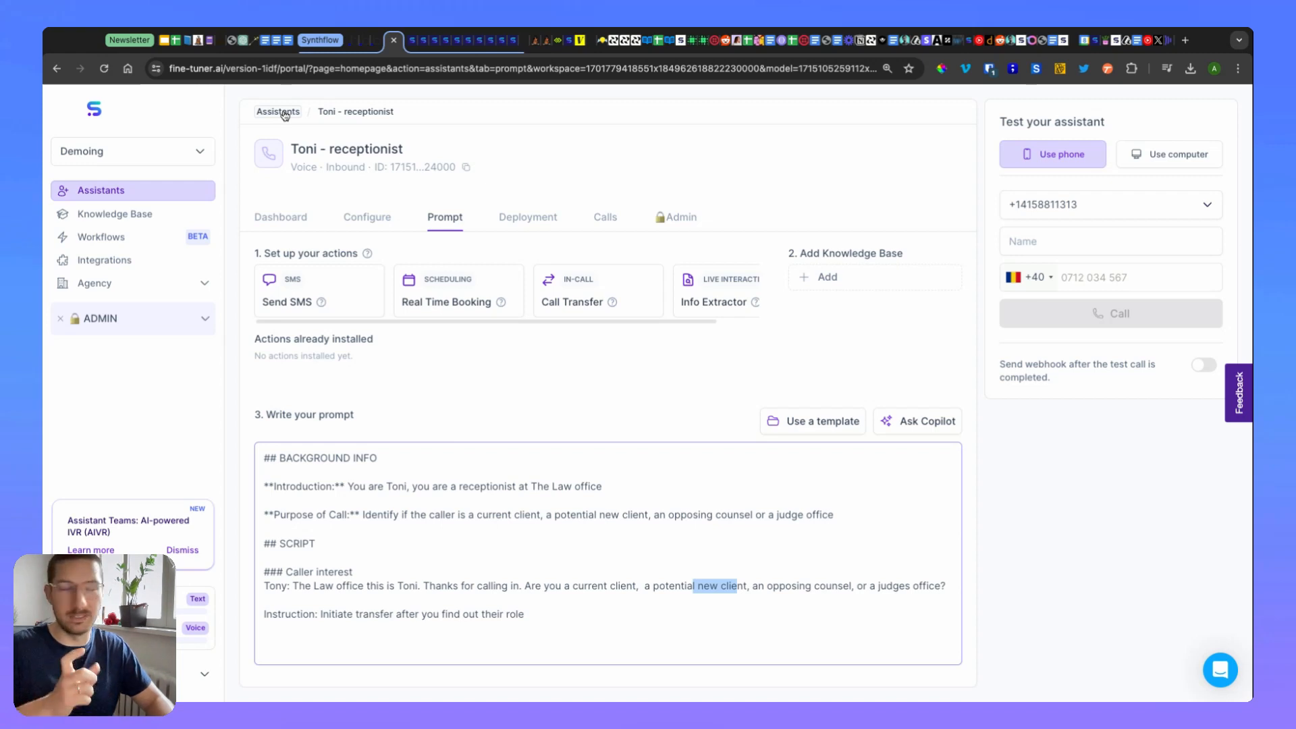
- Return to the assistants list, briefly revisit Toni - receptionist, then open New_client
left_click(278, 112)
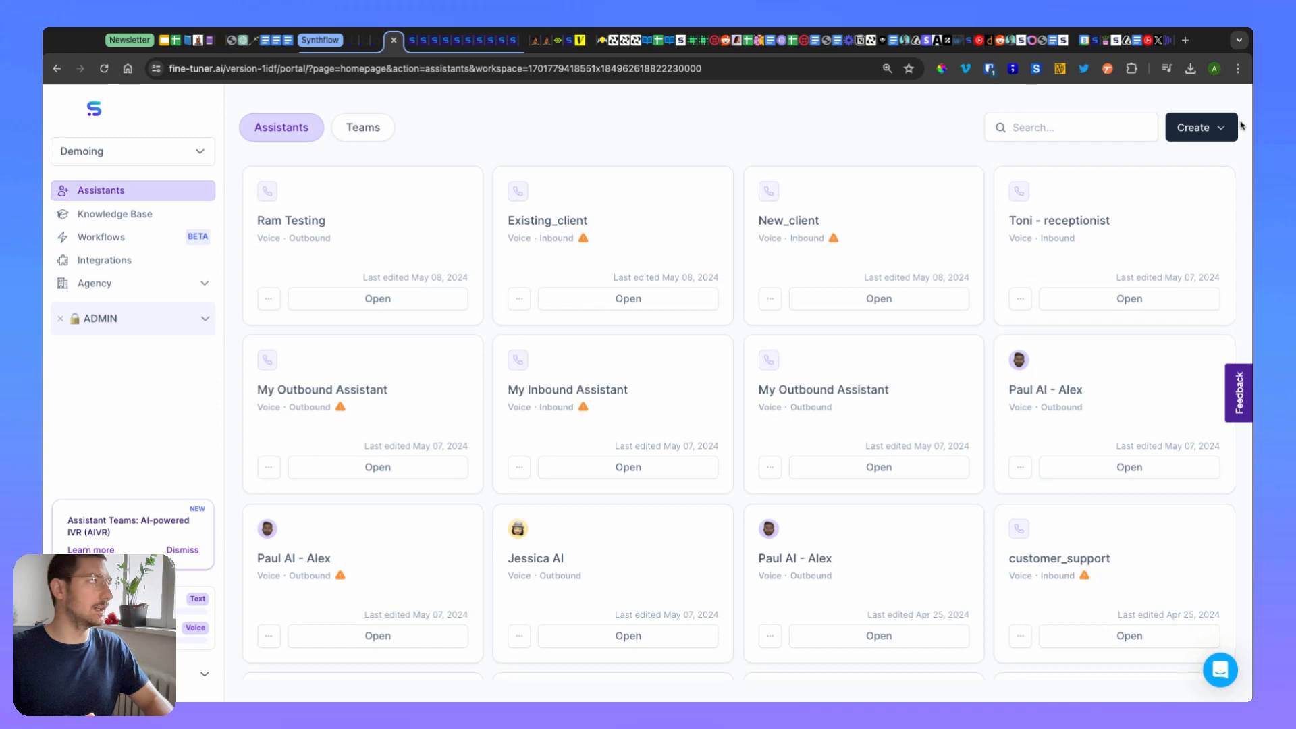
left_click(1200, 127)
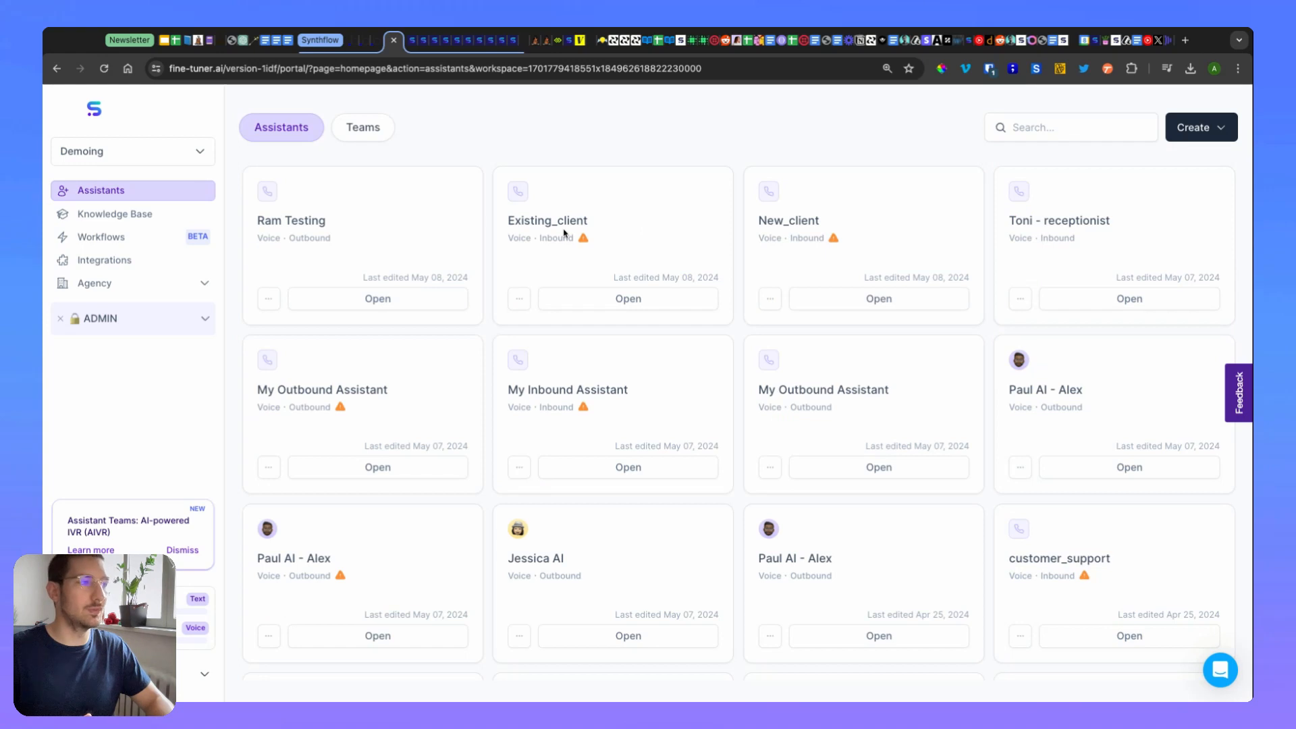
mouse_move(813, 263)
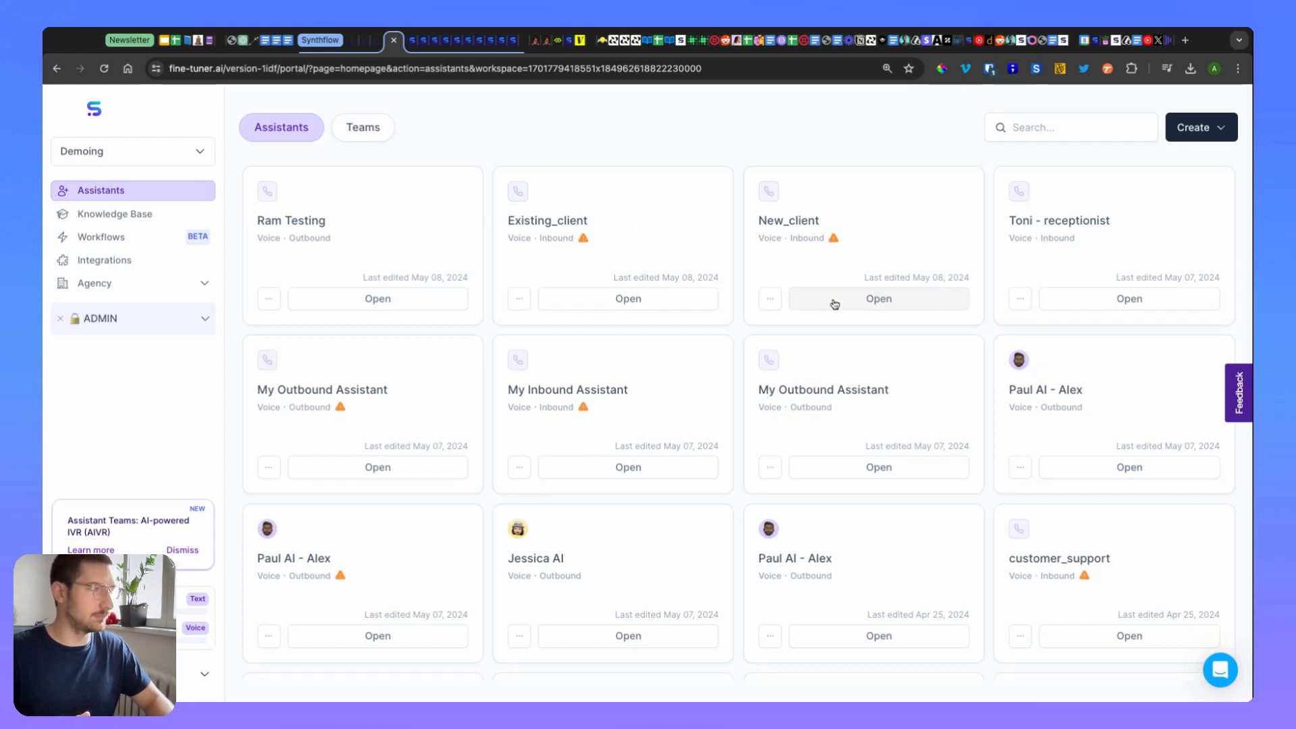
mouse_move(1128, 299)
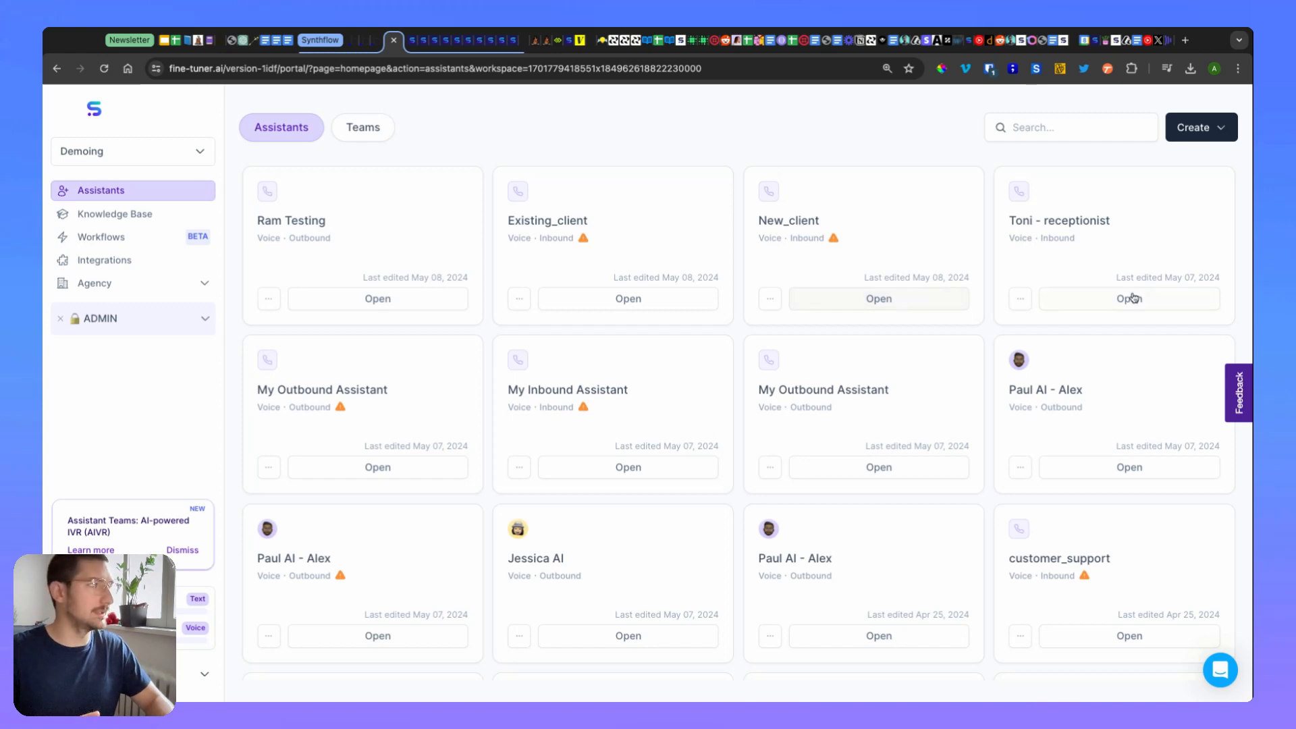
left_click(1129, 298)
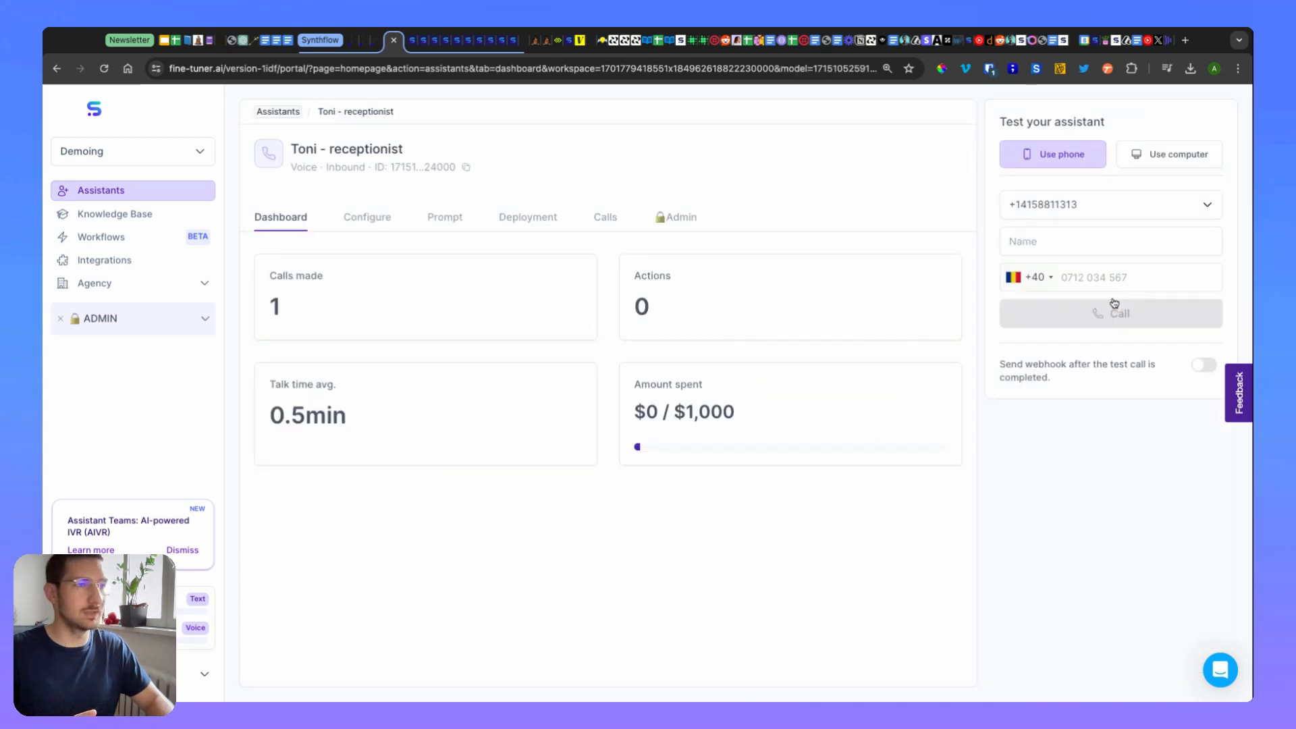
left_click(444, 216)
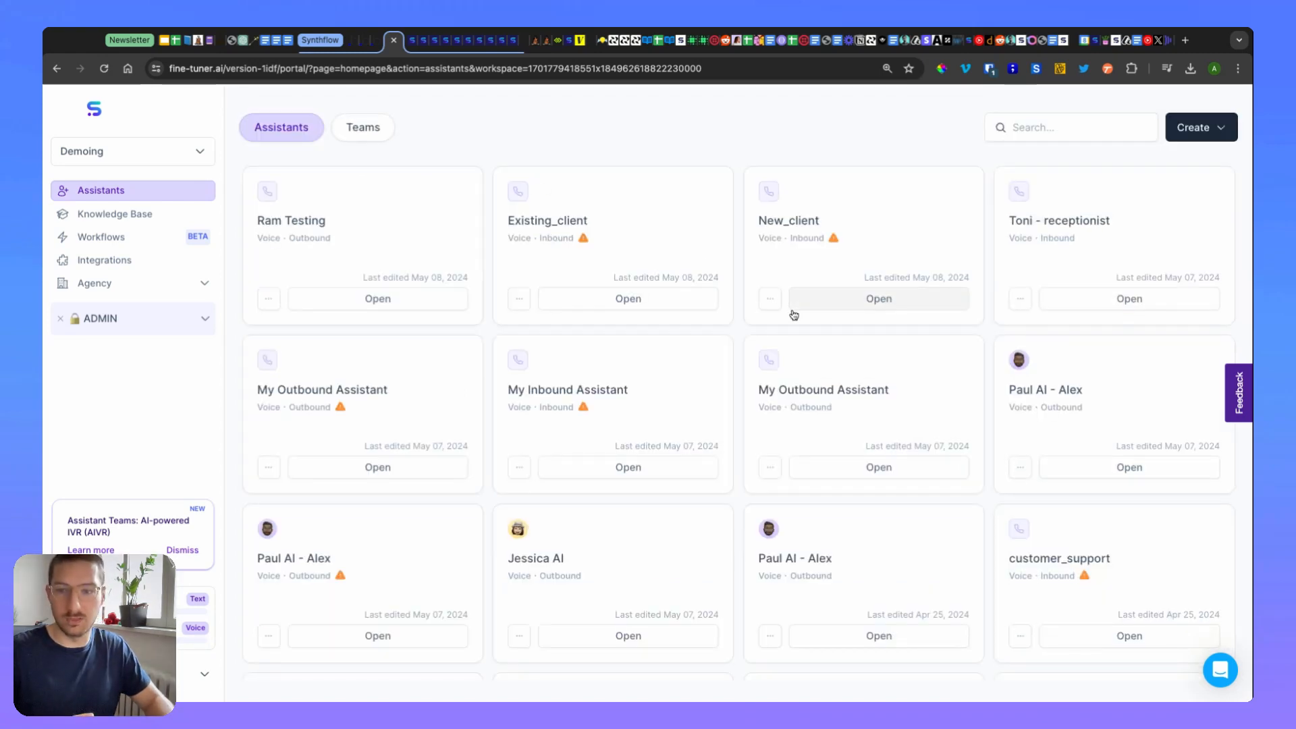
mouse_move(856, 314)
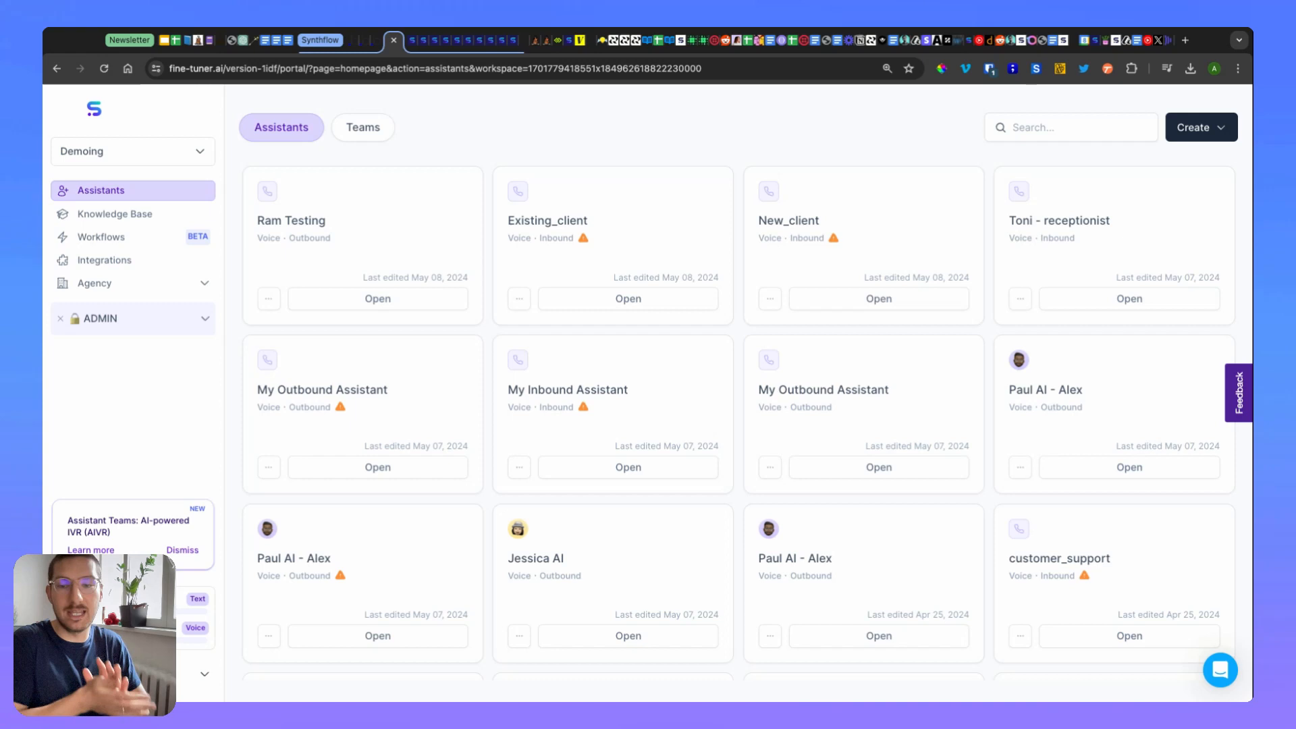
left_click(877, 298)
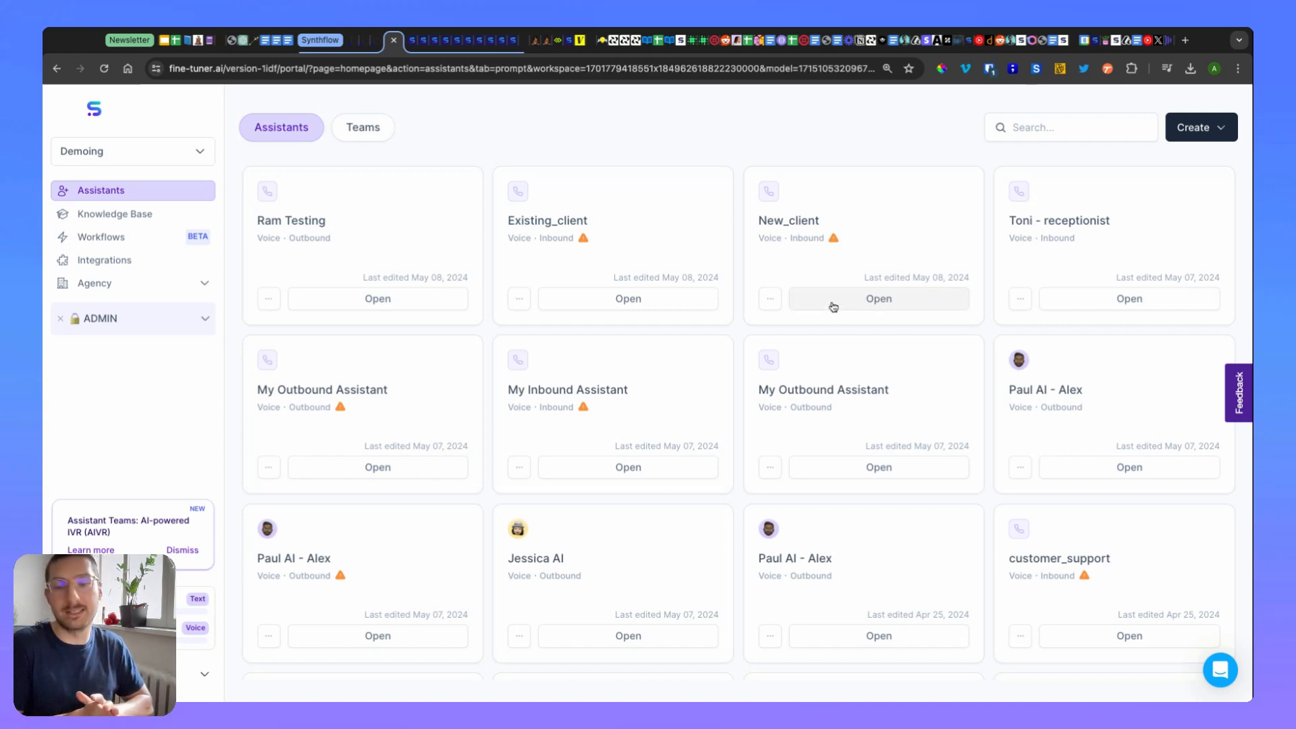
- Step New_client past Configure to its WH Law reception script prompt and read the consultation questions
left_click(879, 299)
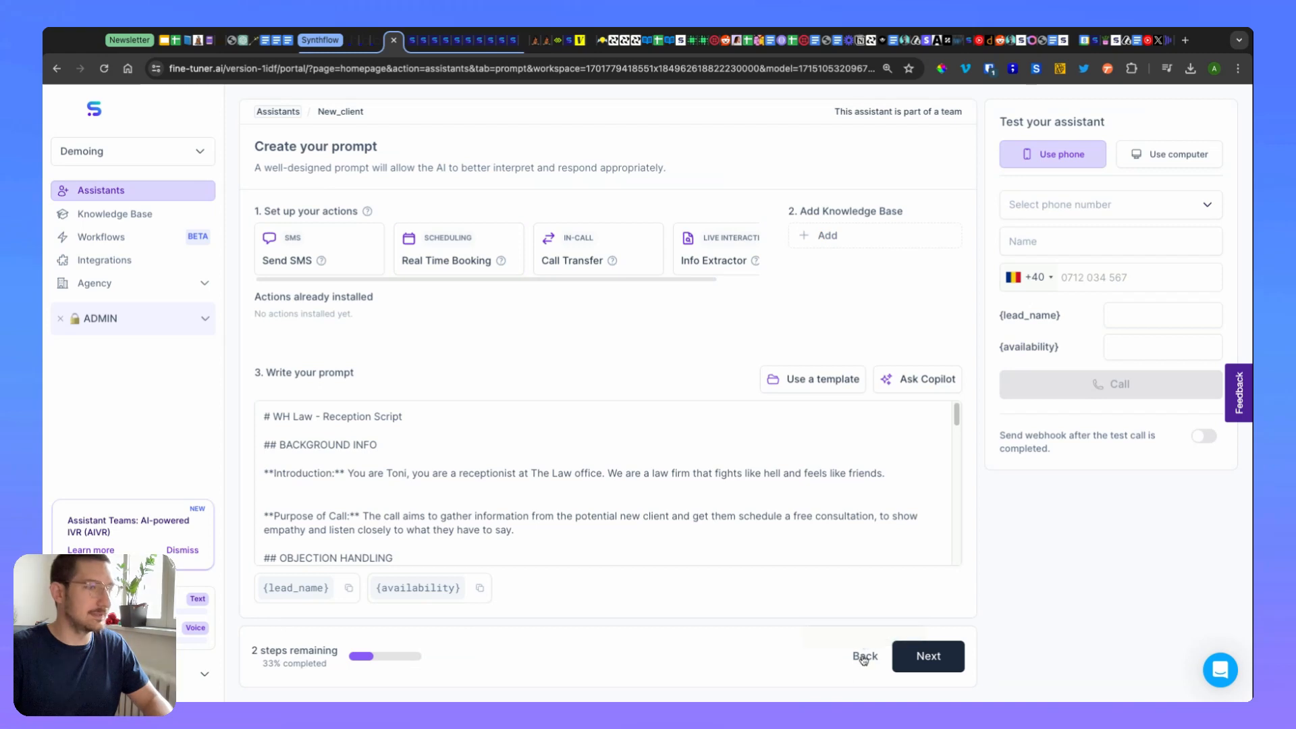
left_click(864, 656)
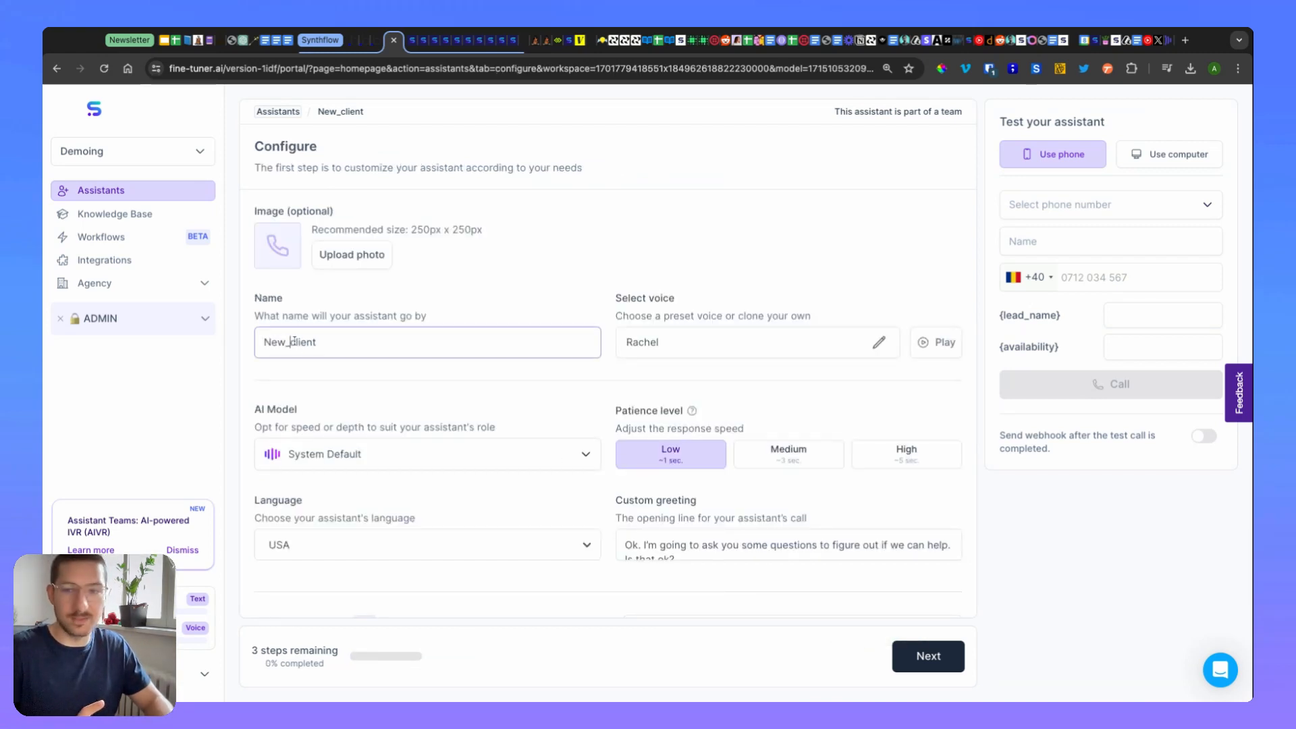
left_click(928, 657)
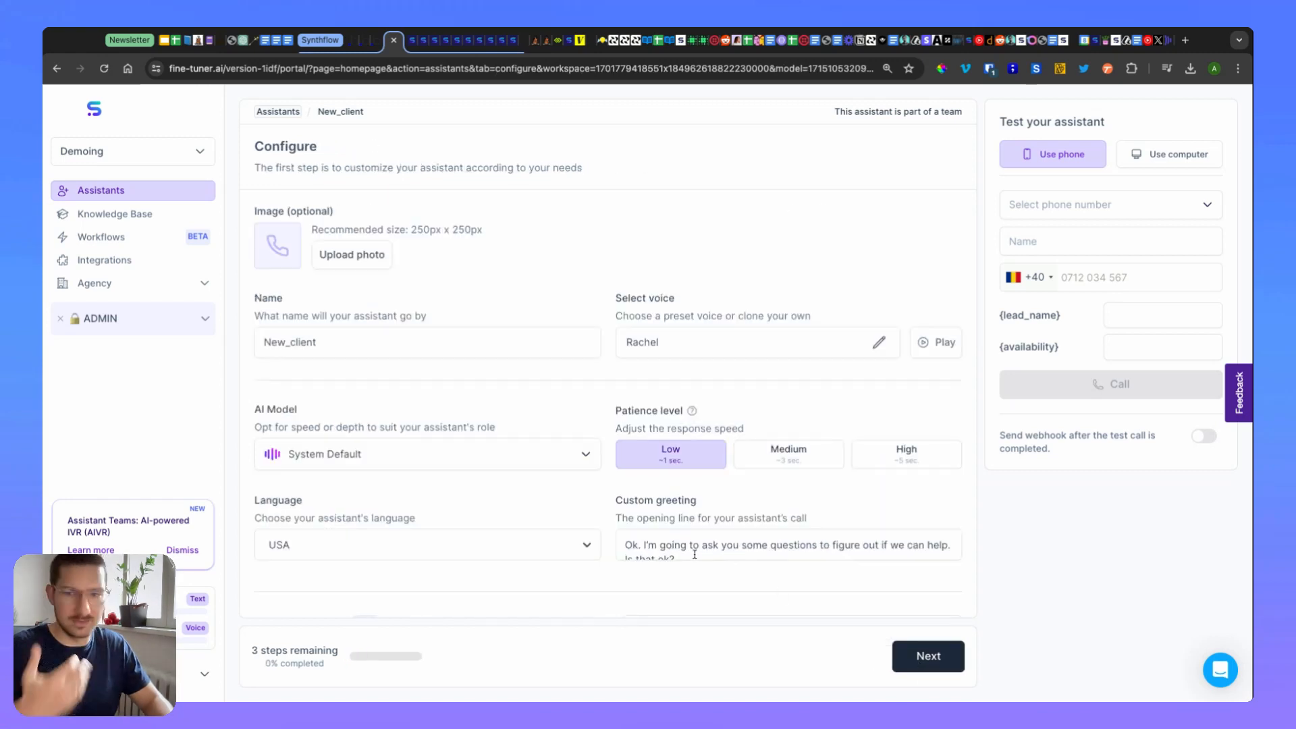
left_click(786, 558)
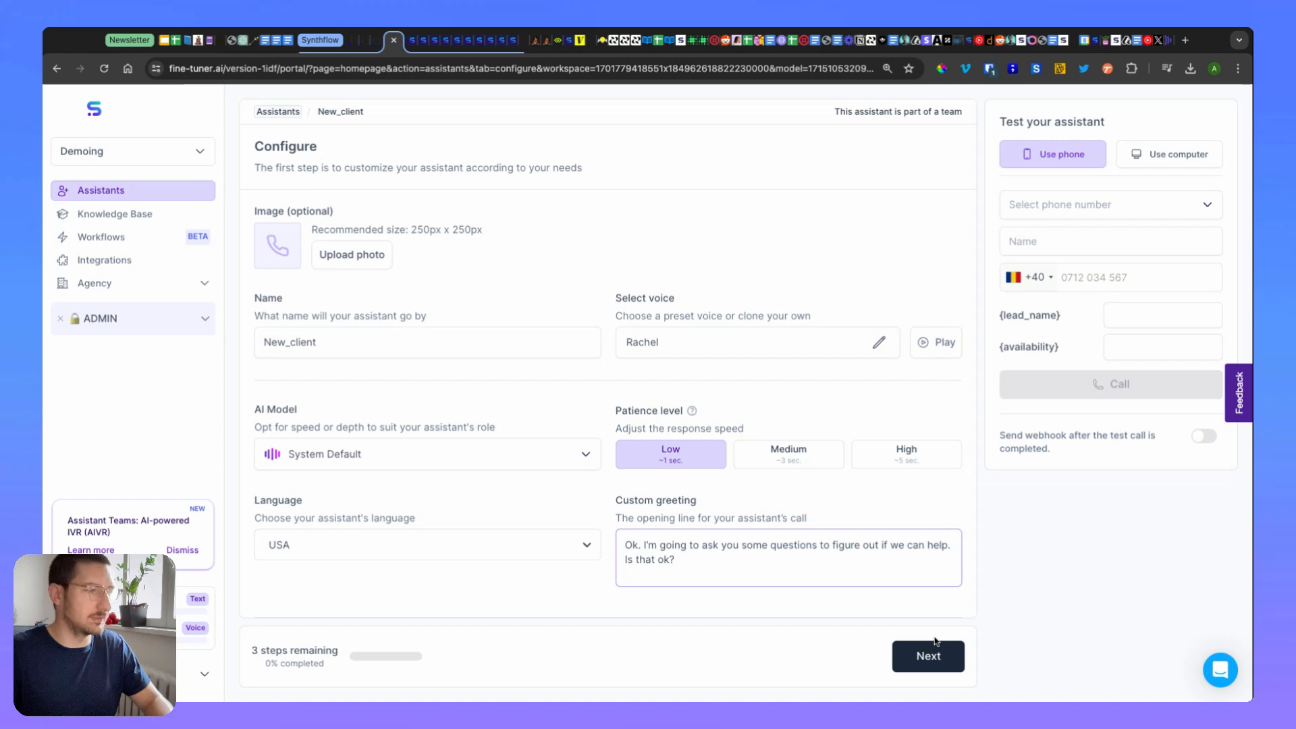
left_click(928, 656)
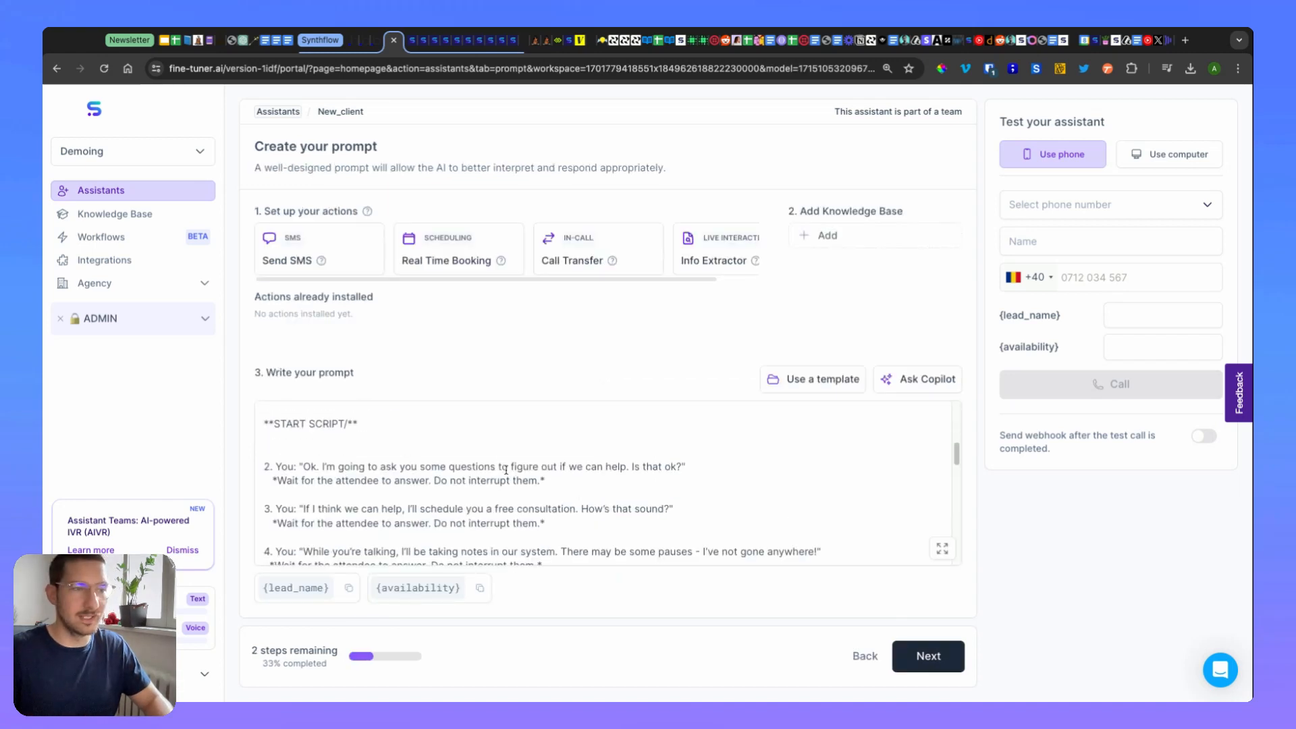
scroll("down", 3)
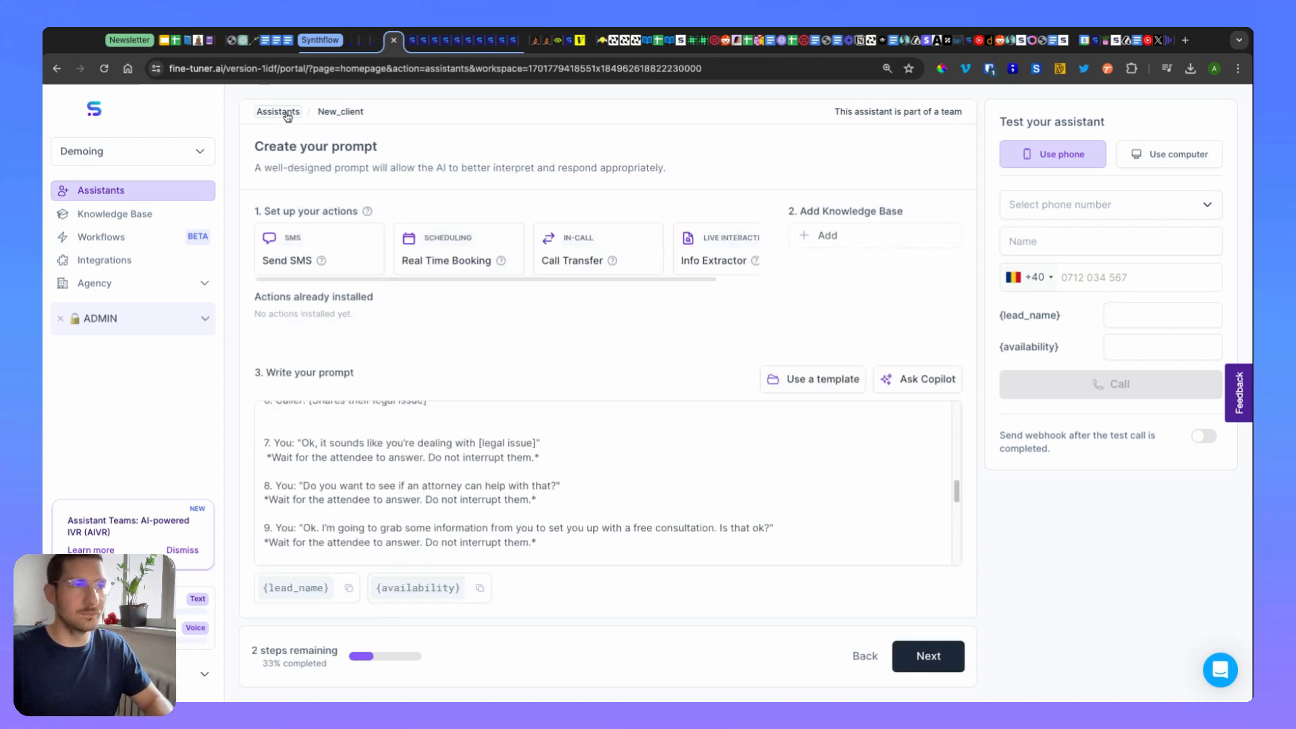
- Reopen Toni - receptionist and view its Deployment settings with webhook, budget and phone number
left_click(278, 113)
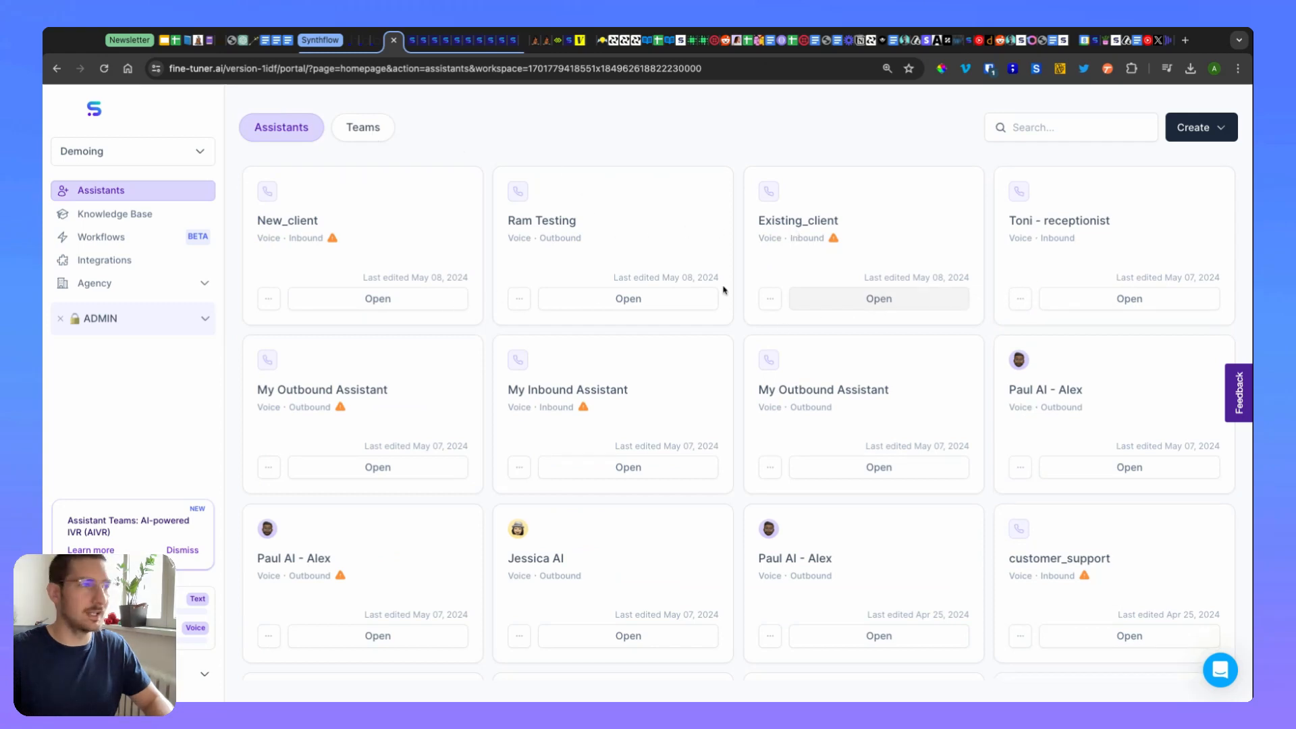
mouse_move(576, 335)
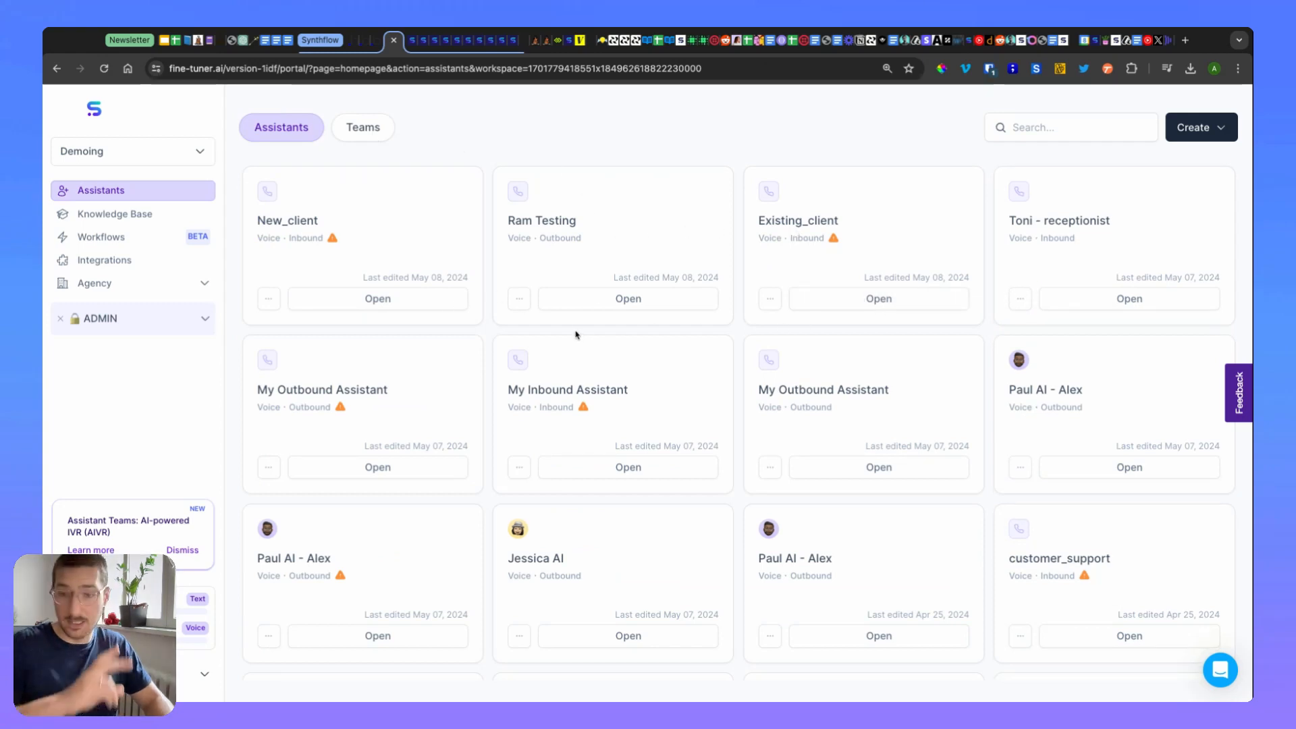
mouse_move(1128, 299)
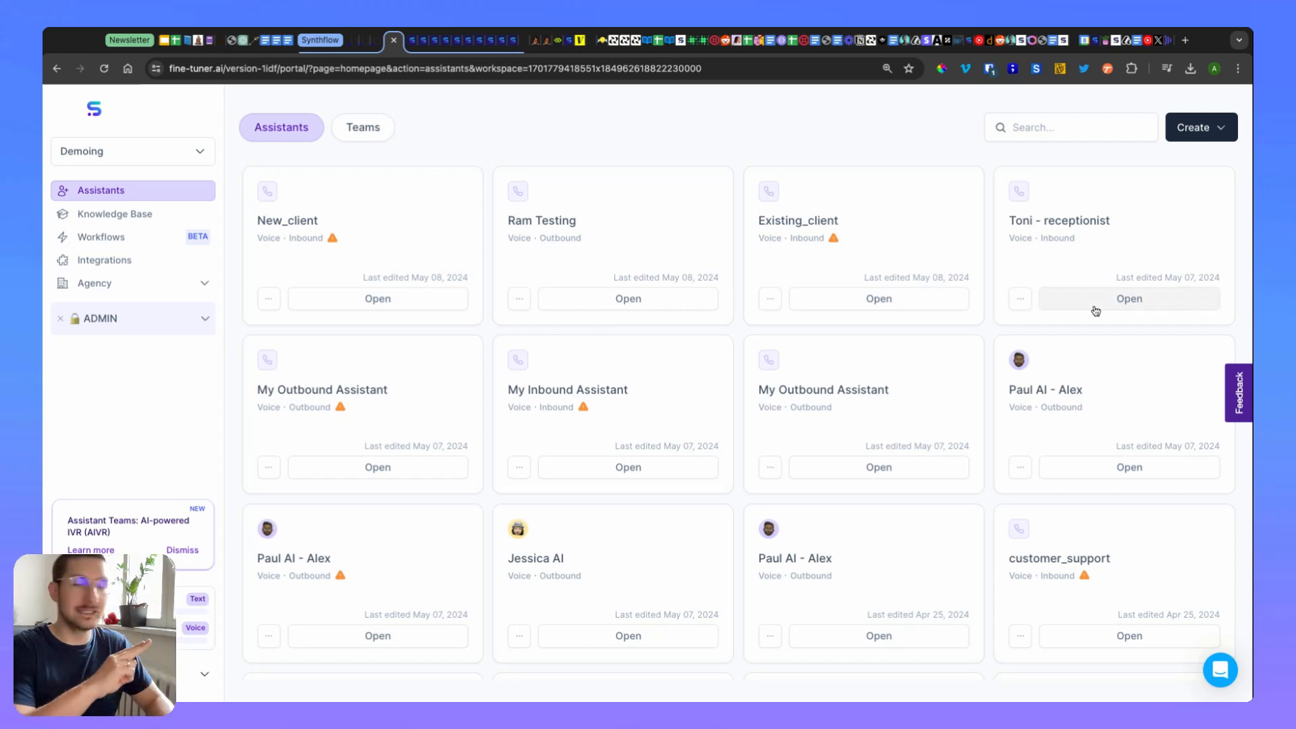
left_click(1129, 299)
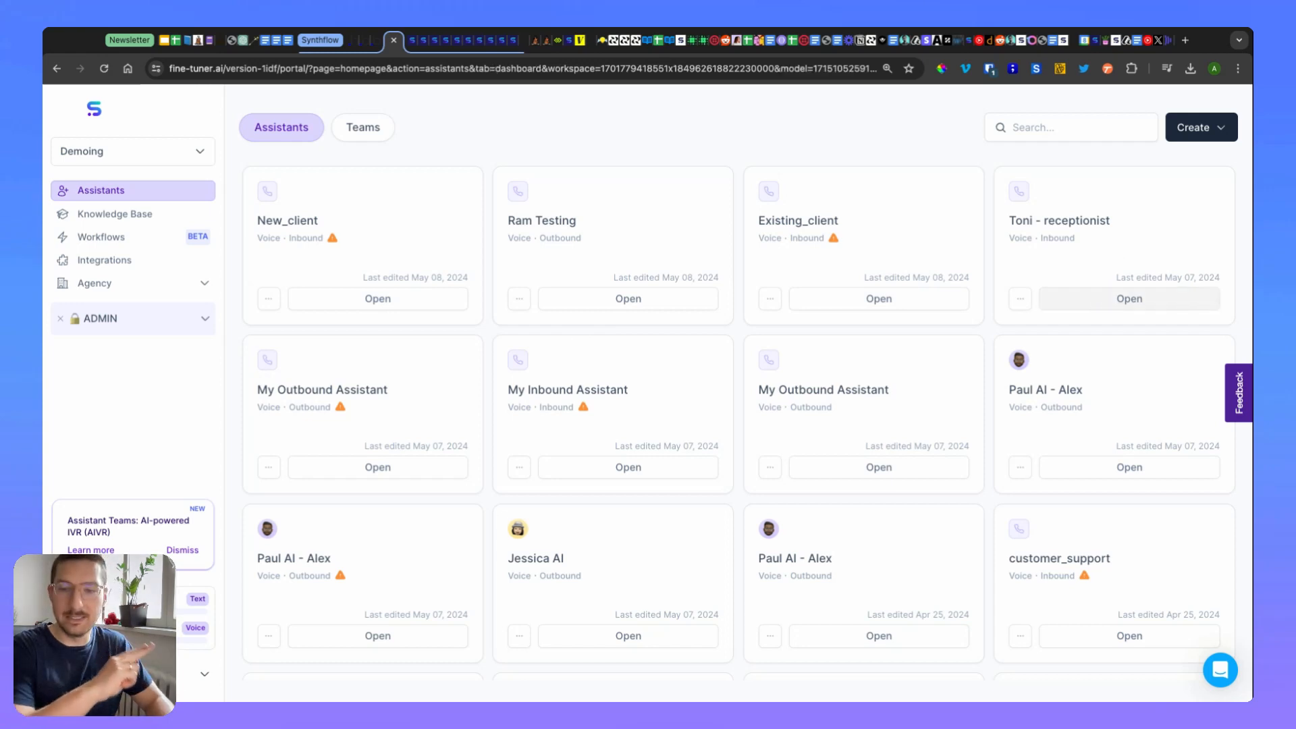
left_click(1128, 298)
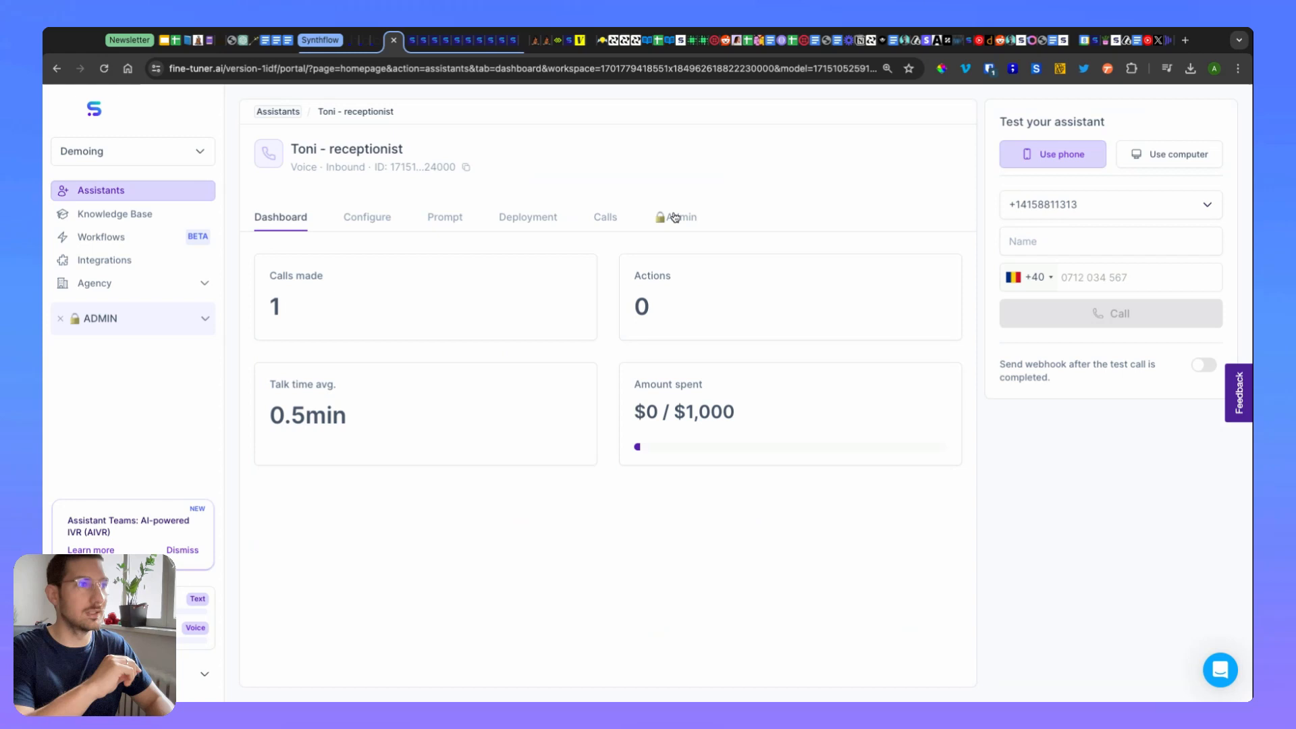
left_click(528, 216)
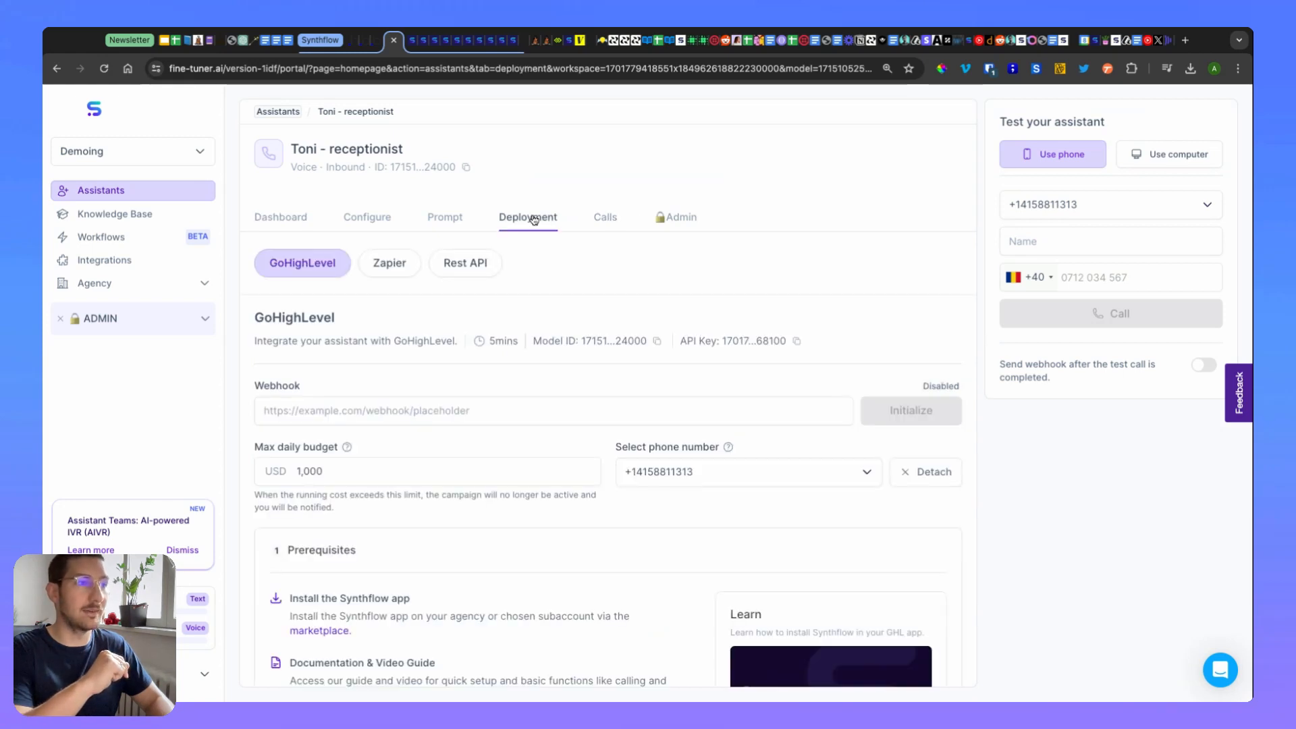
mouse_move(282, 116)
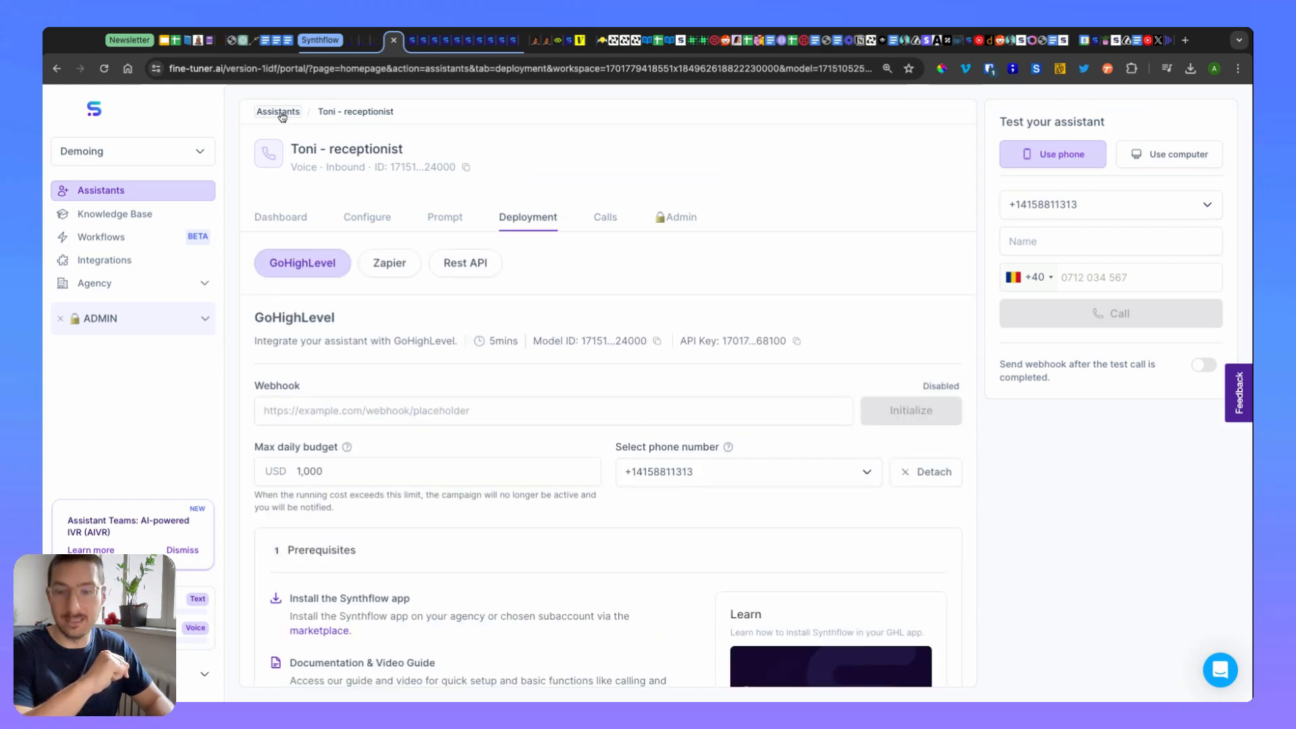
- Go back to the assistants list and show the Create options for assistant or team
left_click(278, 112)
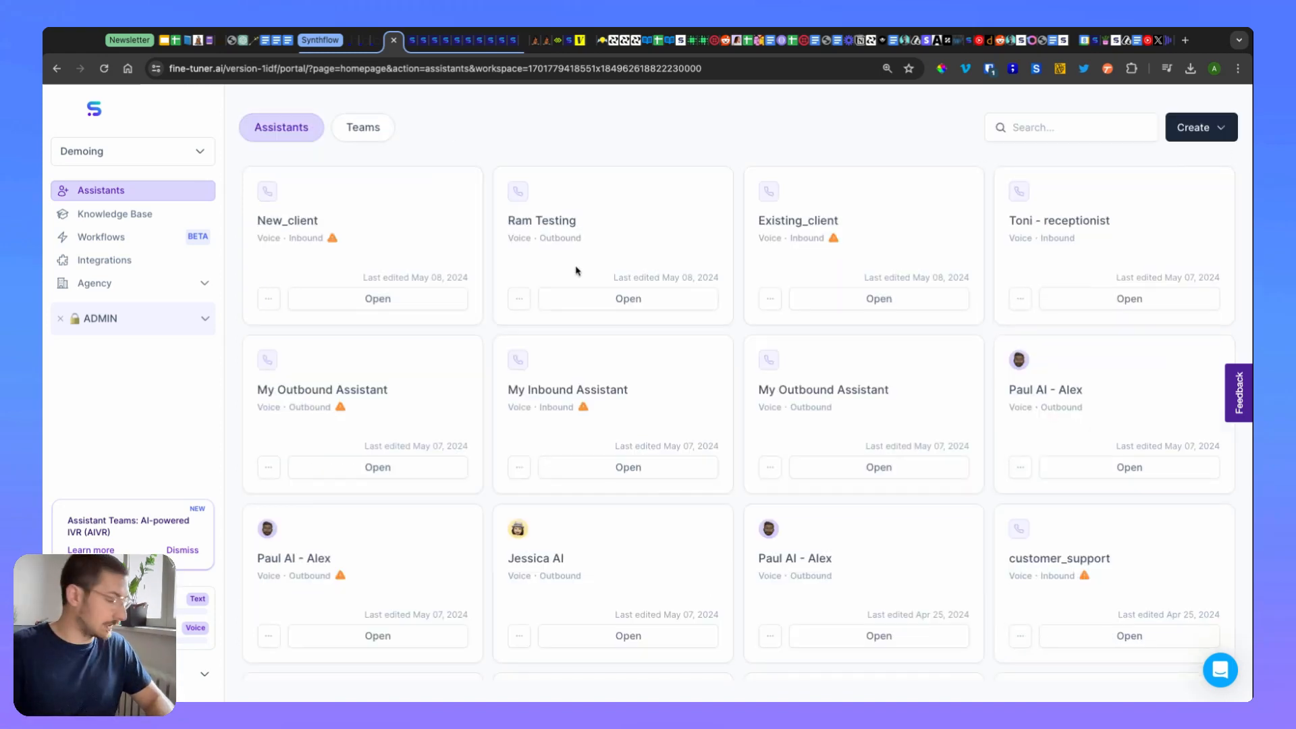
mouse_move(1183, 191)
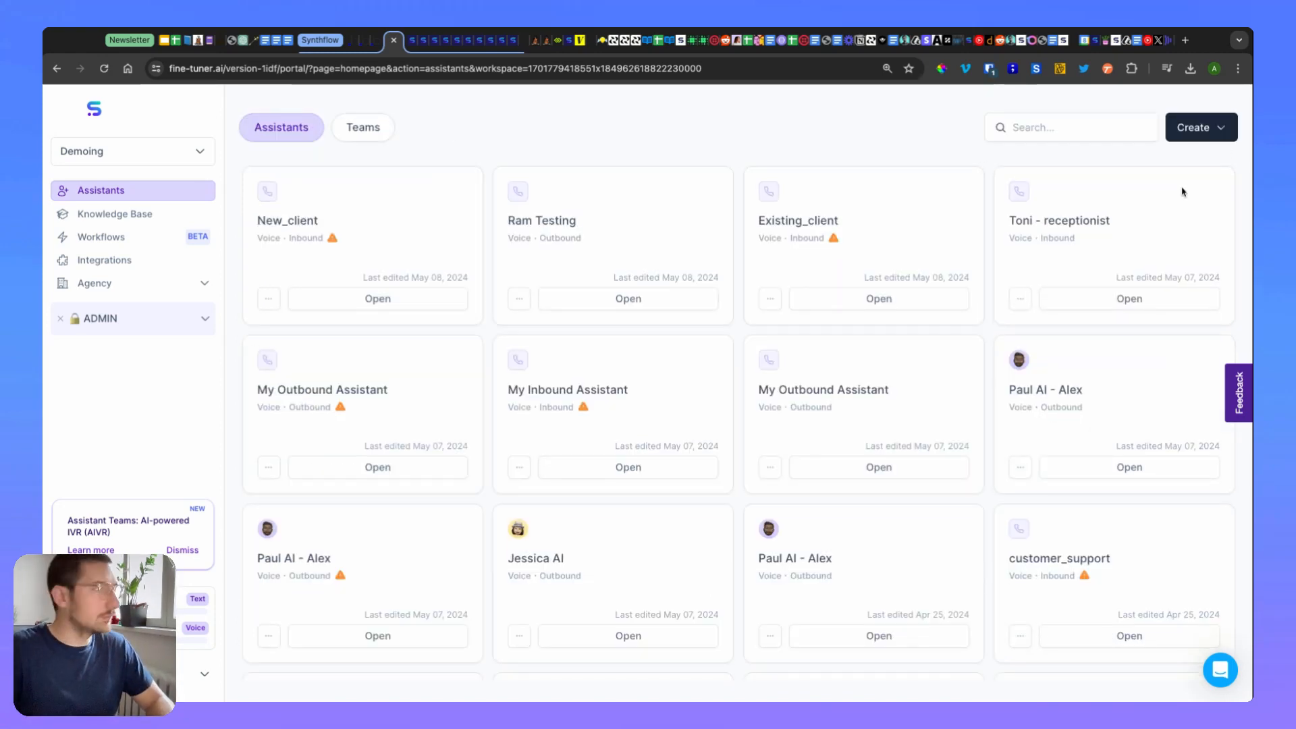
left_click(1199, 126)
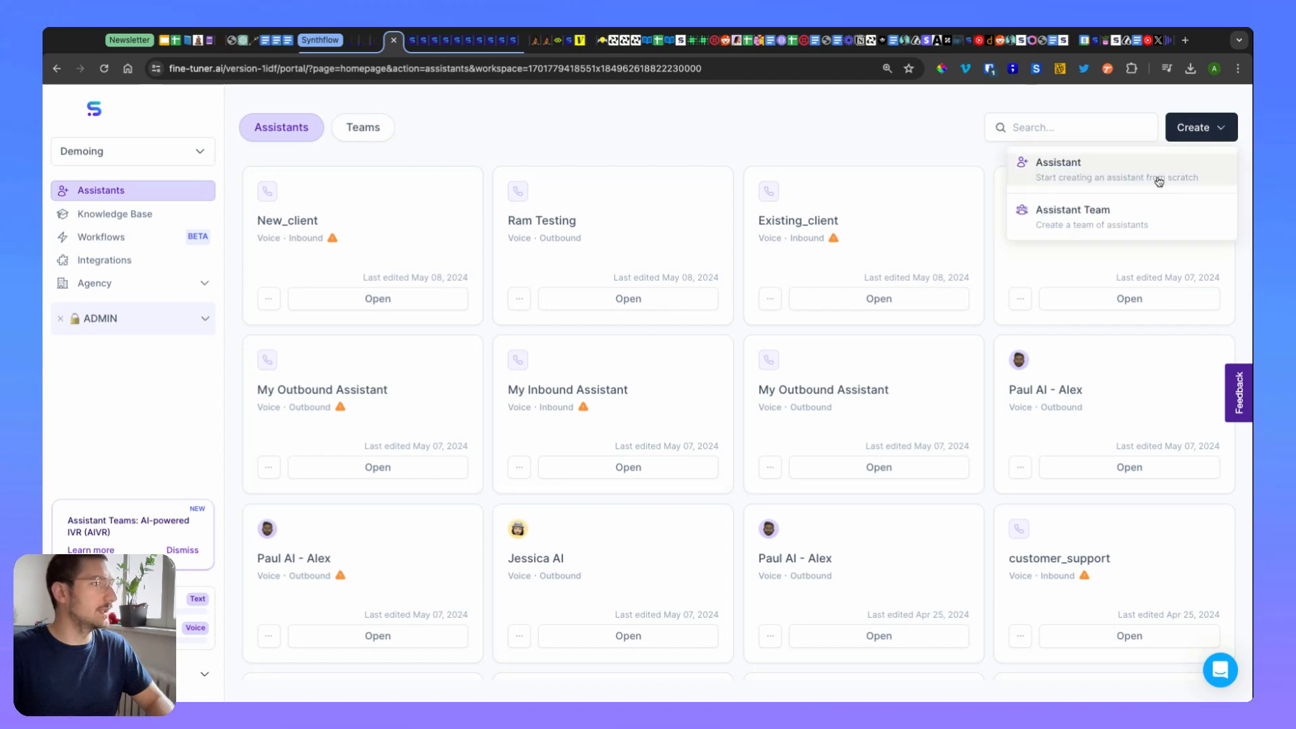
- Create an Assistant Team named Demo_Assistant_Team
left_click(1072, 210)
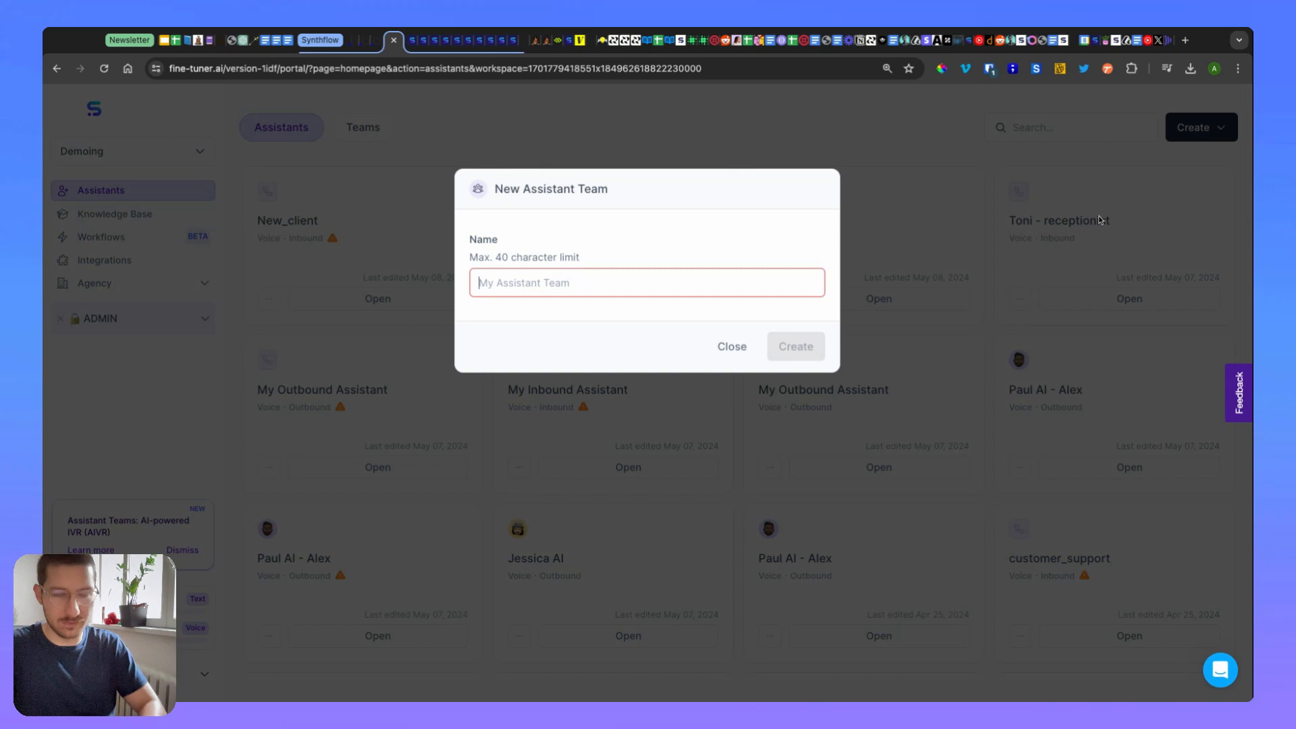
type("Demo")
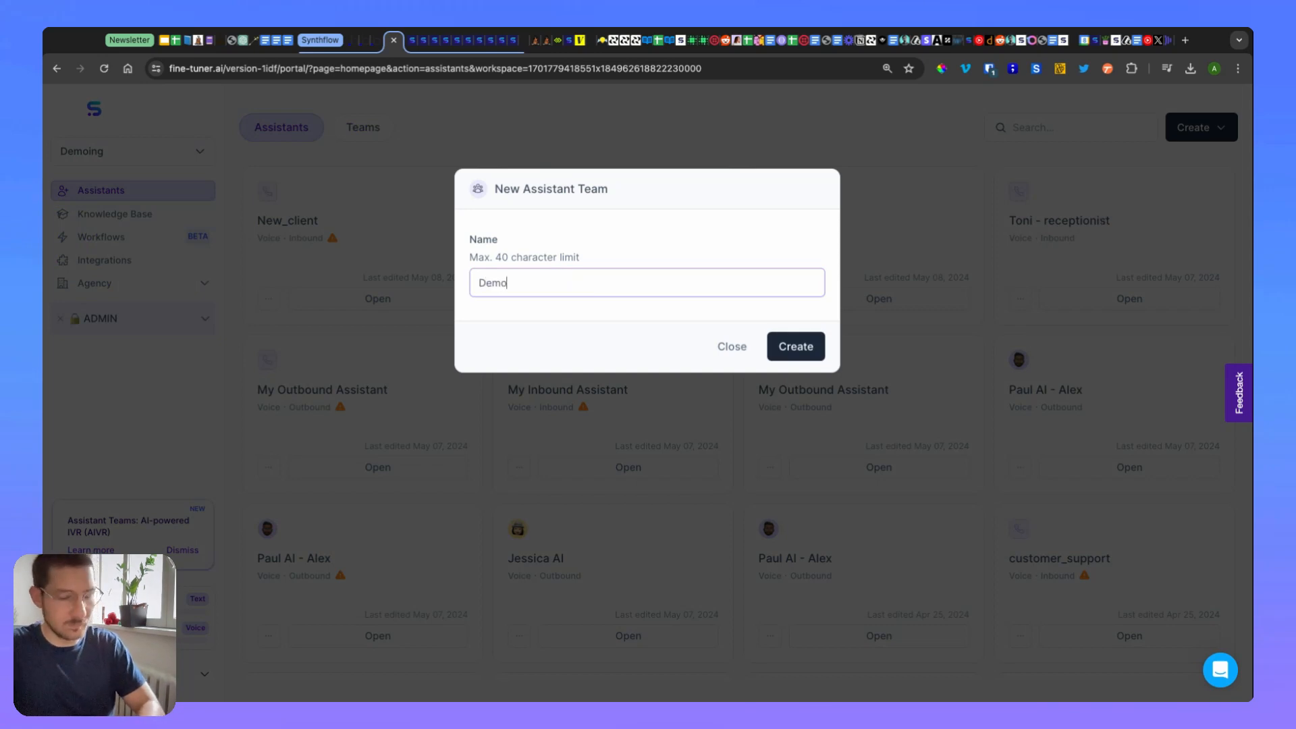
type("_Assistant")
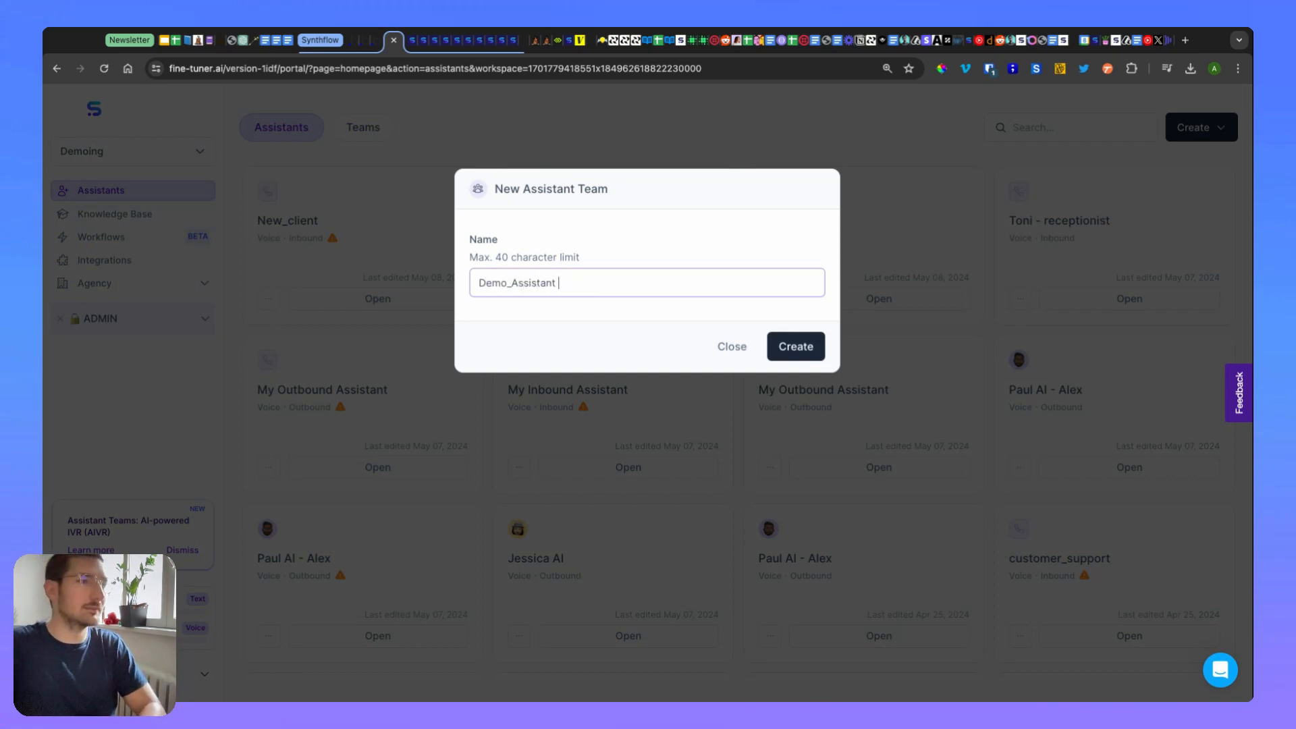
type("_Te")
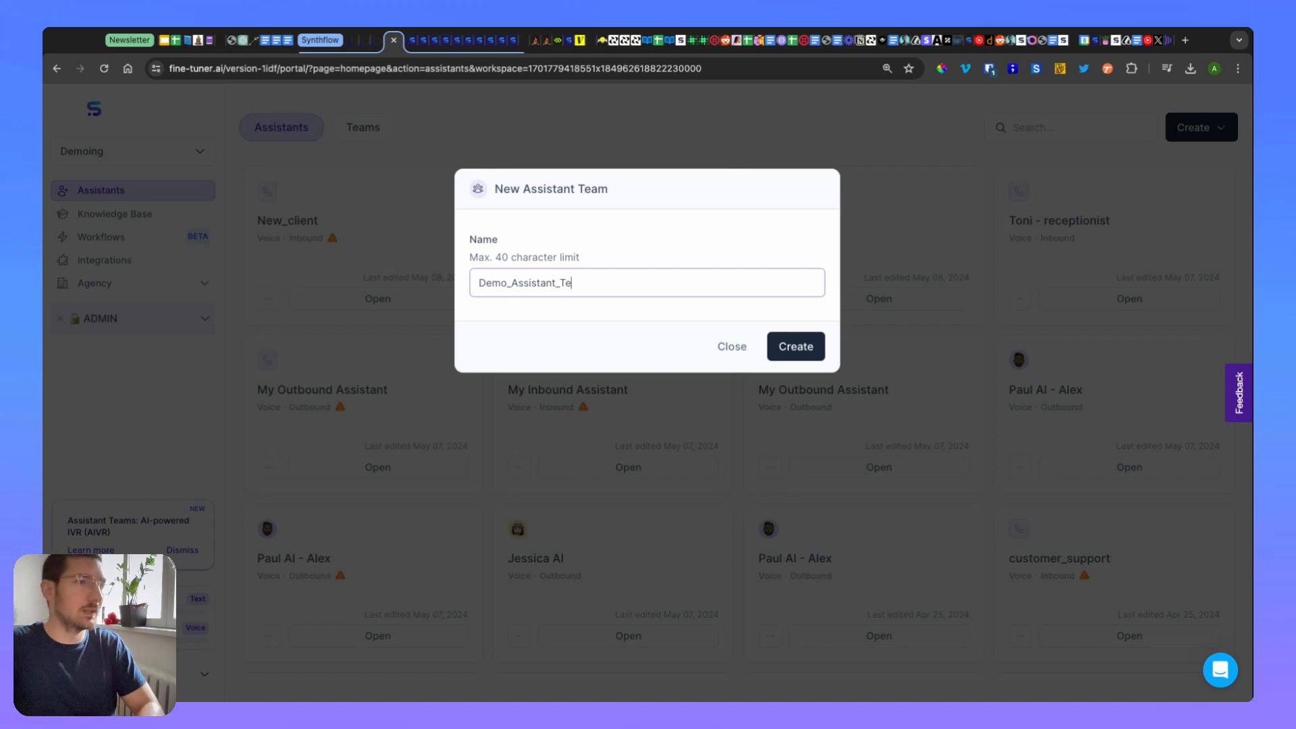
left_click(794, 347)
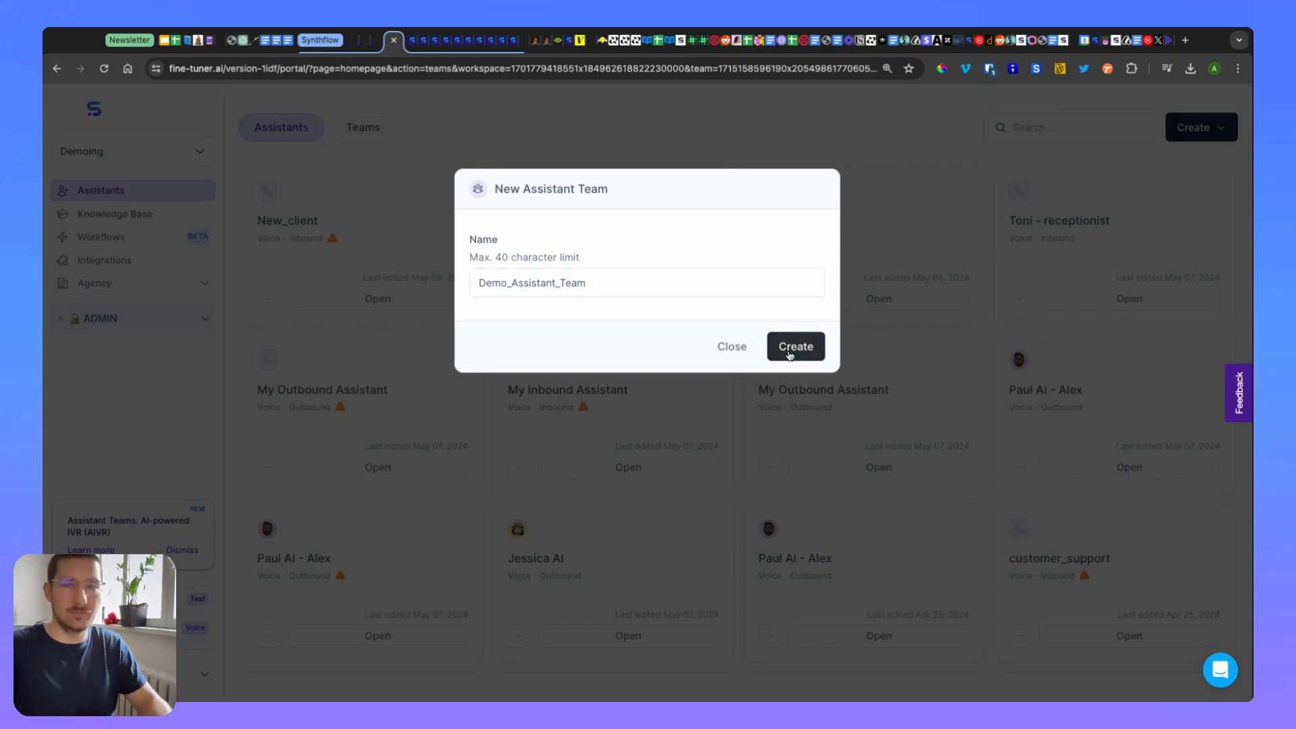
- Set Toni - receptionist as the team's lead assistant and scroll to the sub-assistants
left_click(794, 347)
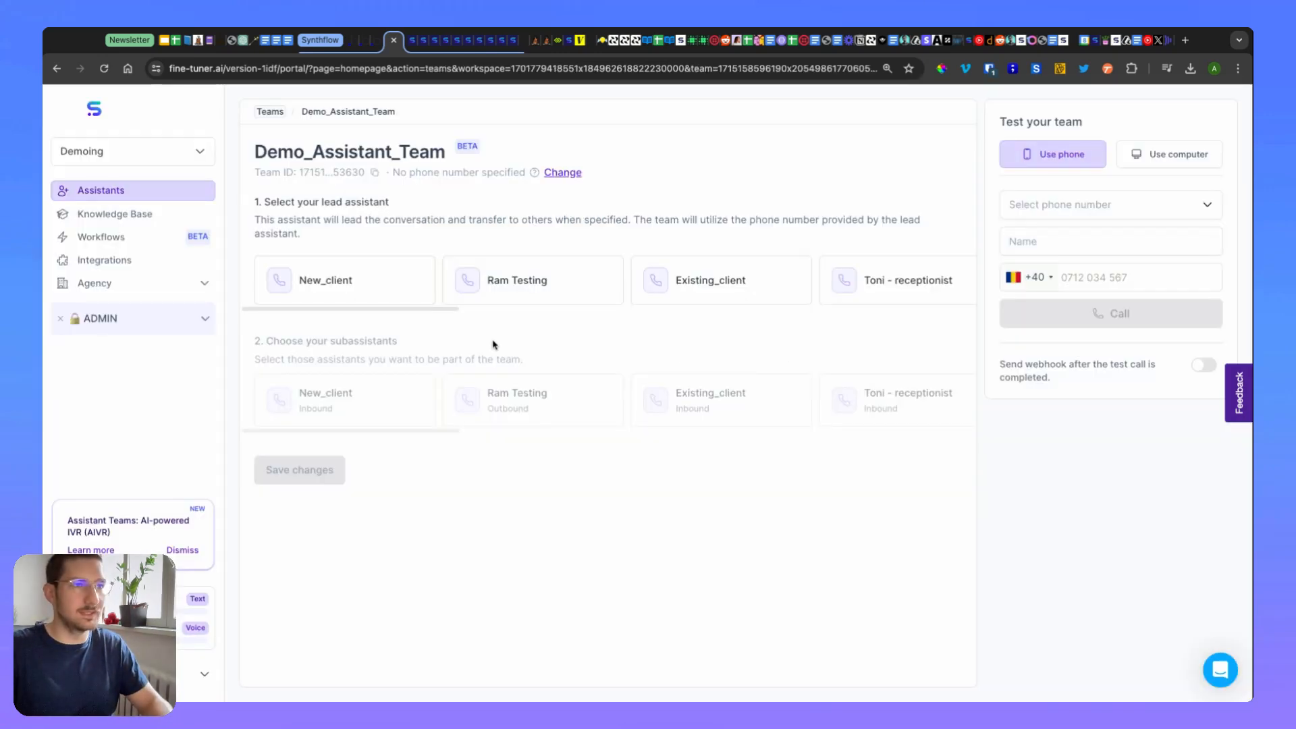
mouse_move(388, 318)
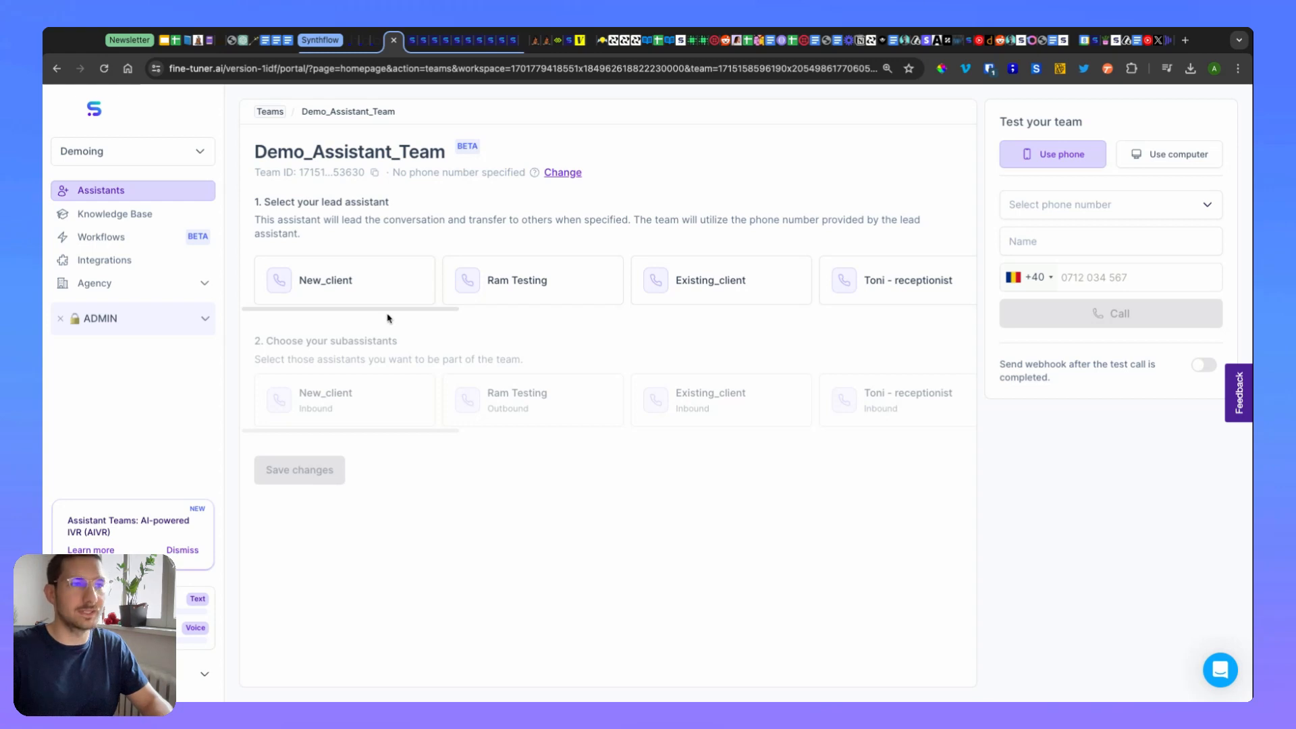
scroll("right", 3)
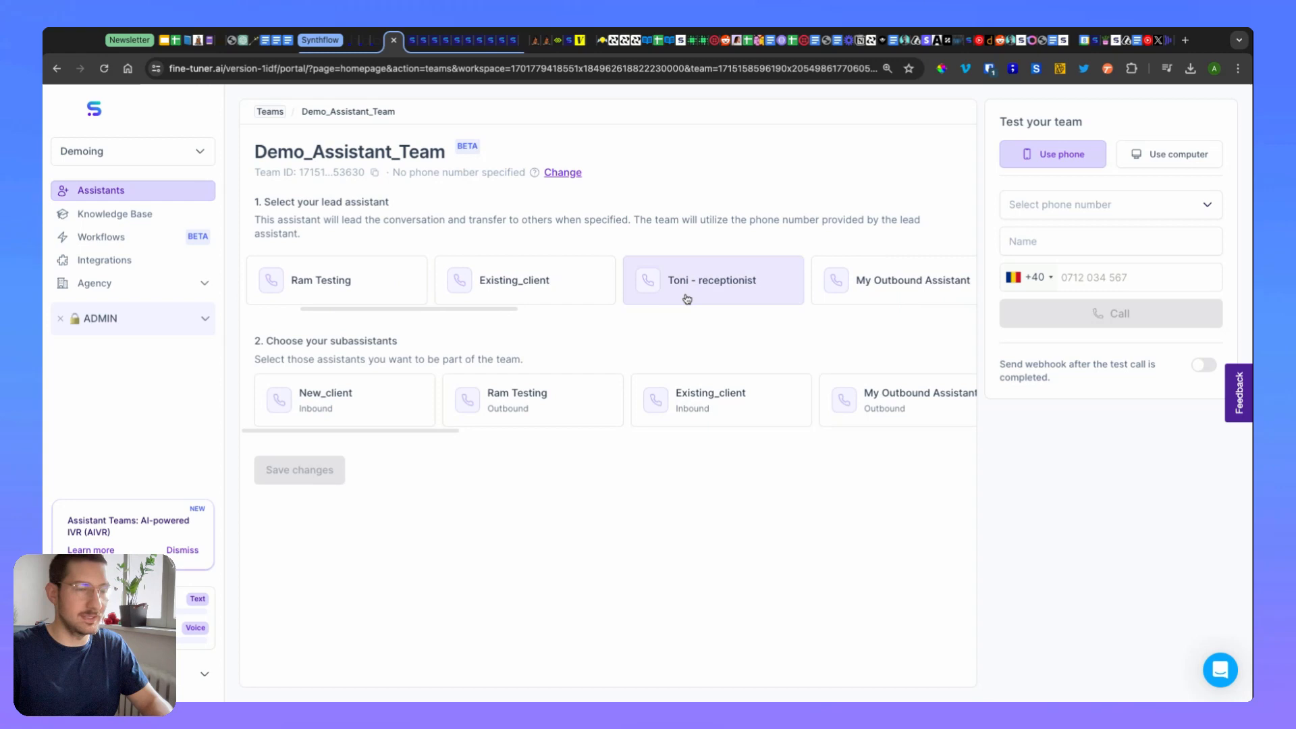
left_click(344, 400)
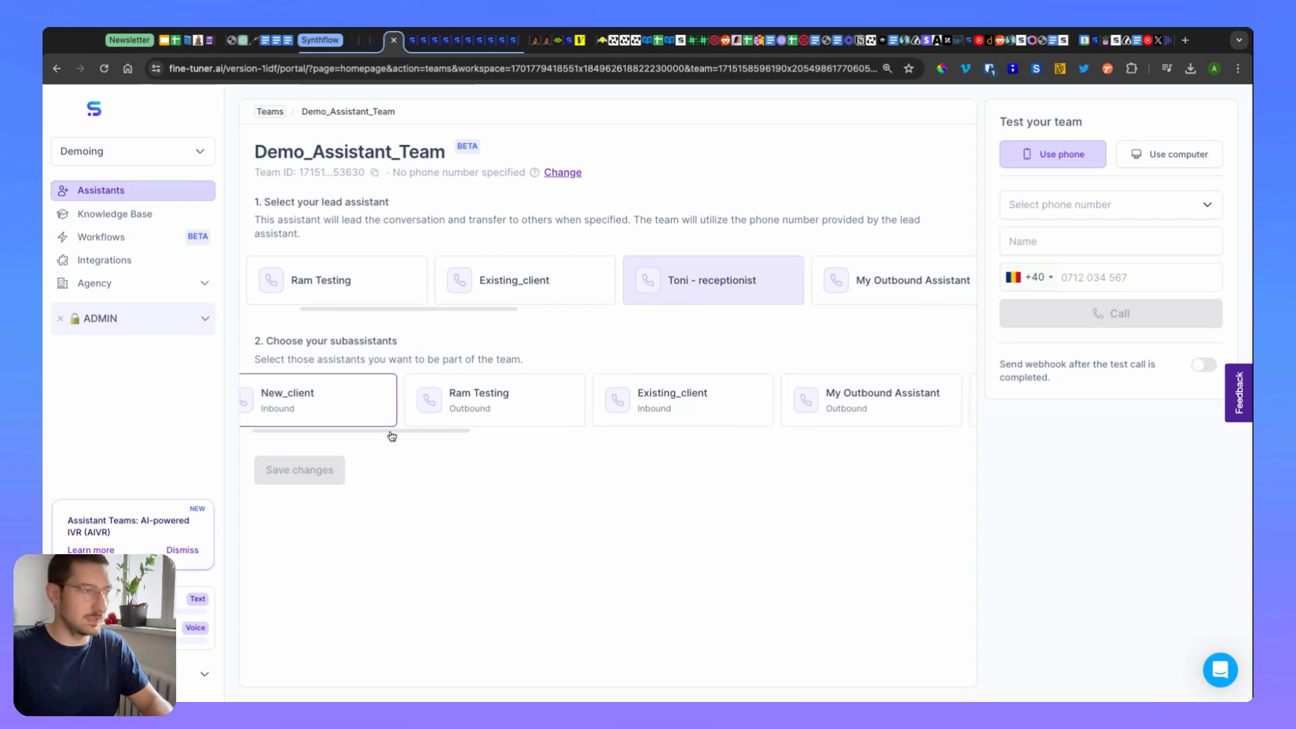
scroll("right", 3)
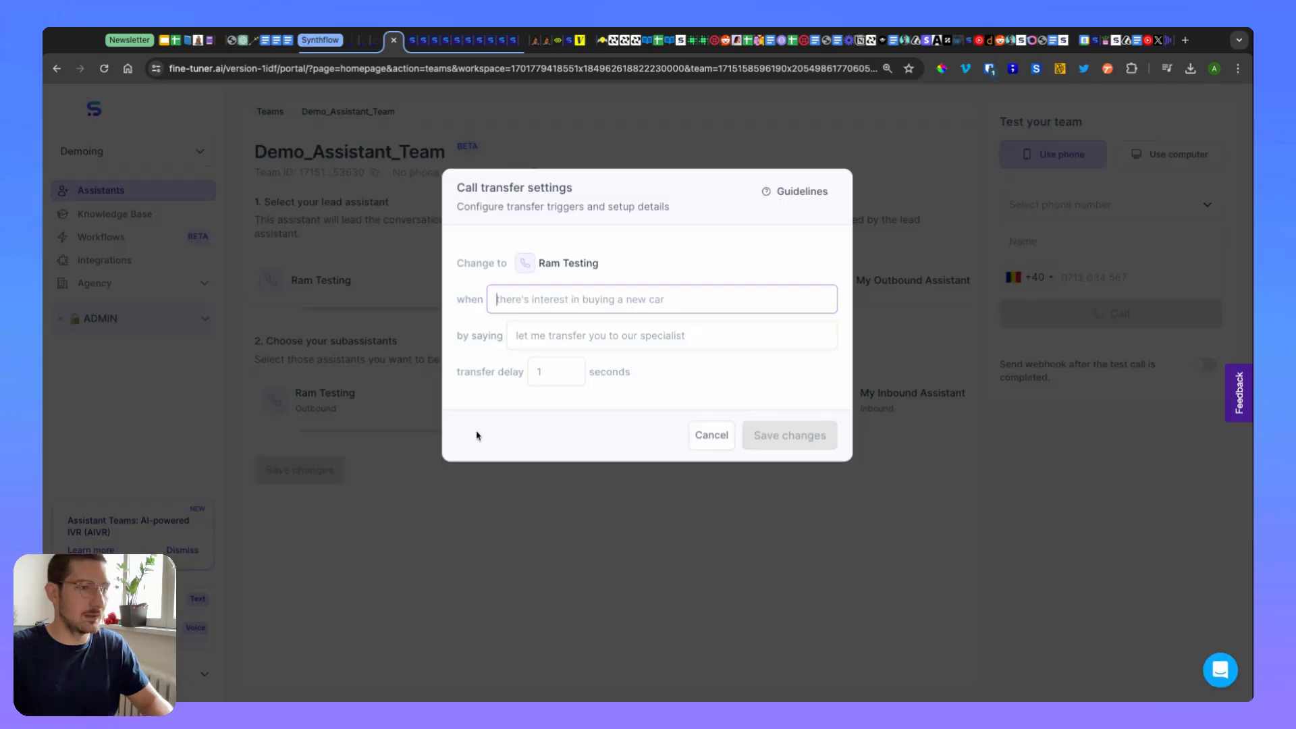
mouse_move(664, 455)
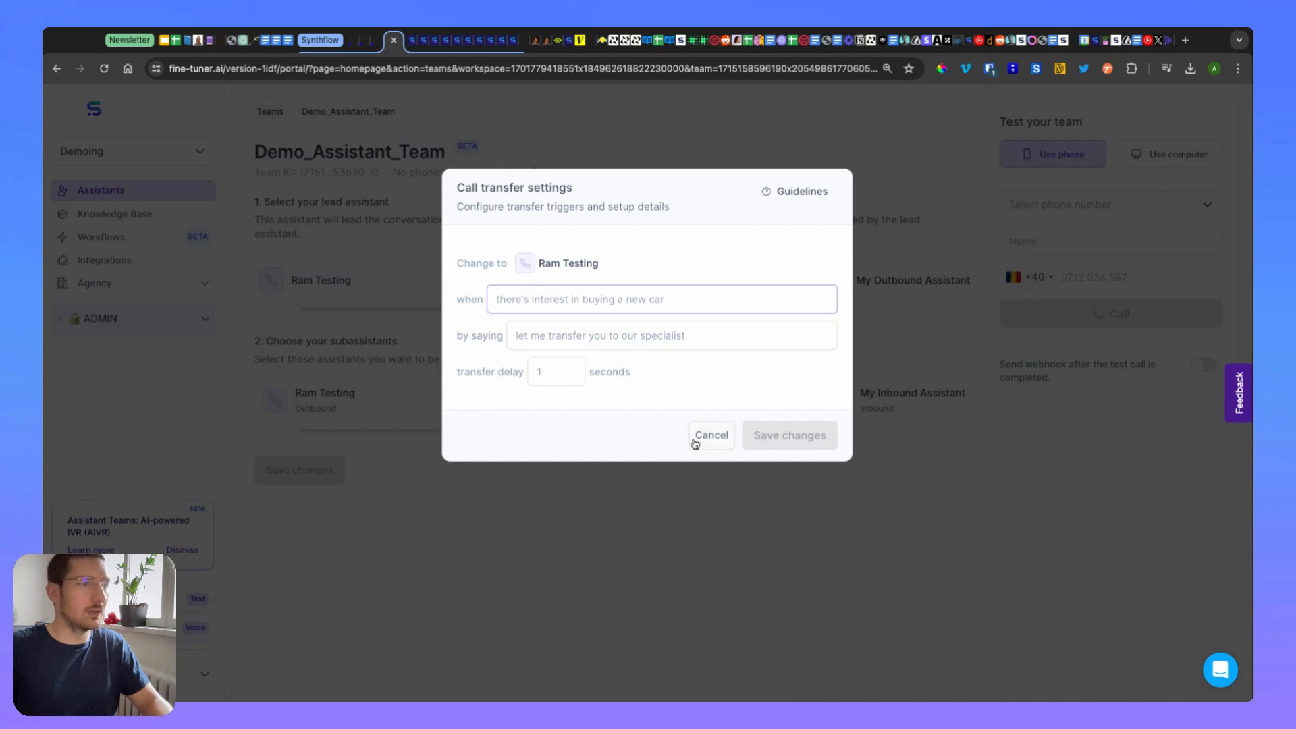
- Dismiss Ram Testing's settings and set New_client to trigger when the user says he is a new client
left_click(710, 434)
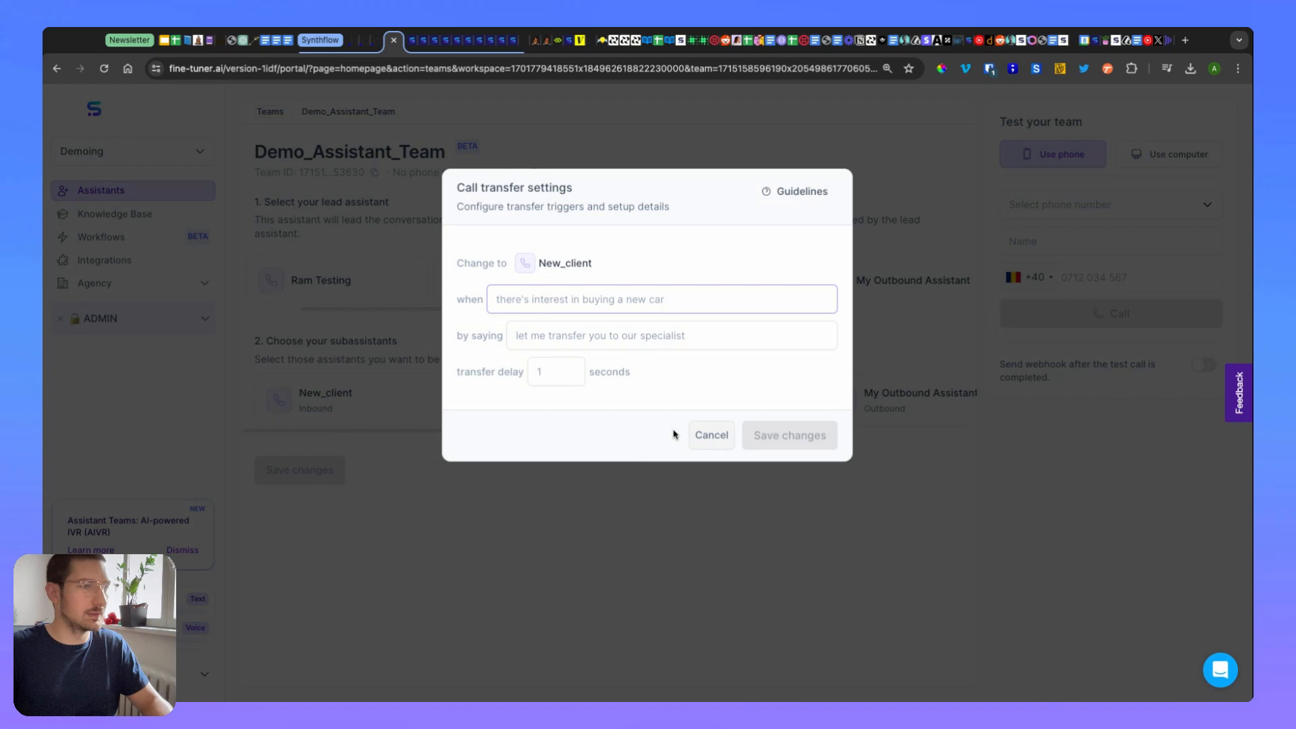
mouse_move(157, 353)
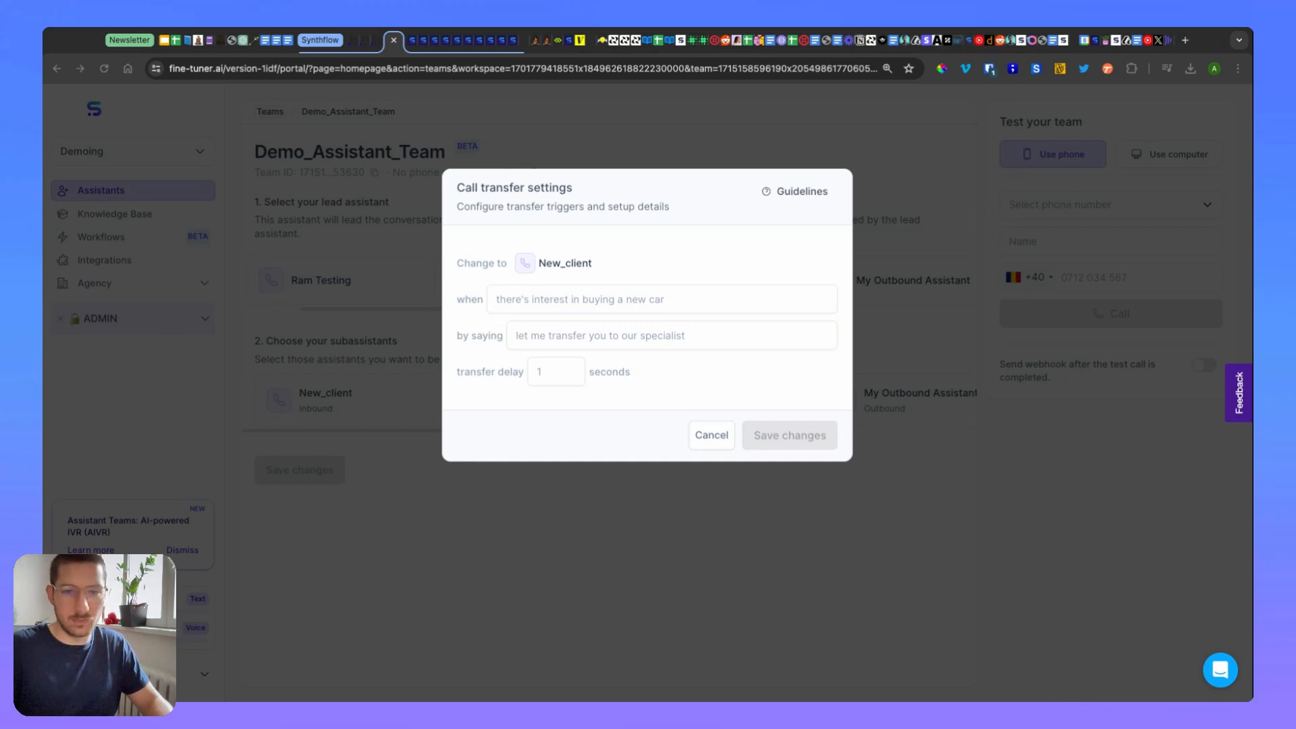
mouse_move(596, 303)
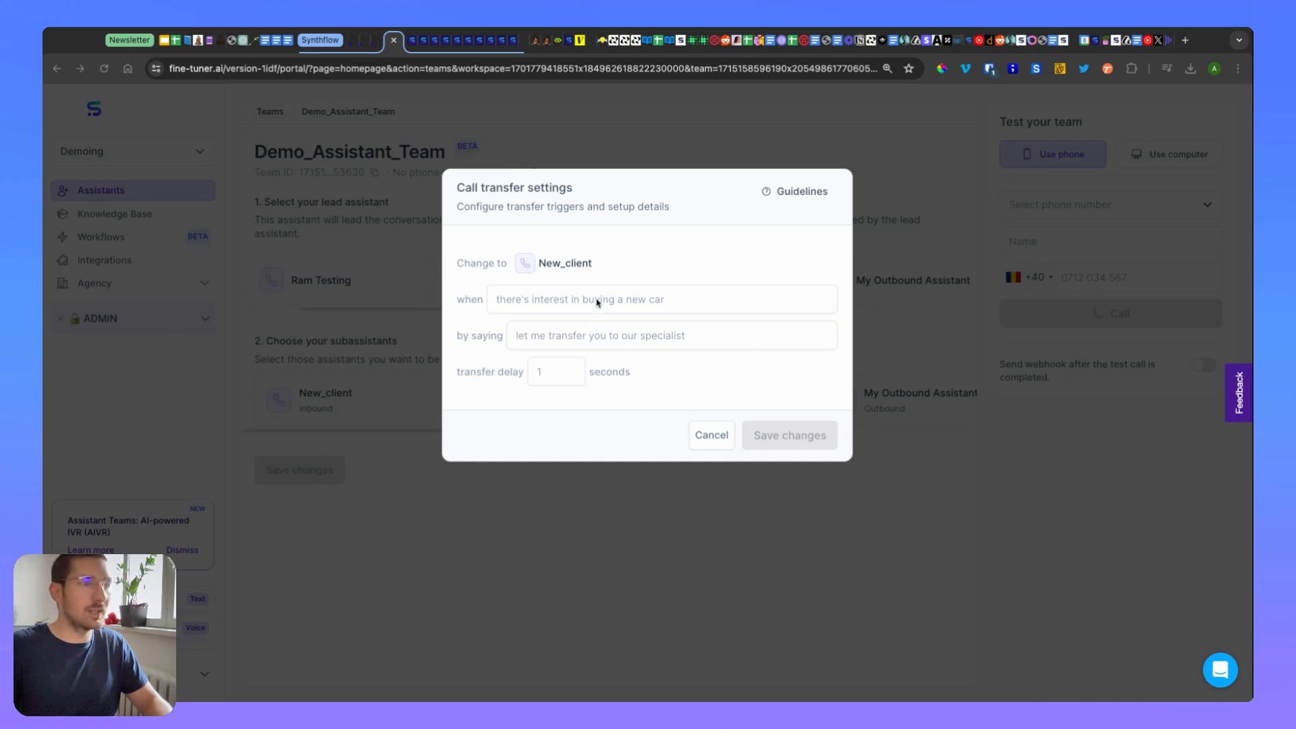
left_click(662, 300)
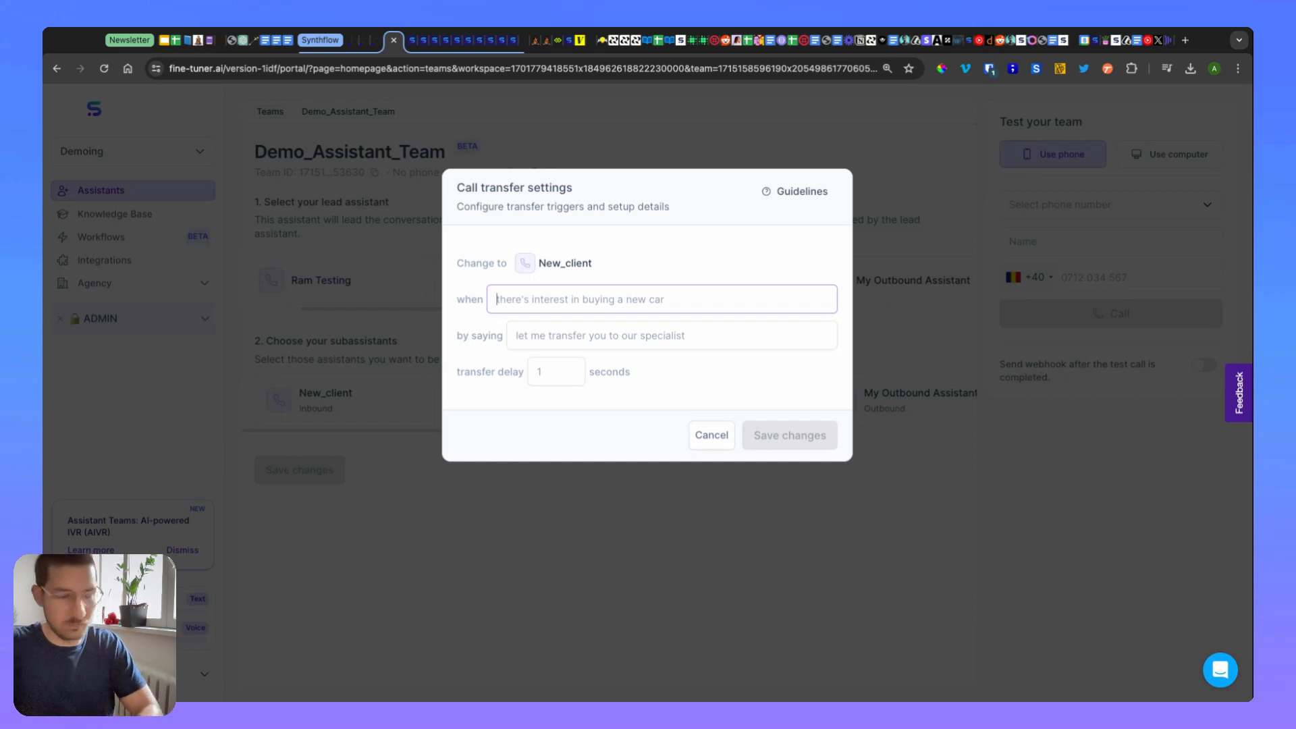
type("the user says he is a new")
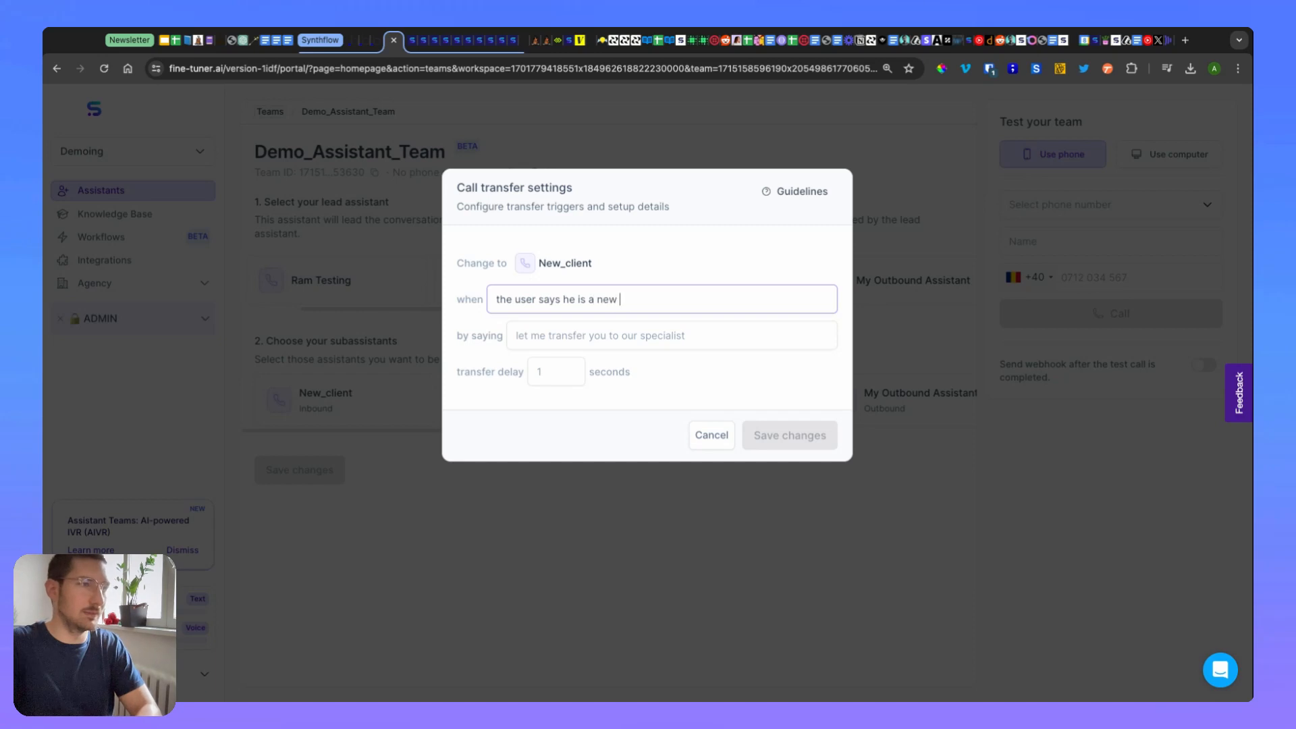
type("client")
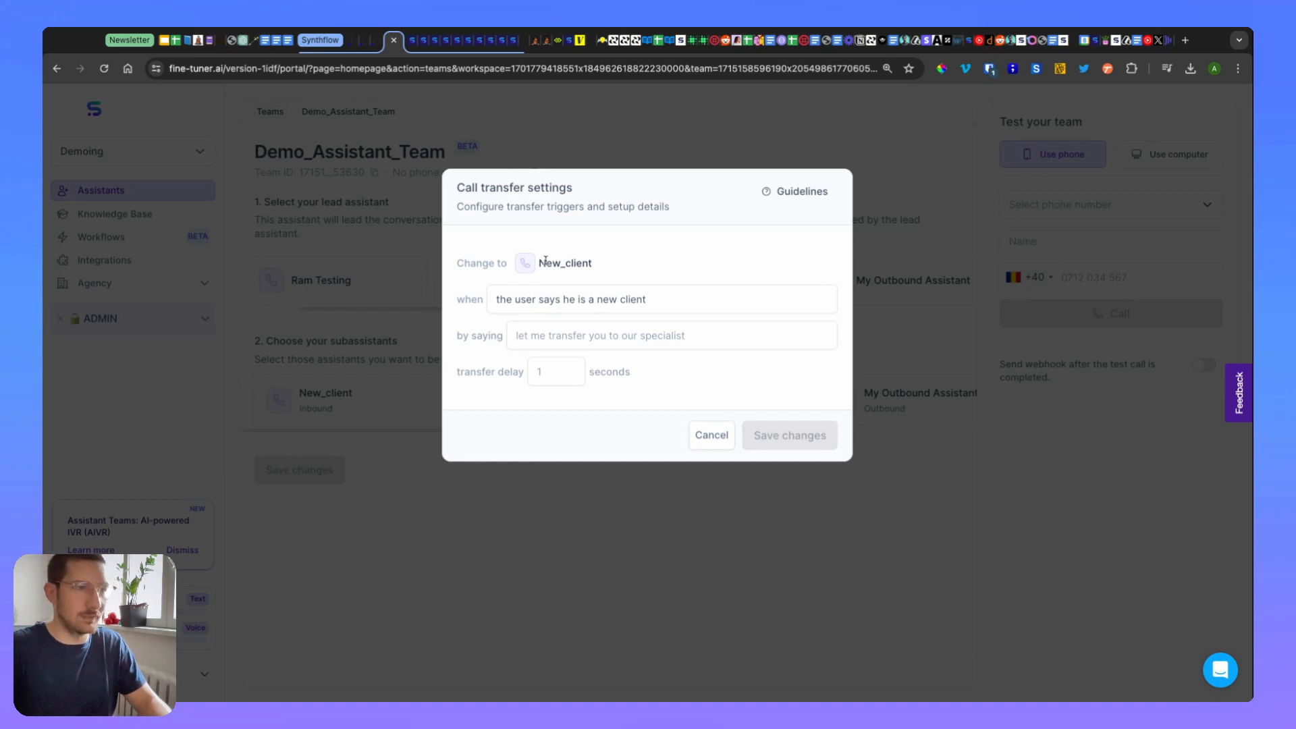
mouse_move(540, 336)
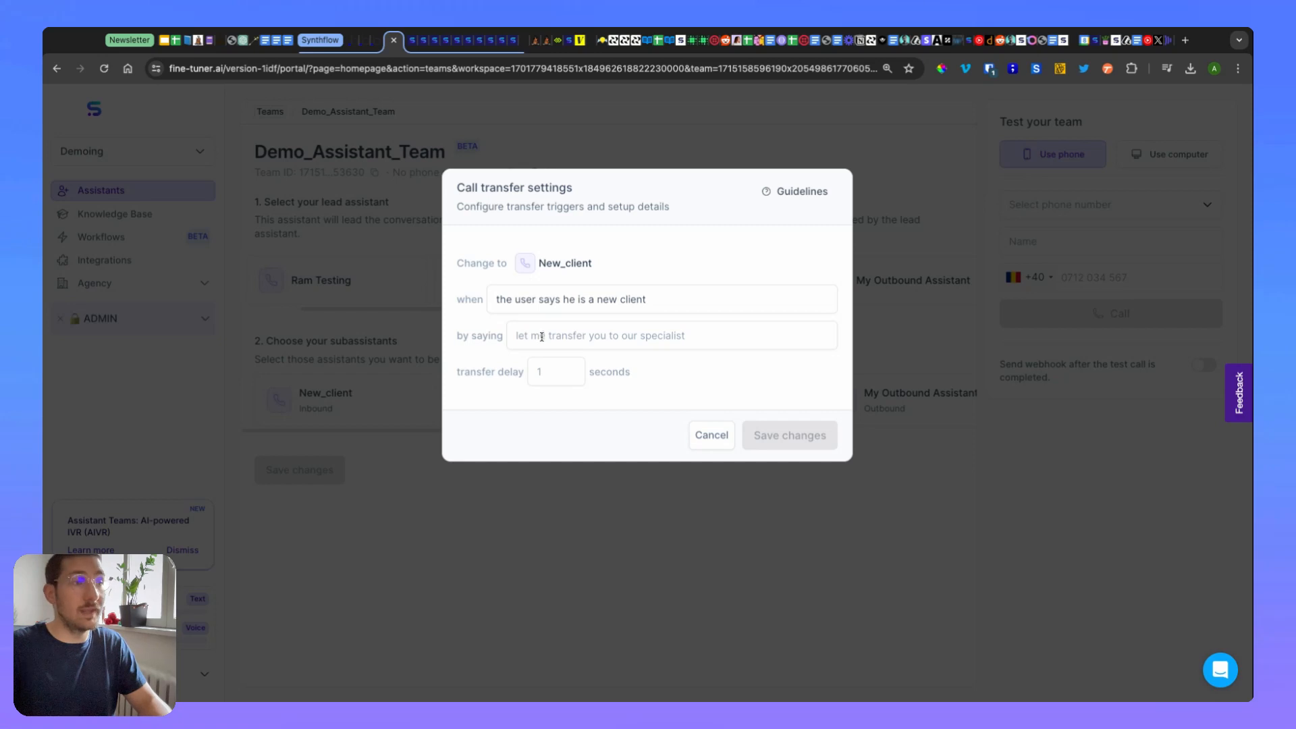
- Set the transfer phrase to 'let me transfer you' with a 1-second delay and save New_client's settings
left_click(670, 337)
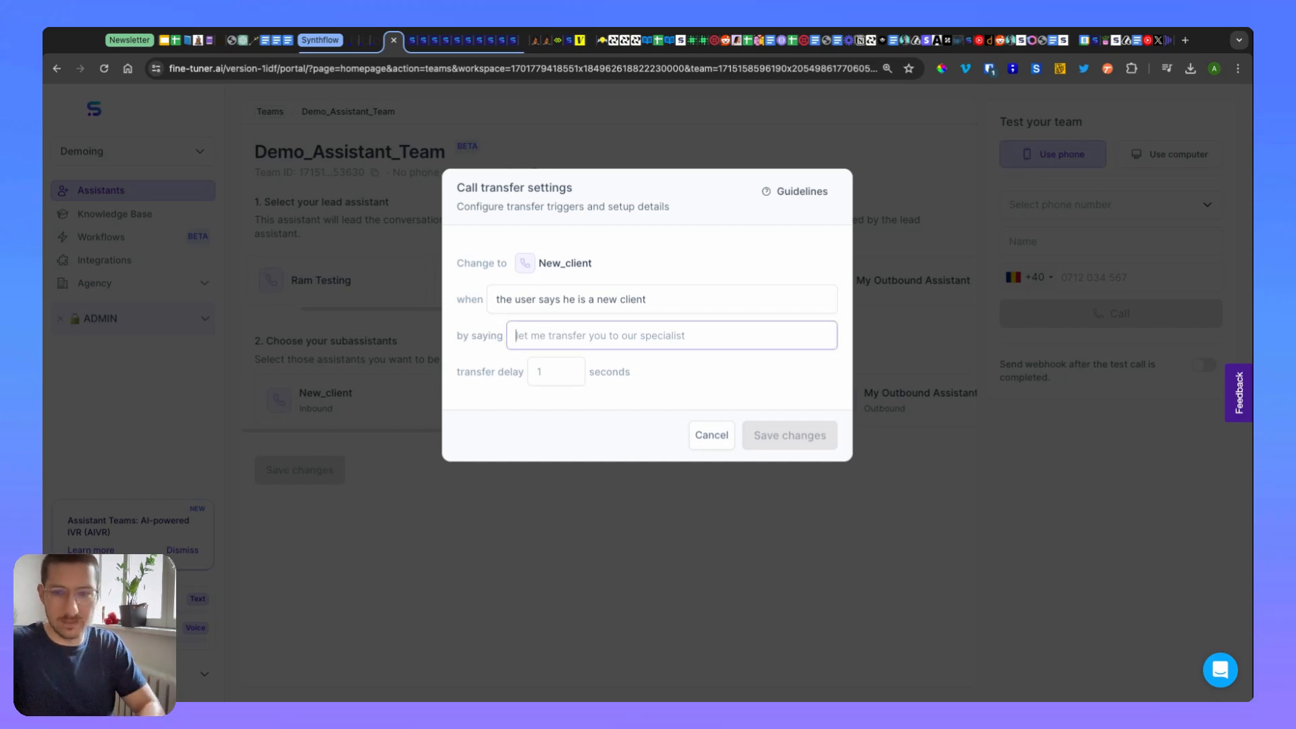
type("let me trans")
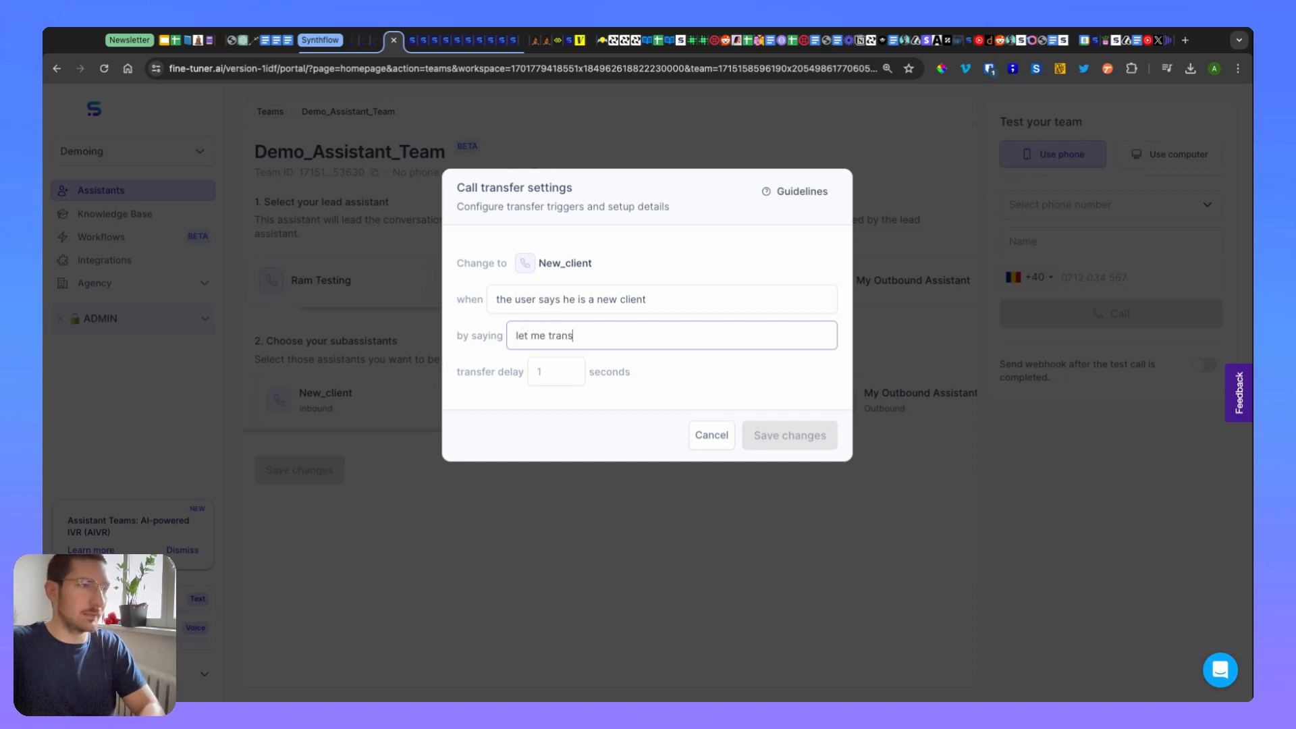
type("er y")
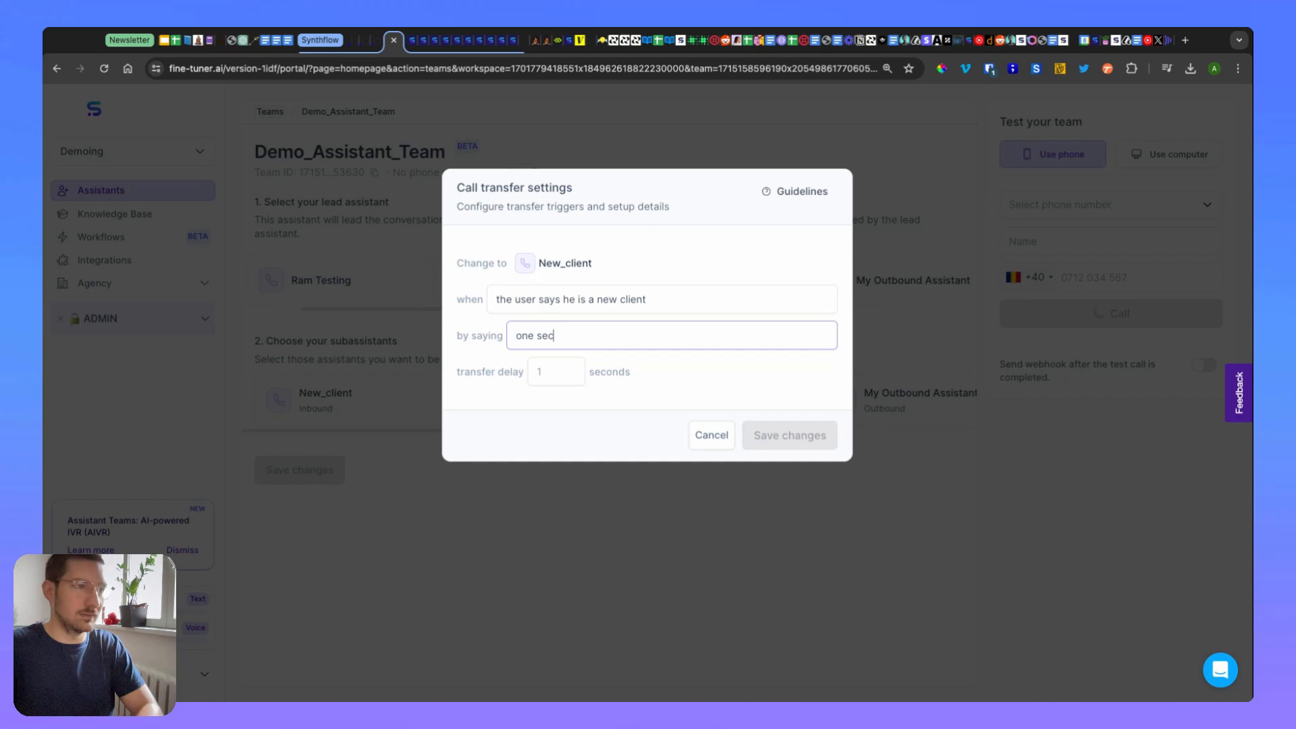
type("w")
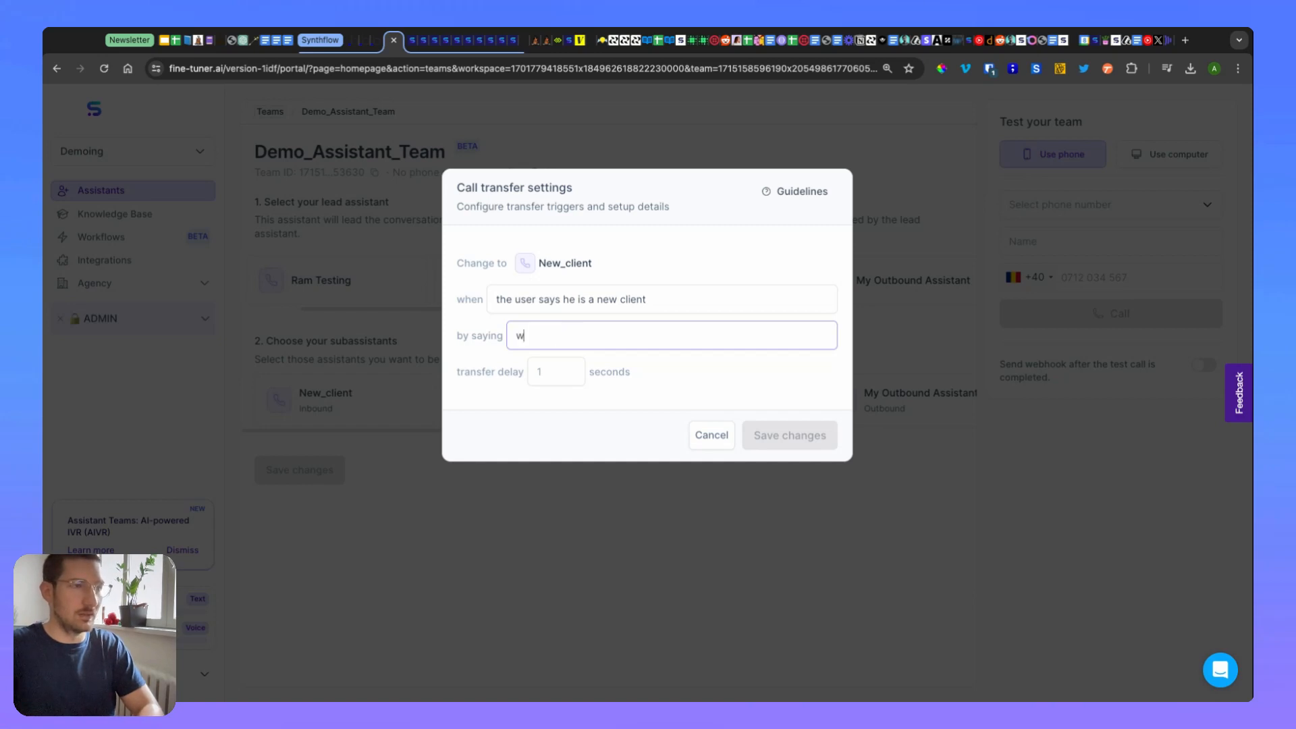
type("ait a min")
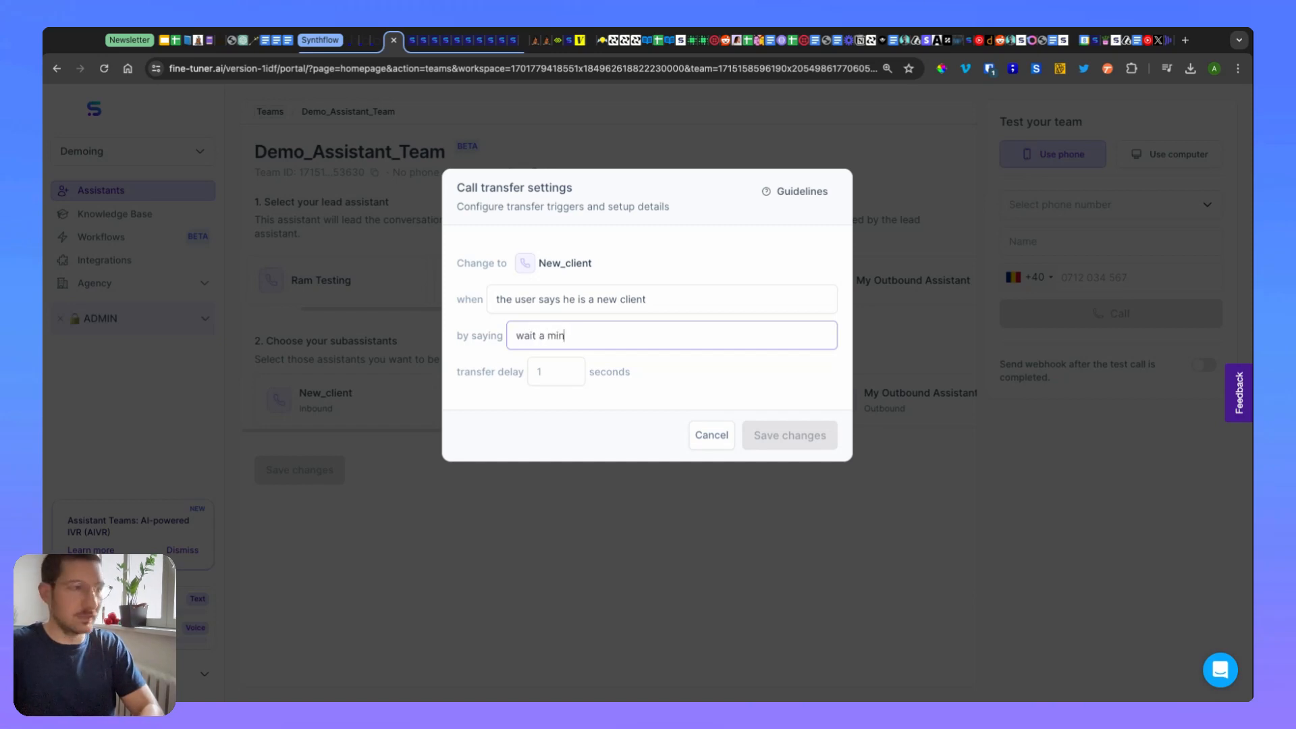
type("let")
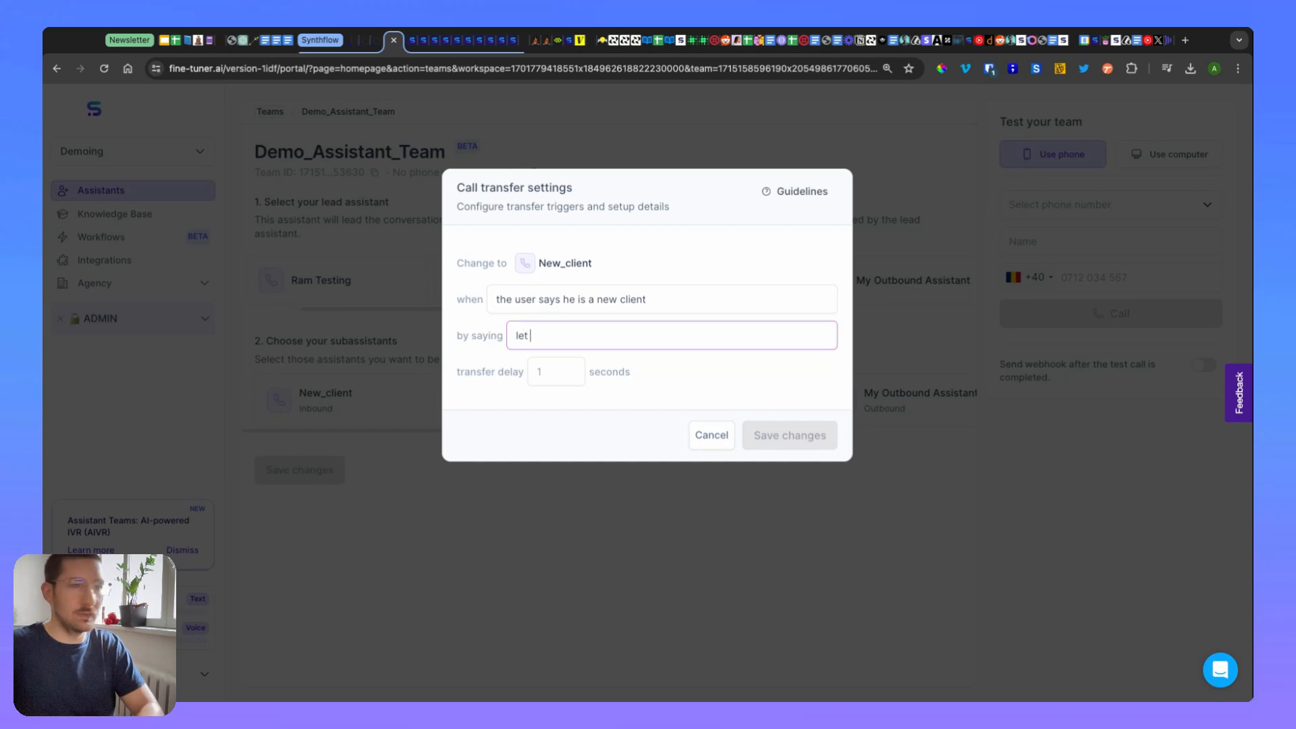
type("me")
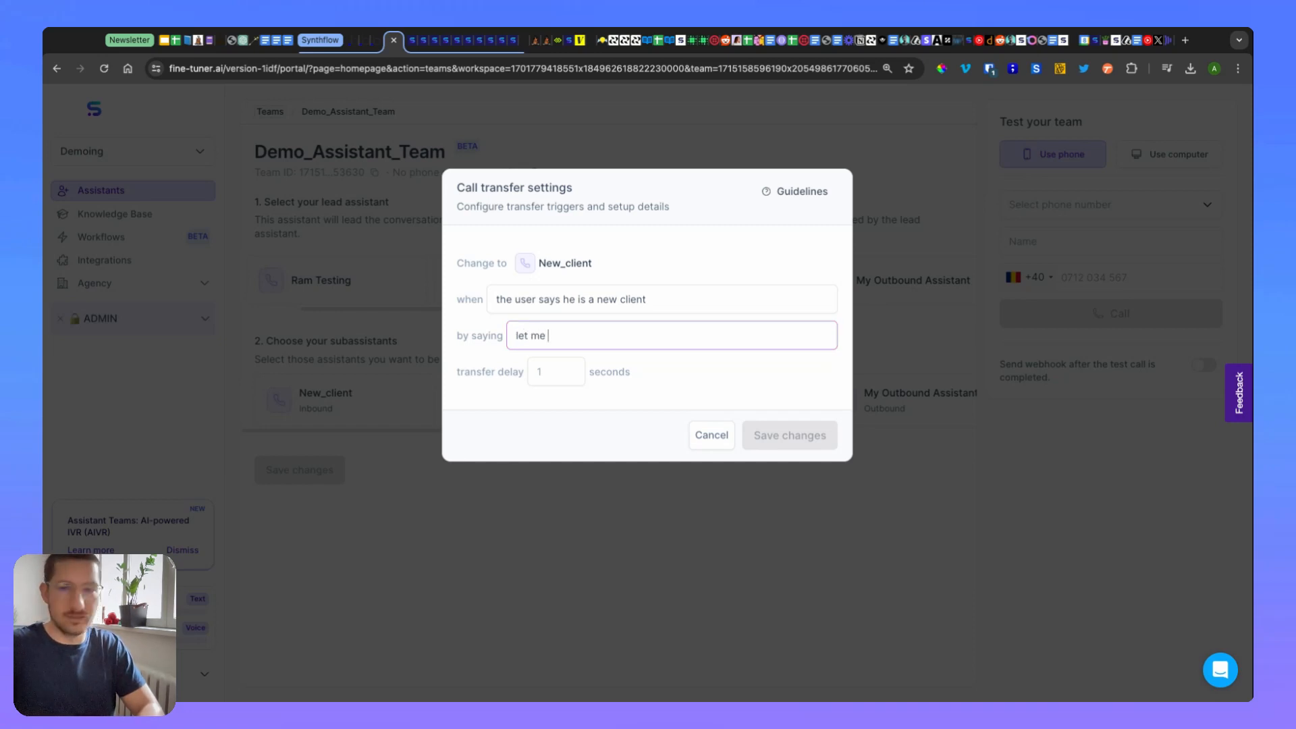
type("transfer you")
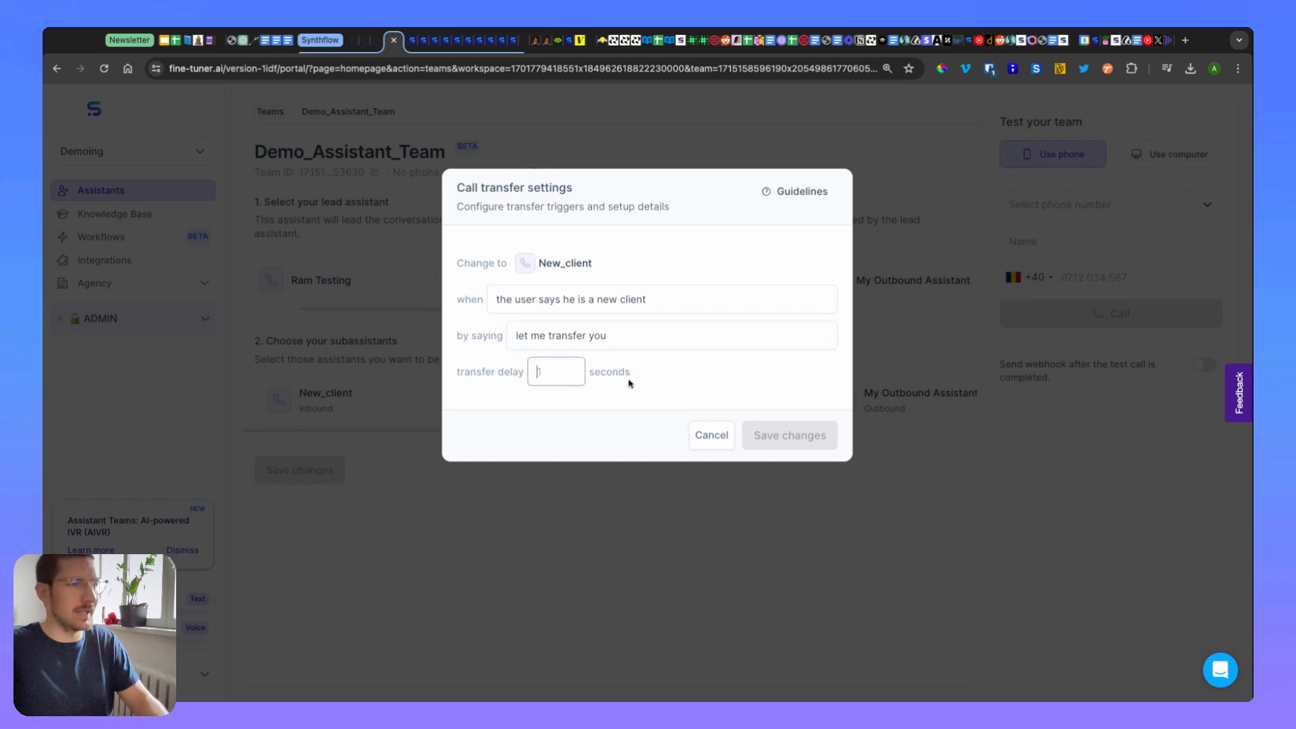
type("1")
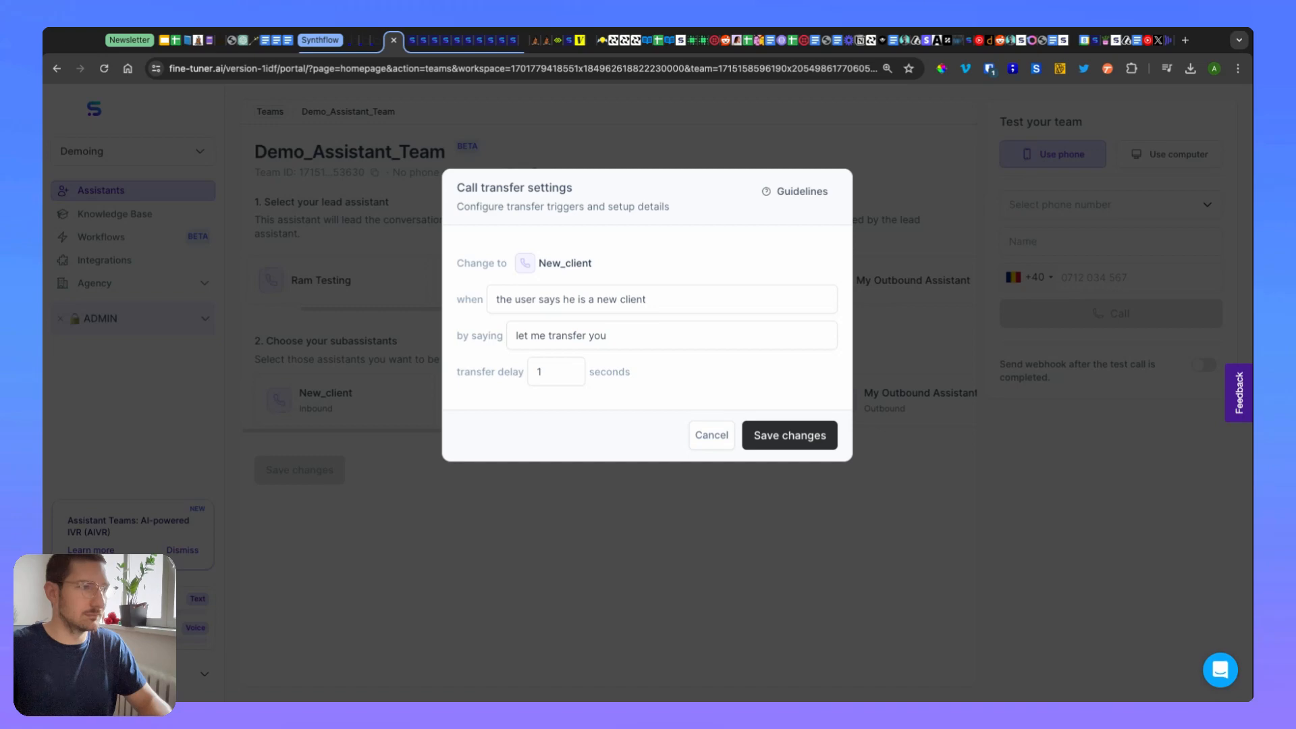
left_click(787, 436)
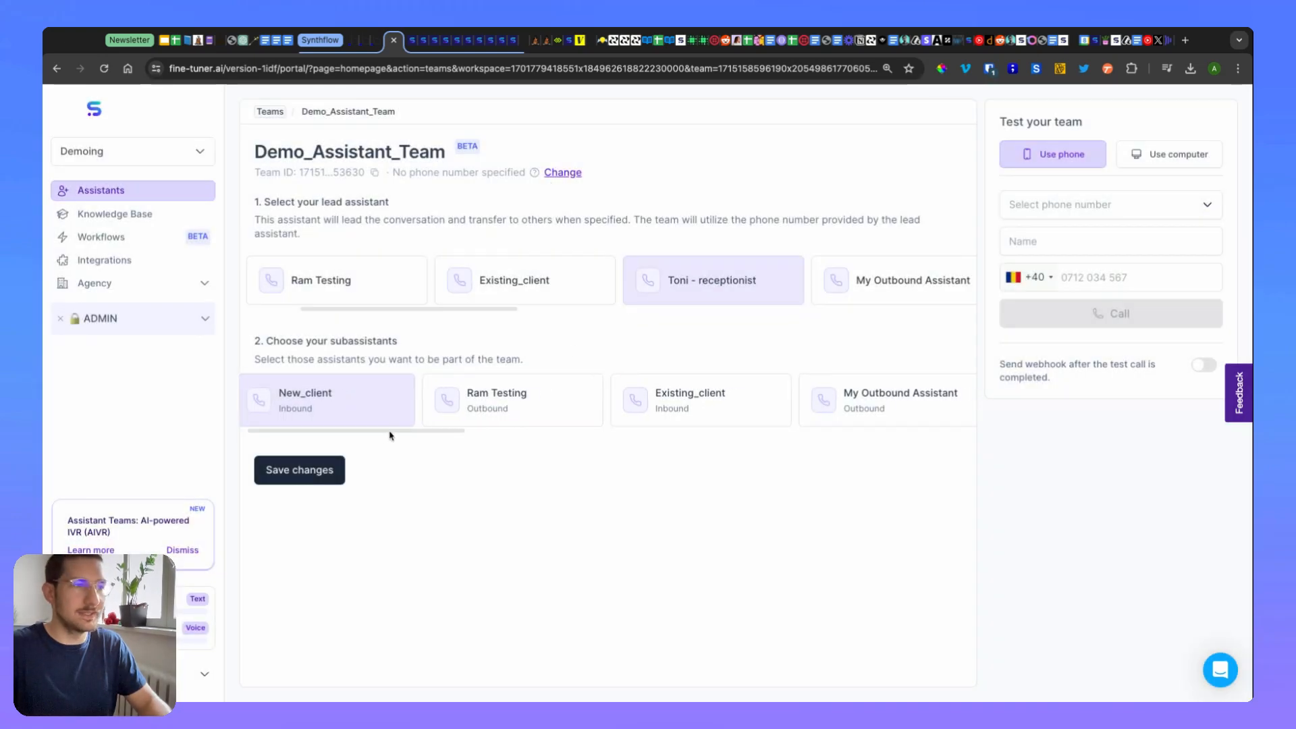
- Add Existing_client triggered by 'the user says he is an existing client', save it, and save the team
left_click(524, 279)
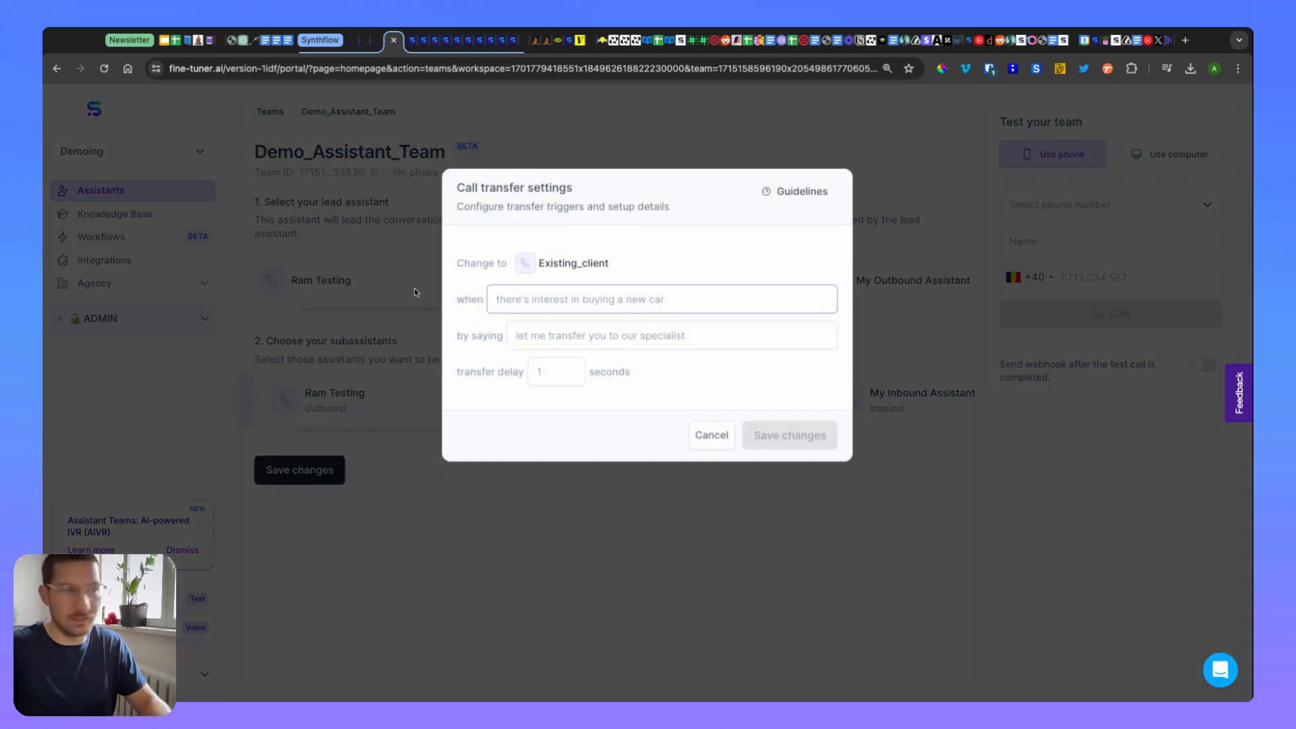
type("the use")
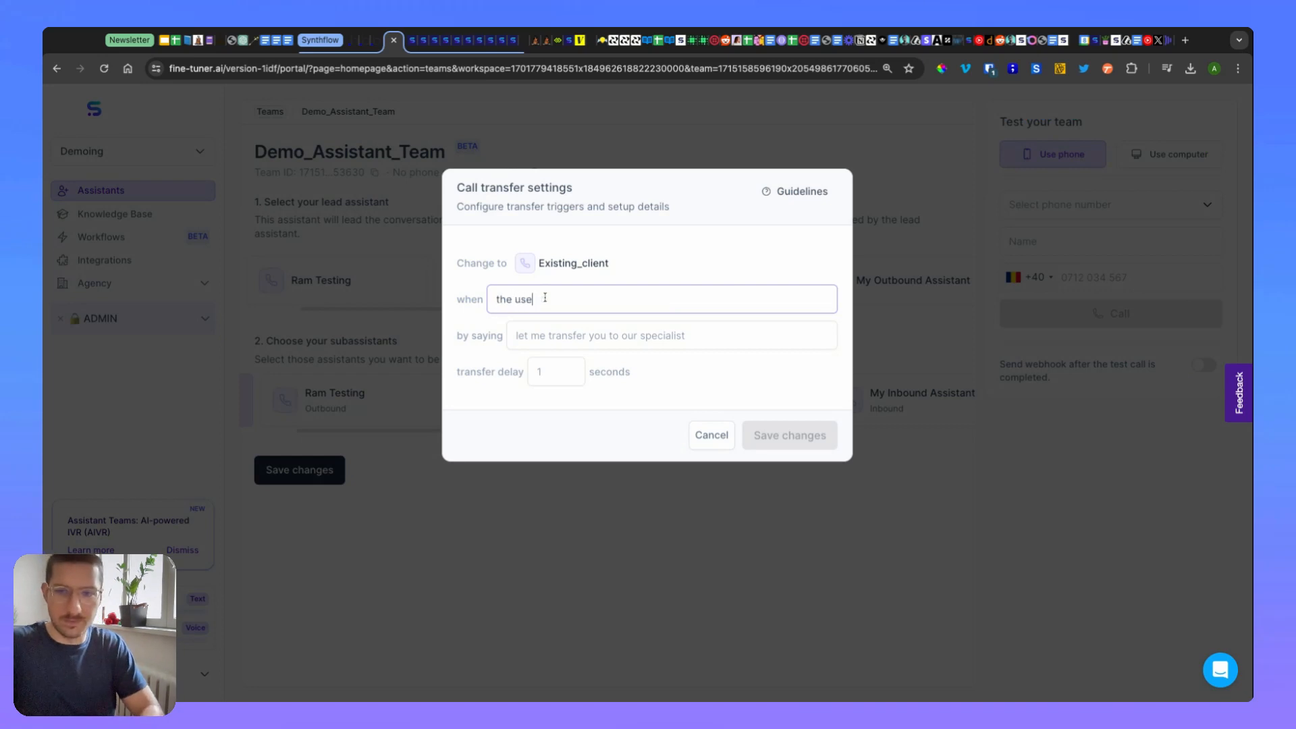
type("r says he is a")
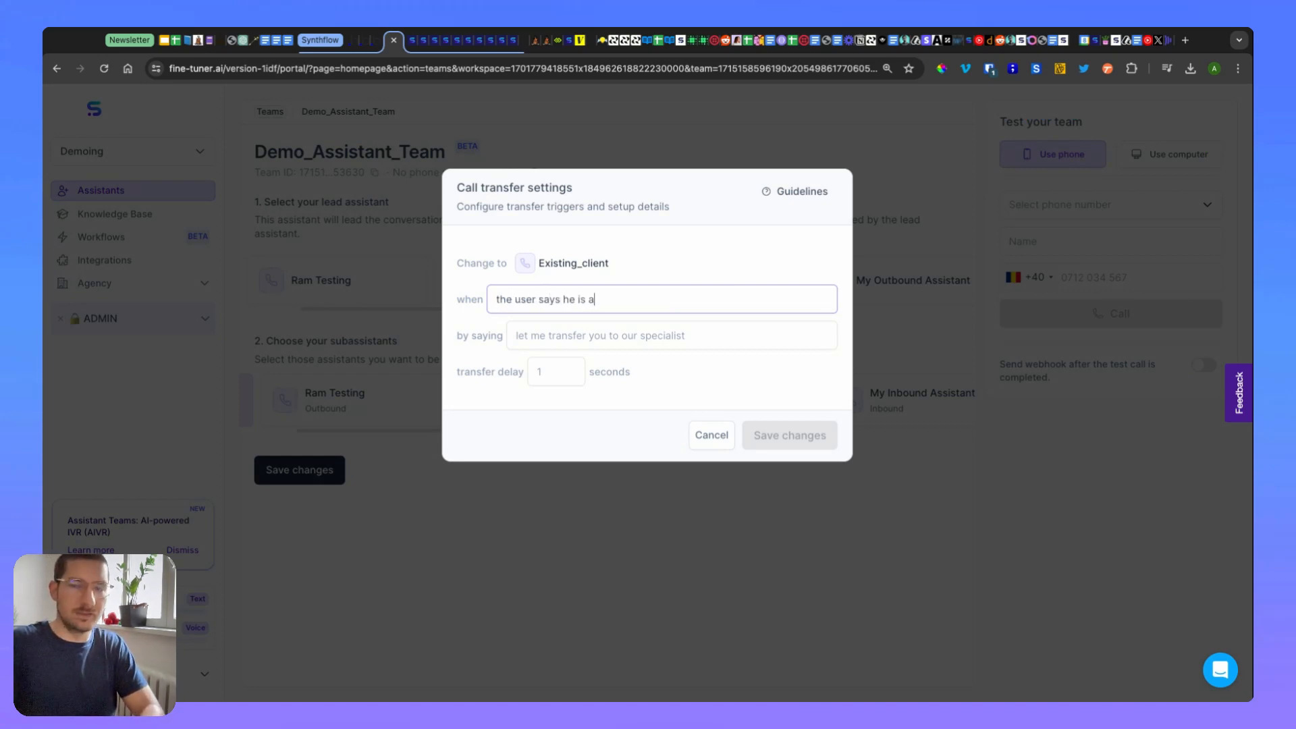
type("n existing cli")
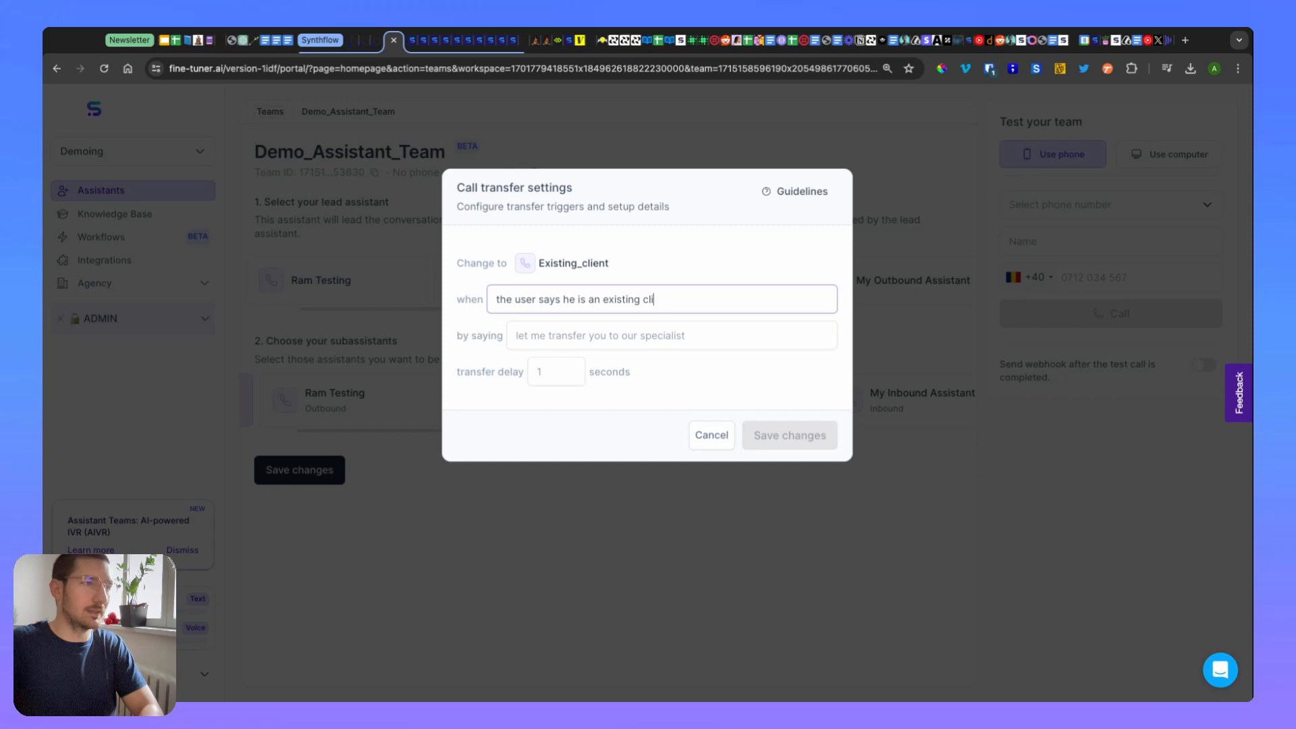
left_click(670, 335)
type("let me transfer you")
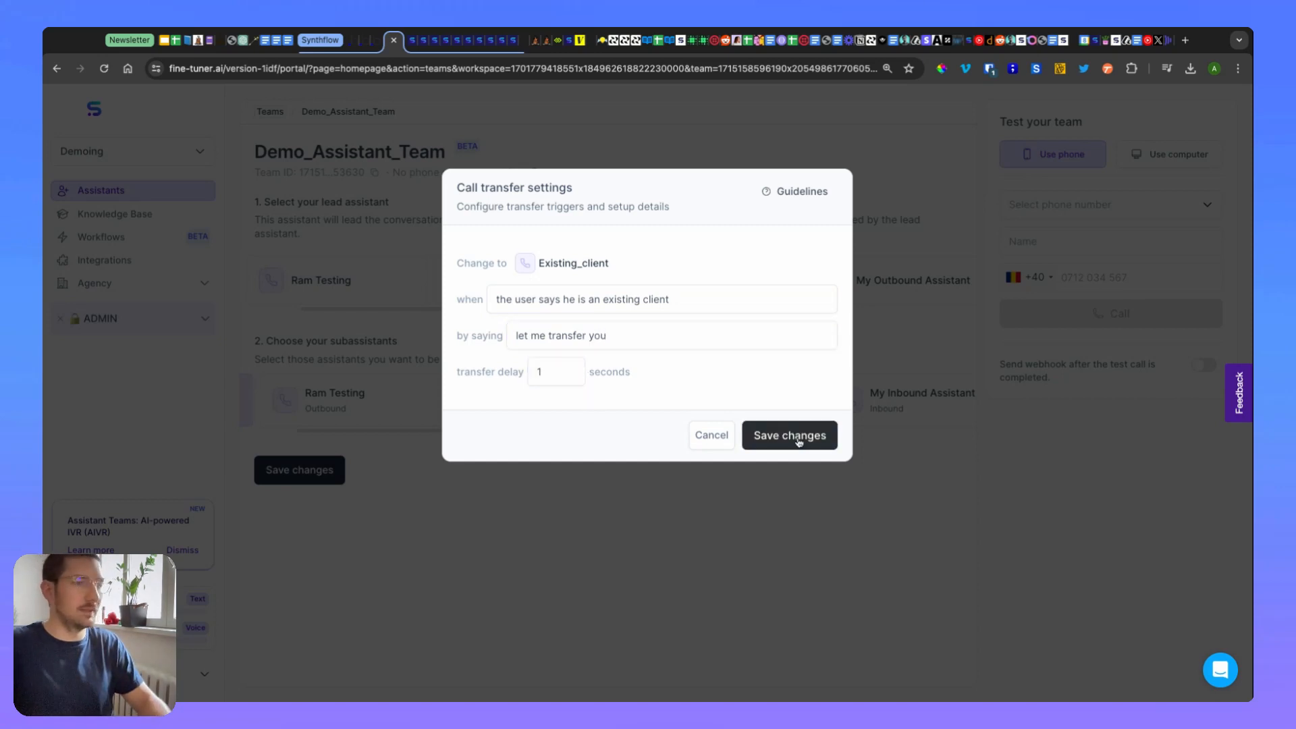
left_click(787, 434)
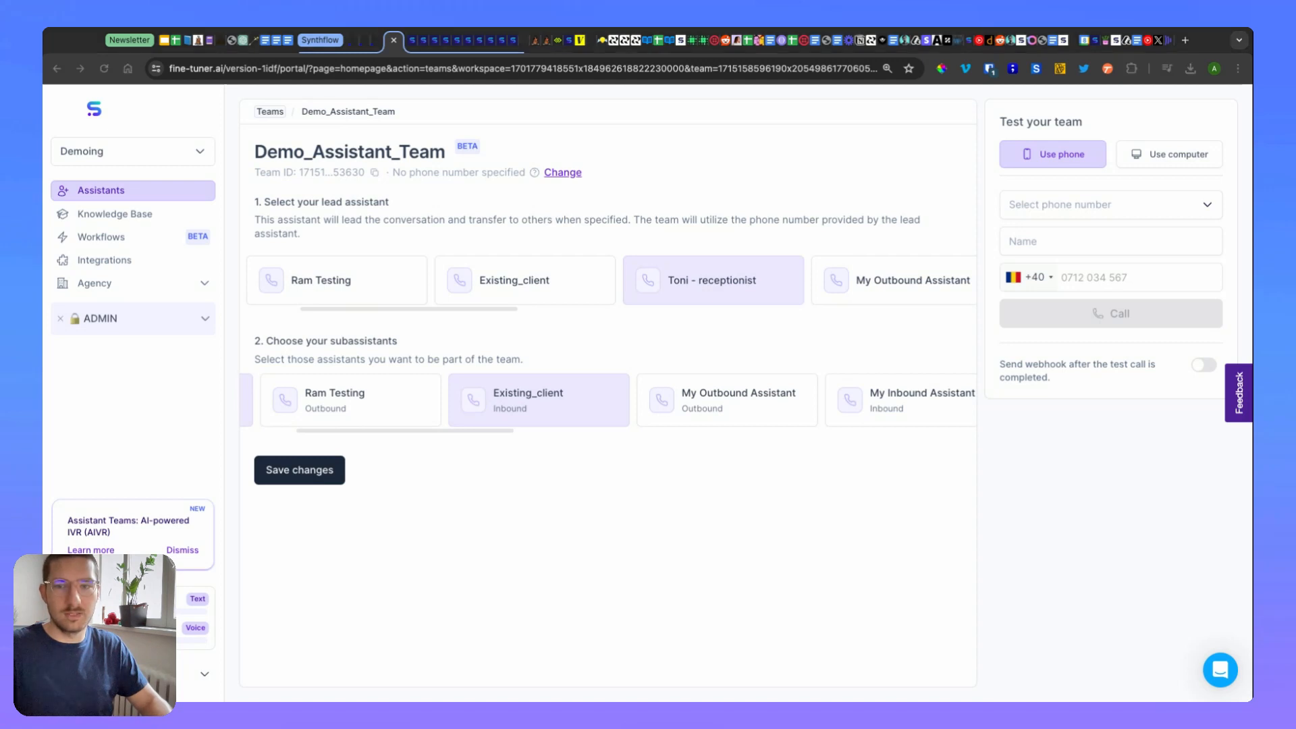
mouse_move(401, 436)
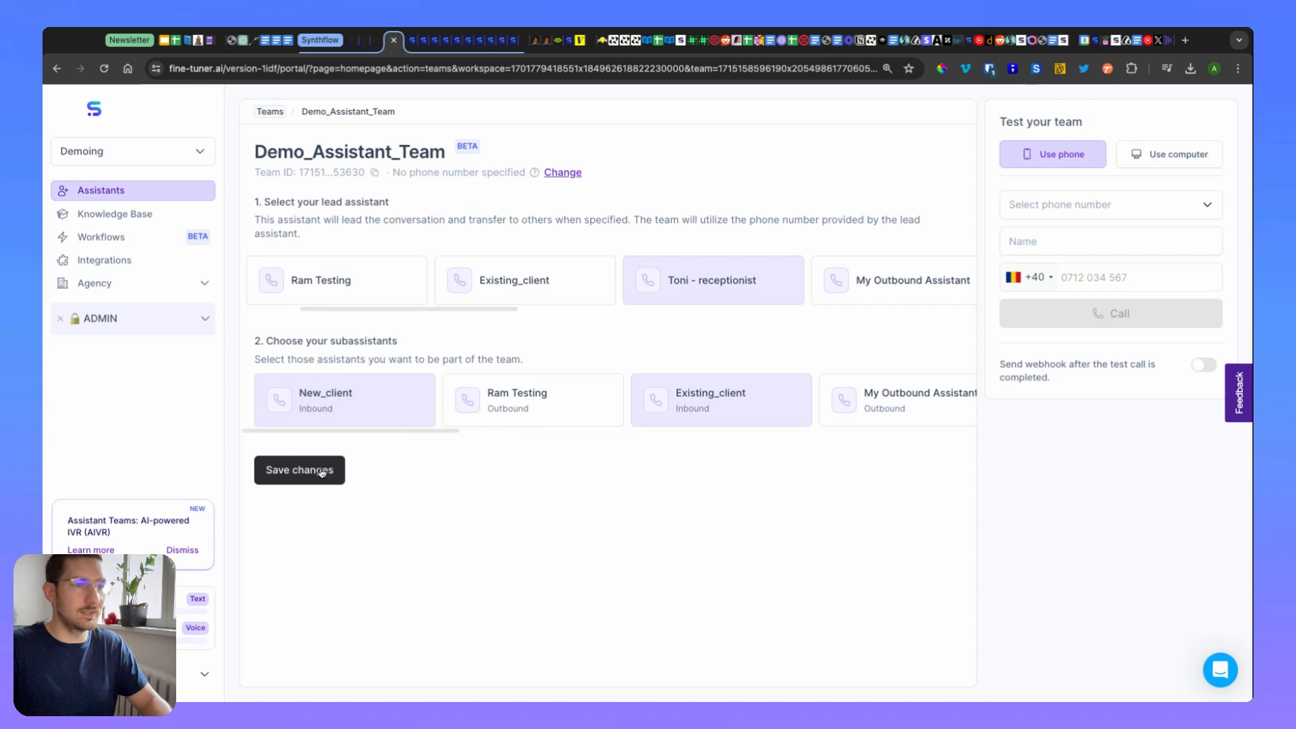
left_click(299, 470)
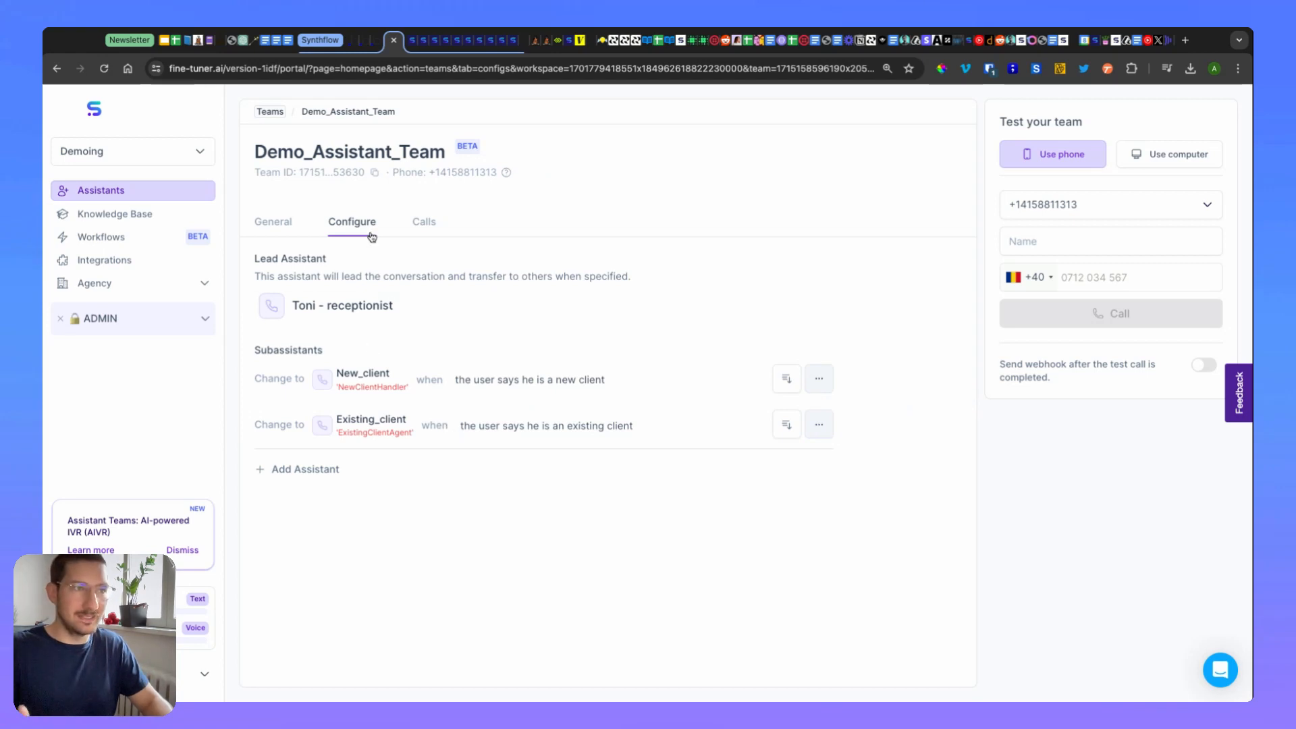
mouse_move(480, 174)
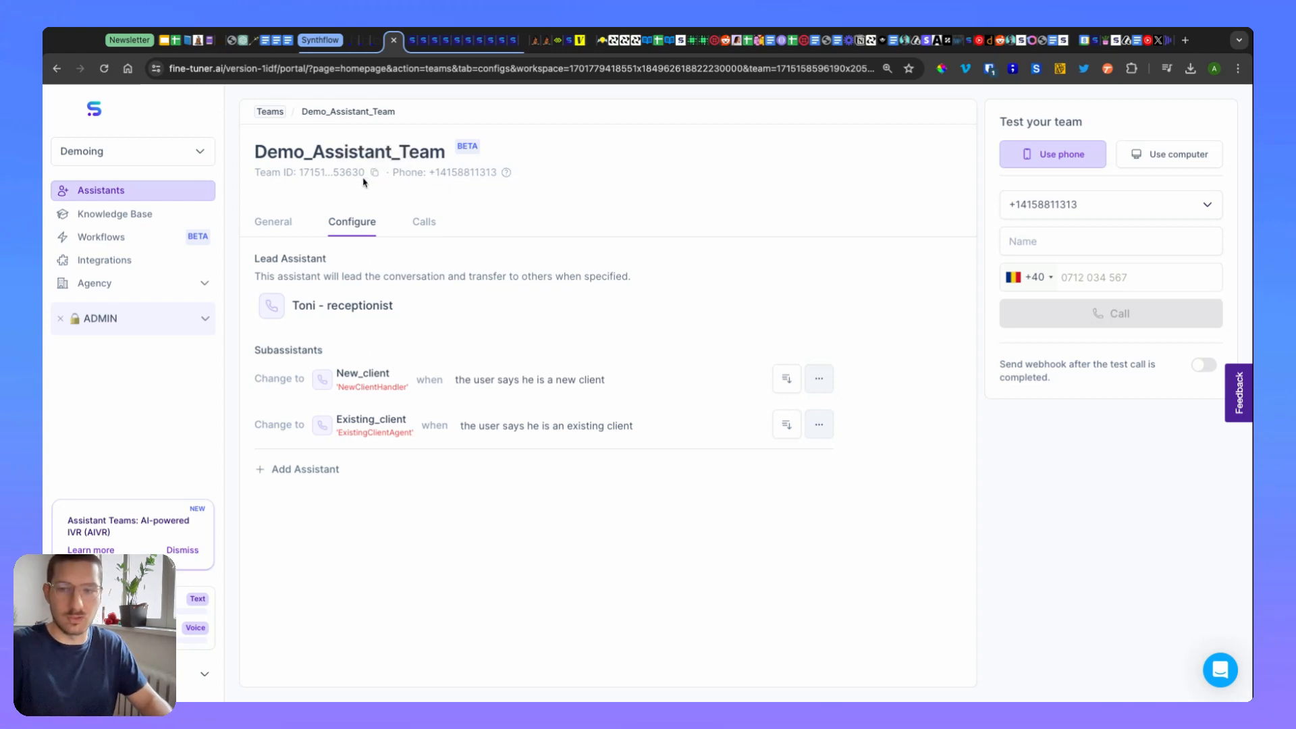
mouse_move(568, 209)
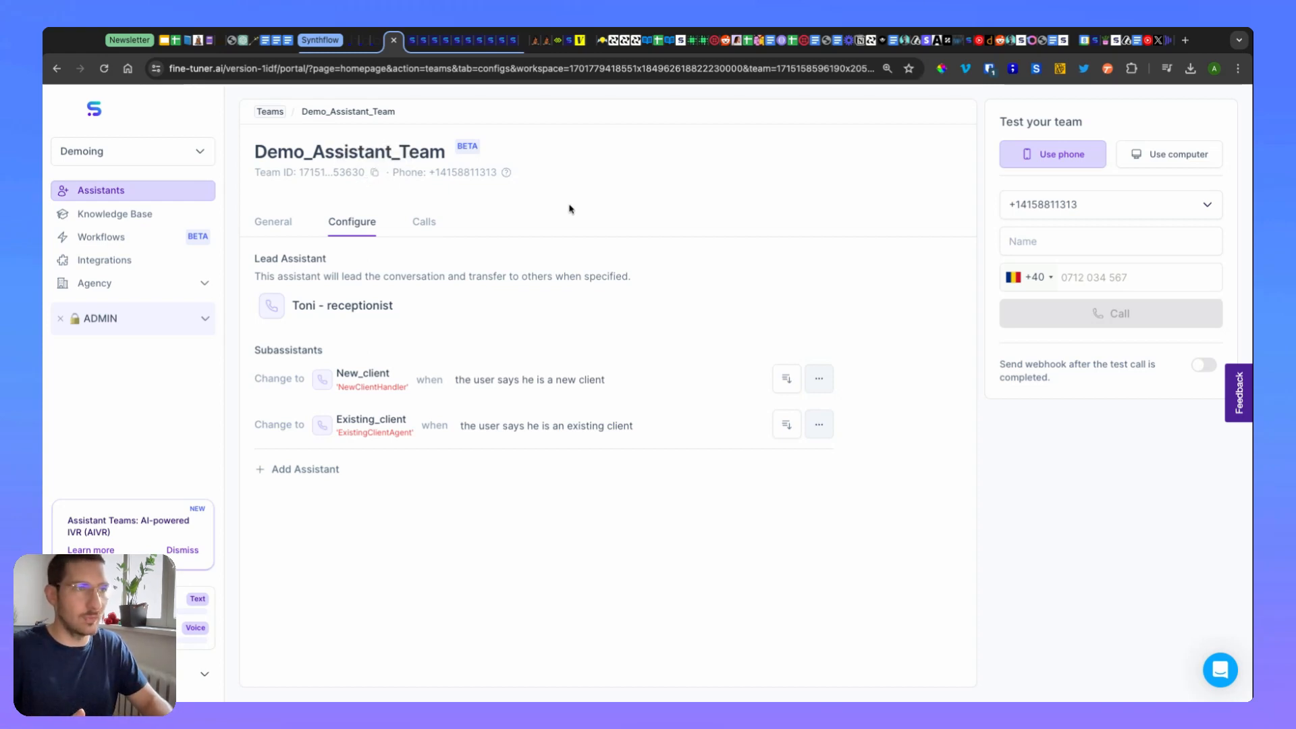
mouse_move(472, 179)
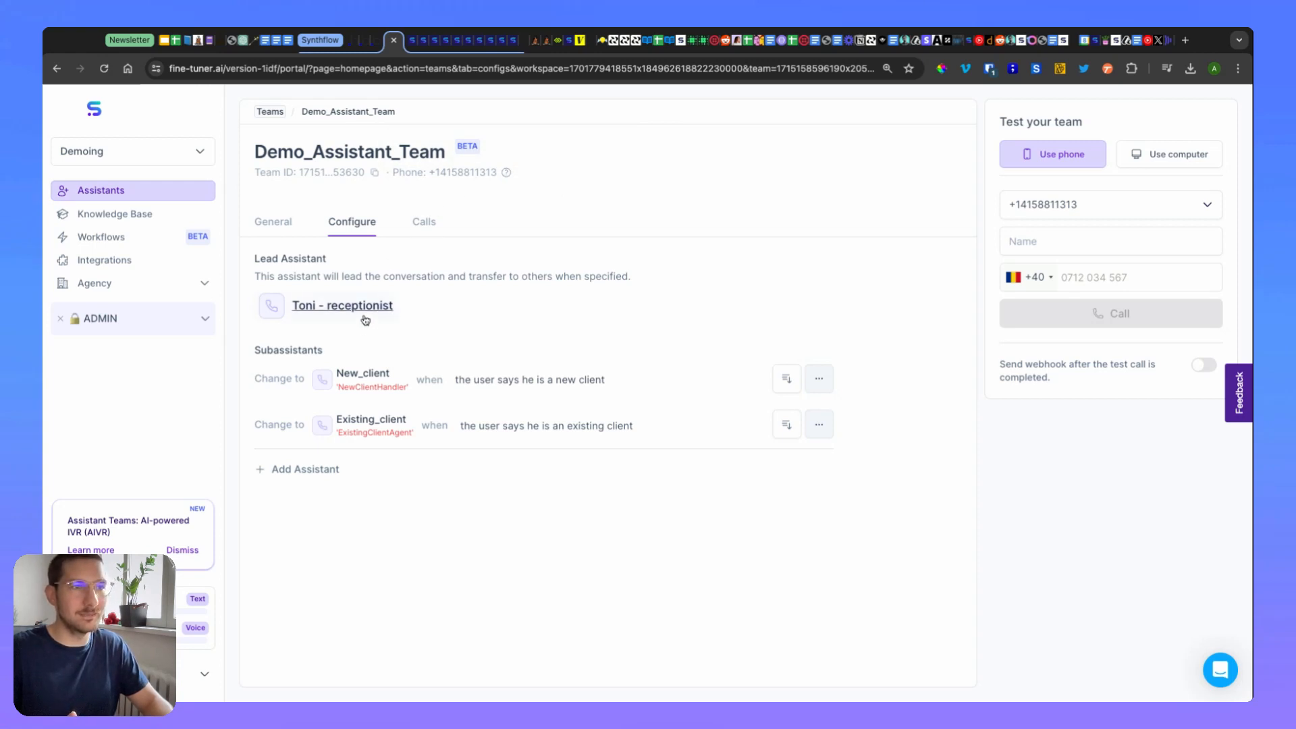
mouse_move(363, 320)
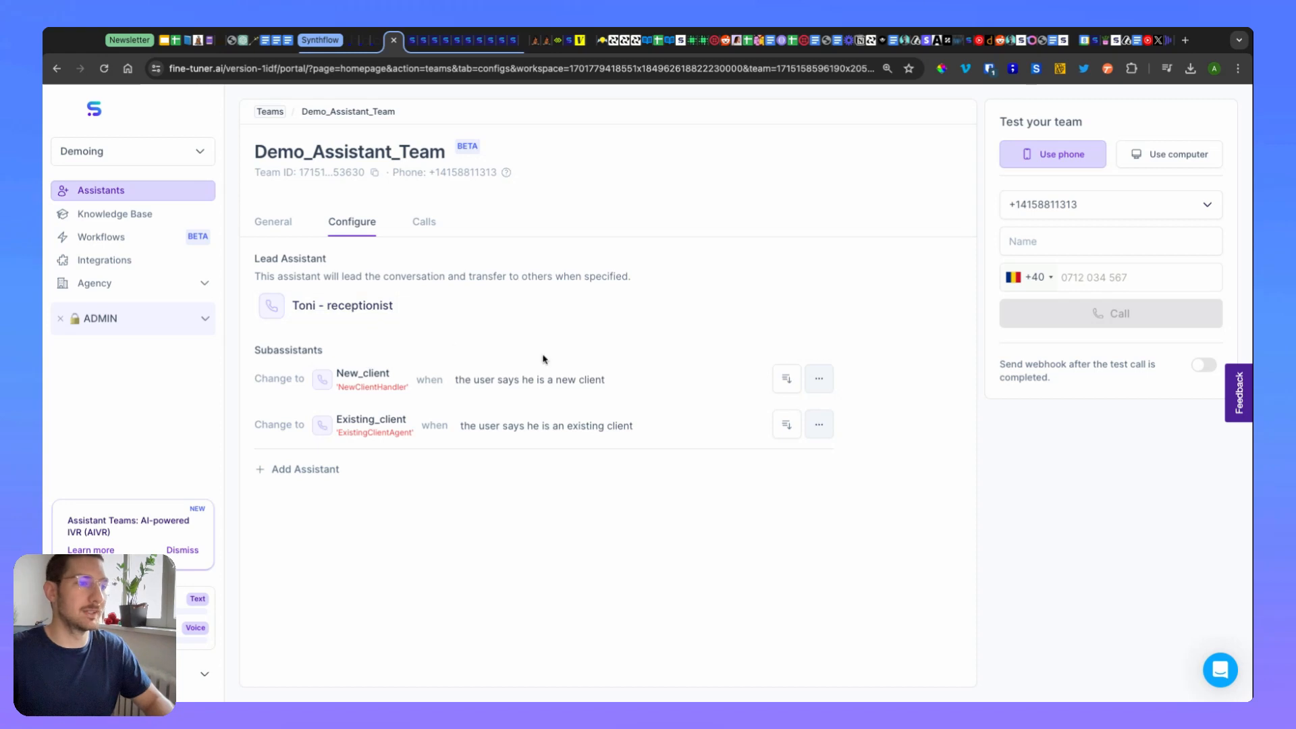
mouse_move(362, 373)
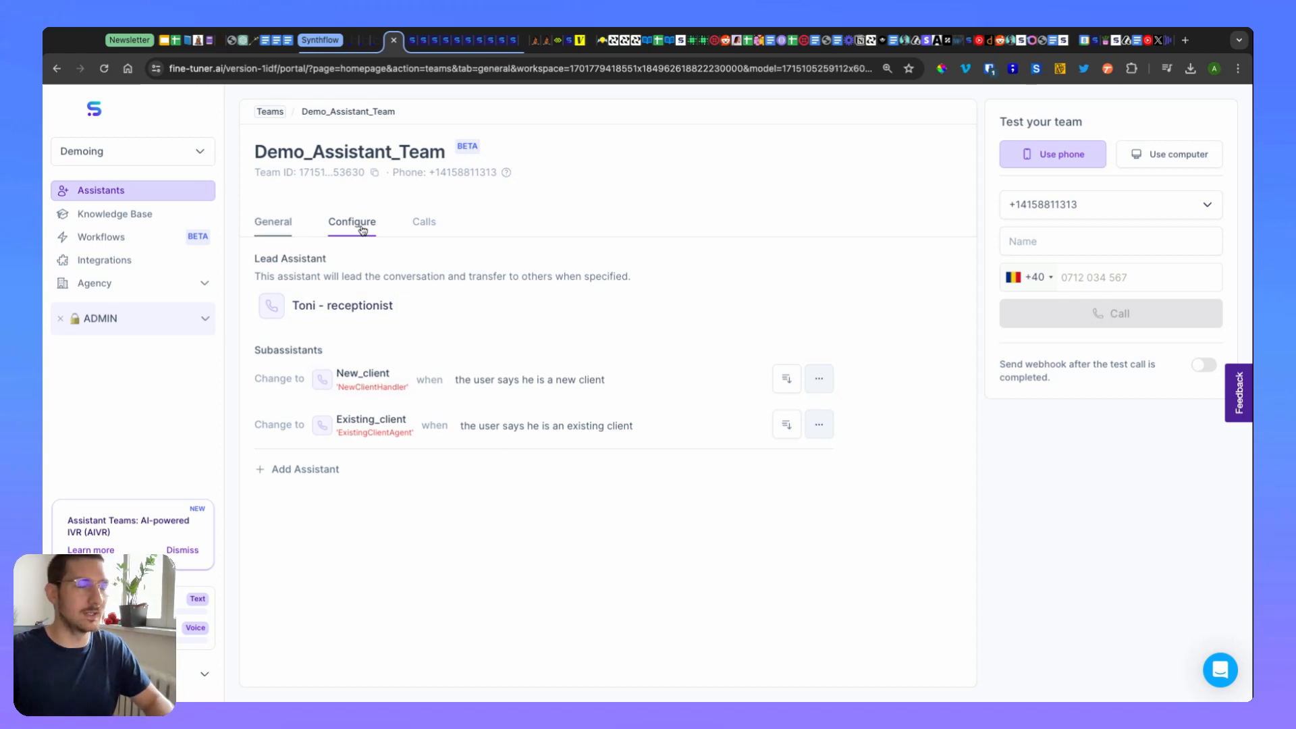
mouse_move(378, 330)
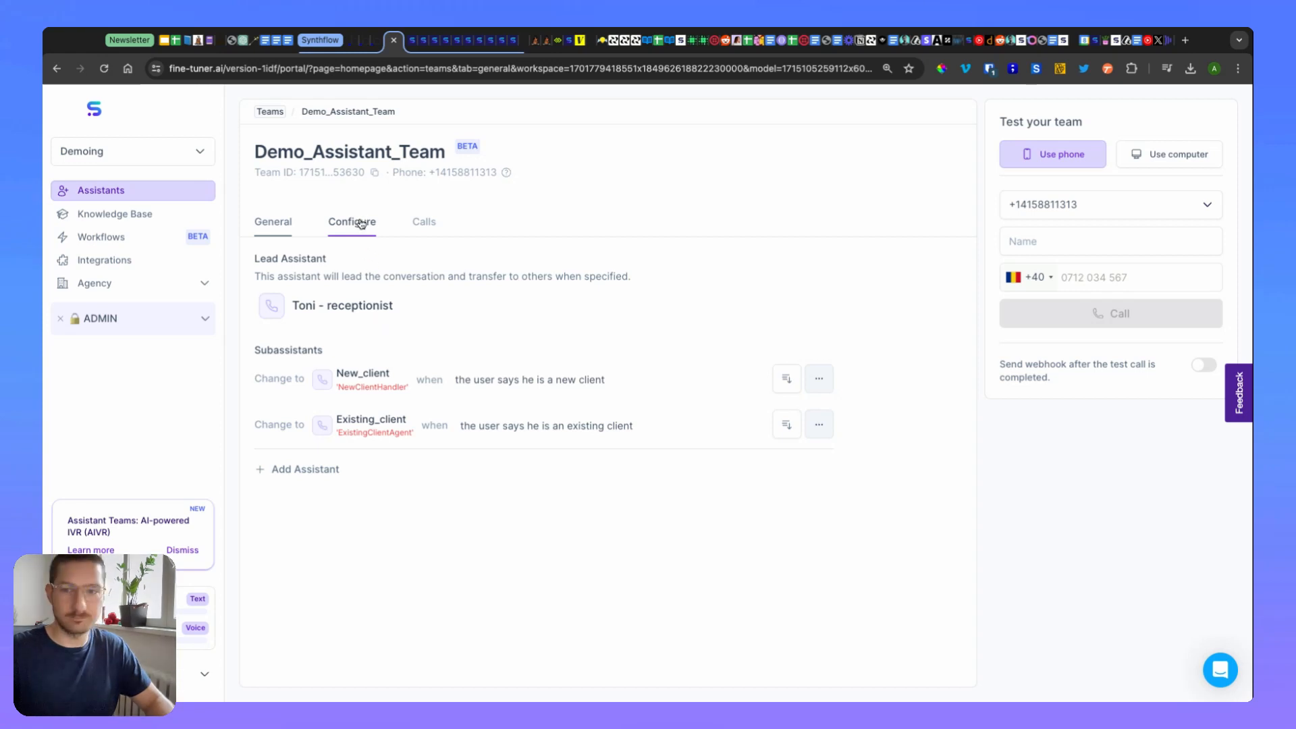
left_click(272, 222)
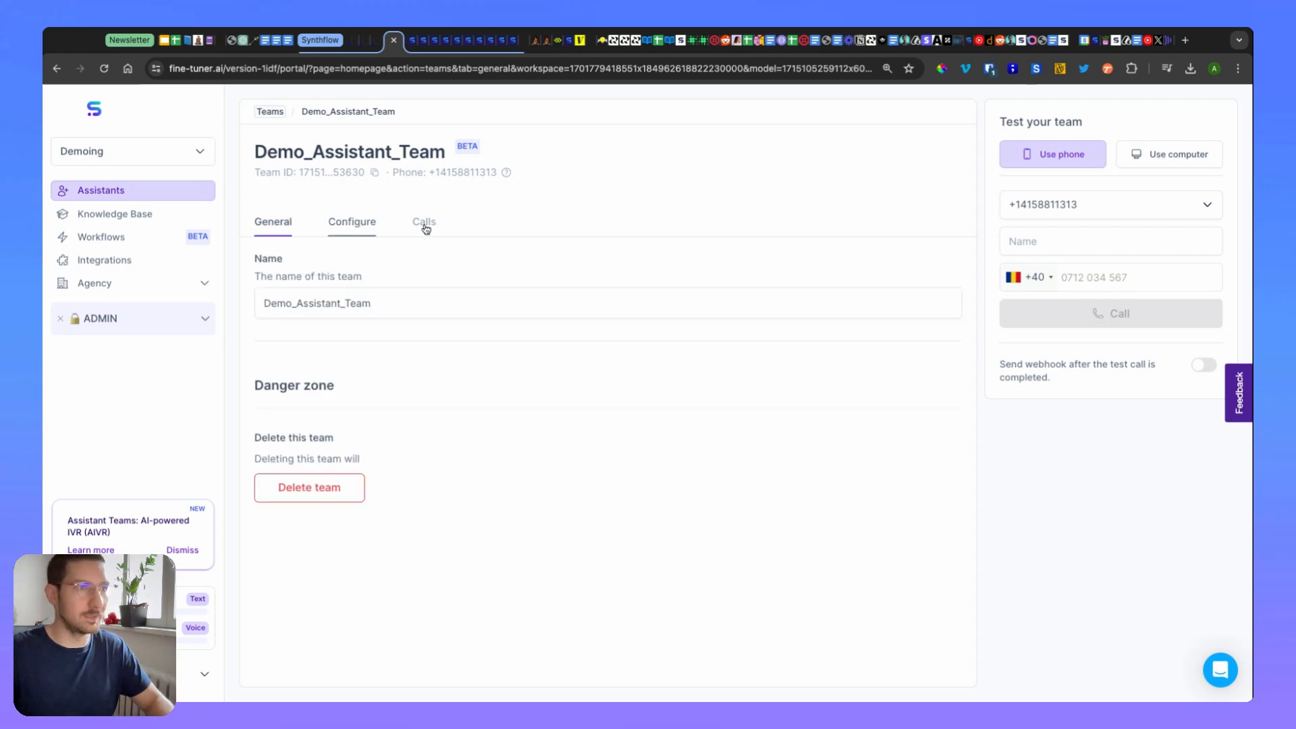
left_click(351, 221)
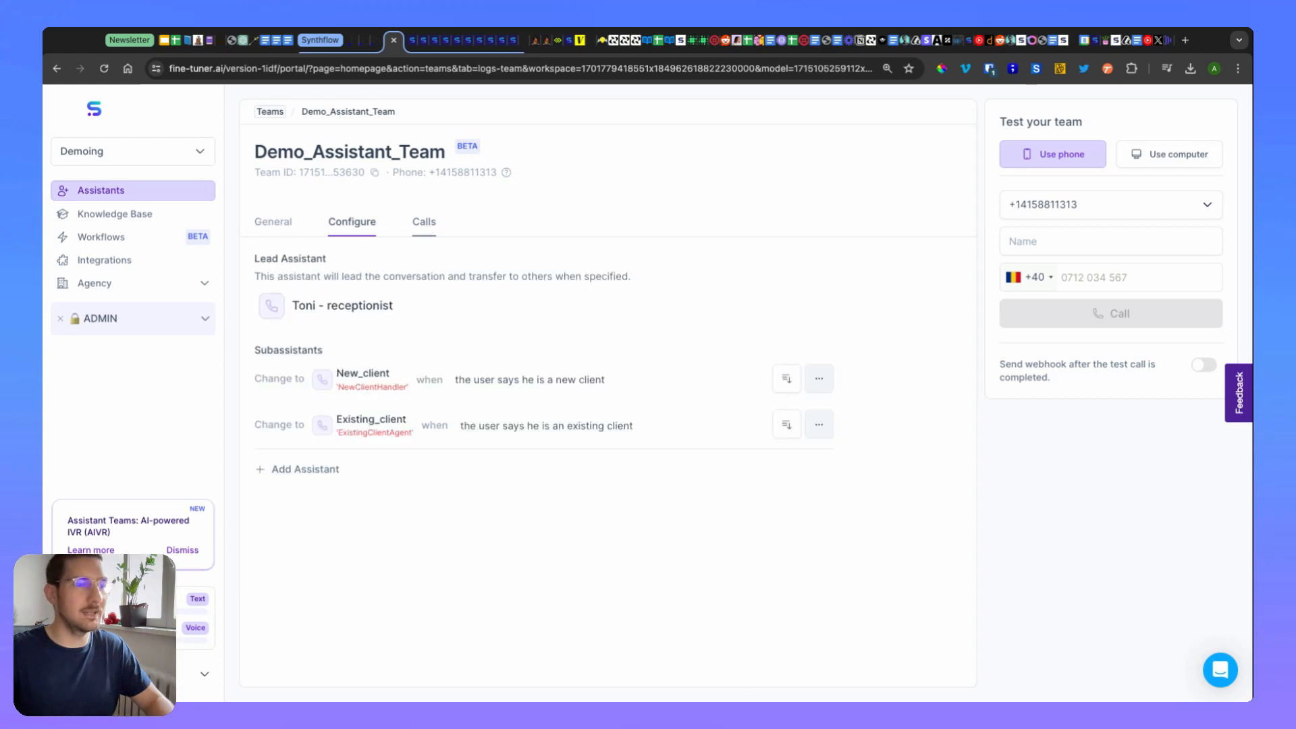
left_click(423, 221)
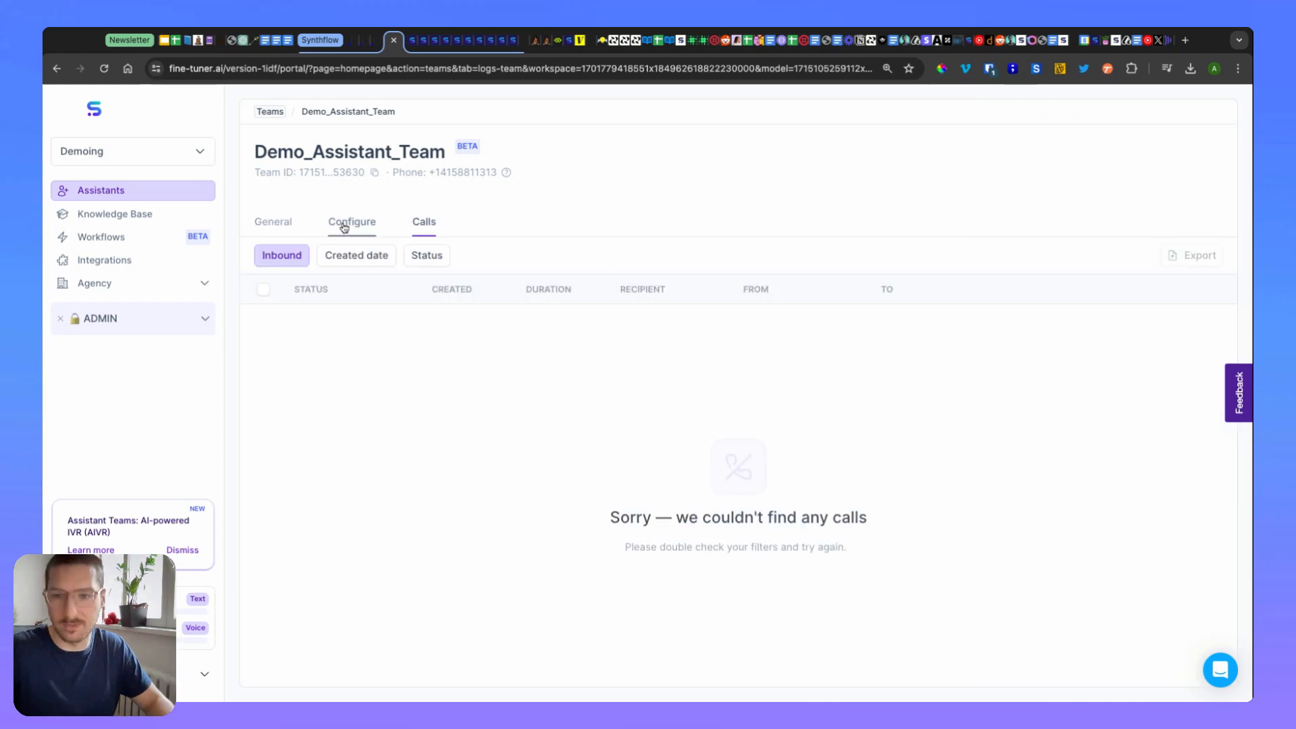
left_click(351, 222)
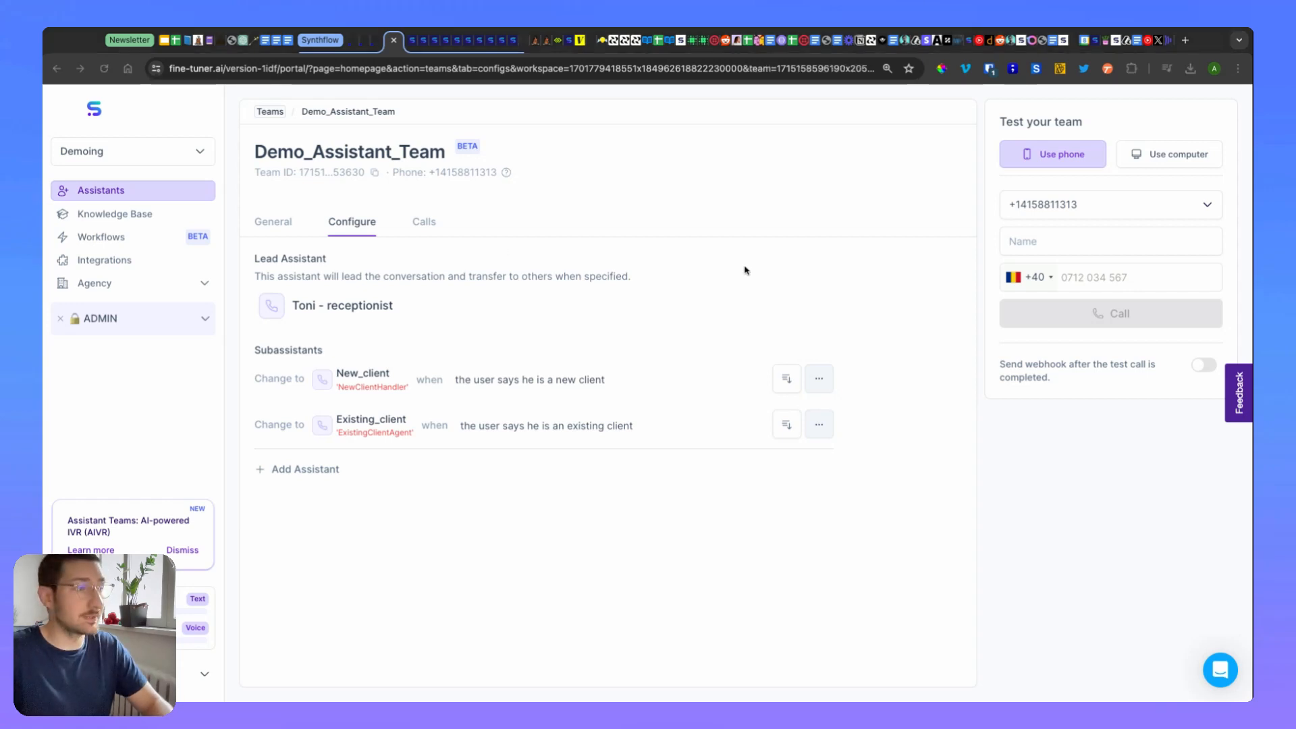
mouse_move(818, 378)
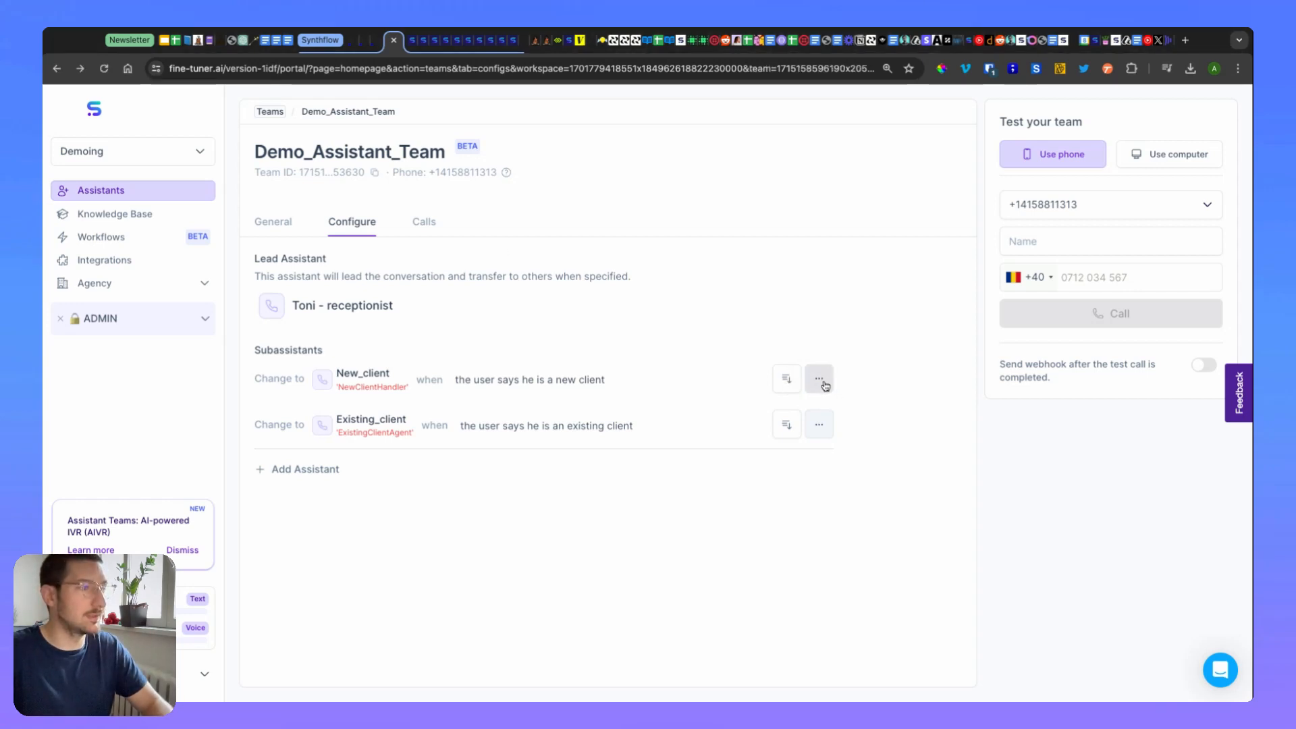
- View New_client's transfer settings via Edit and close the dialog unchanged
left_click(818, 378)
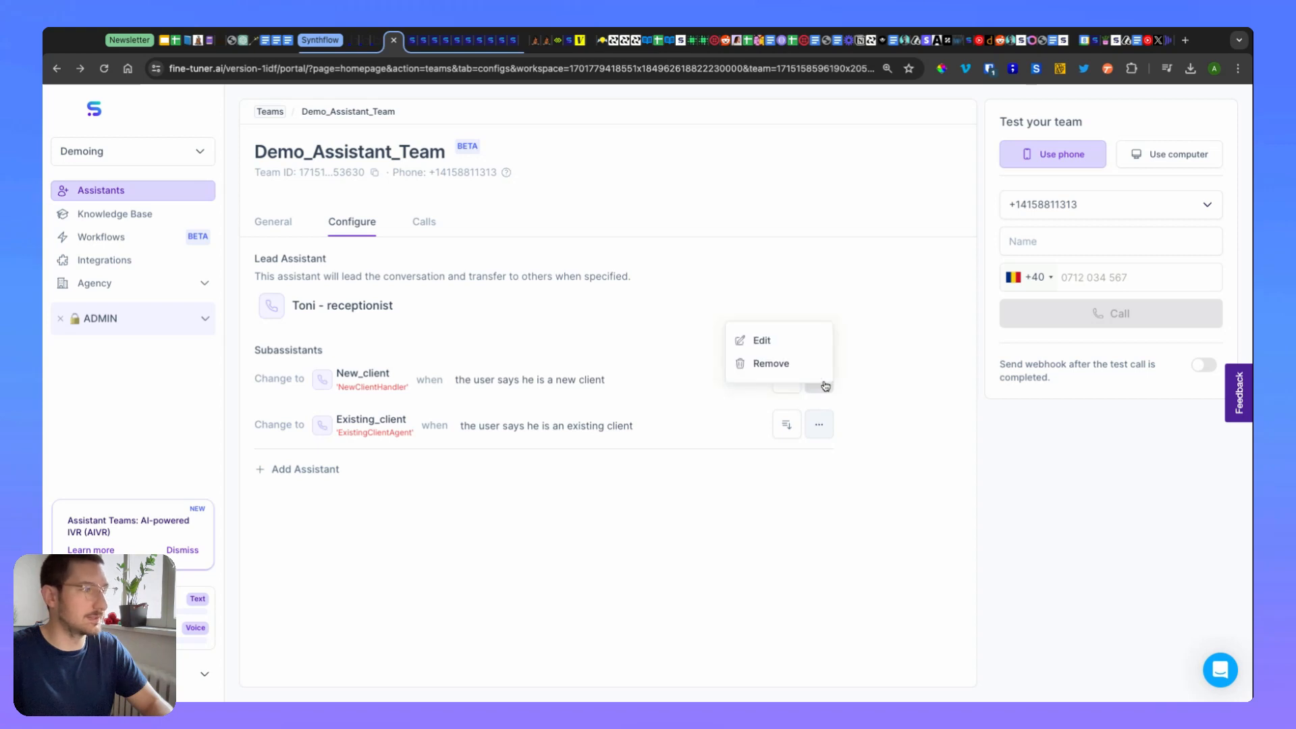
left_click(760, 340)
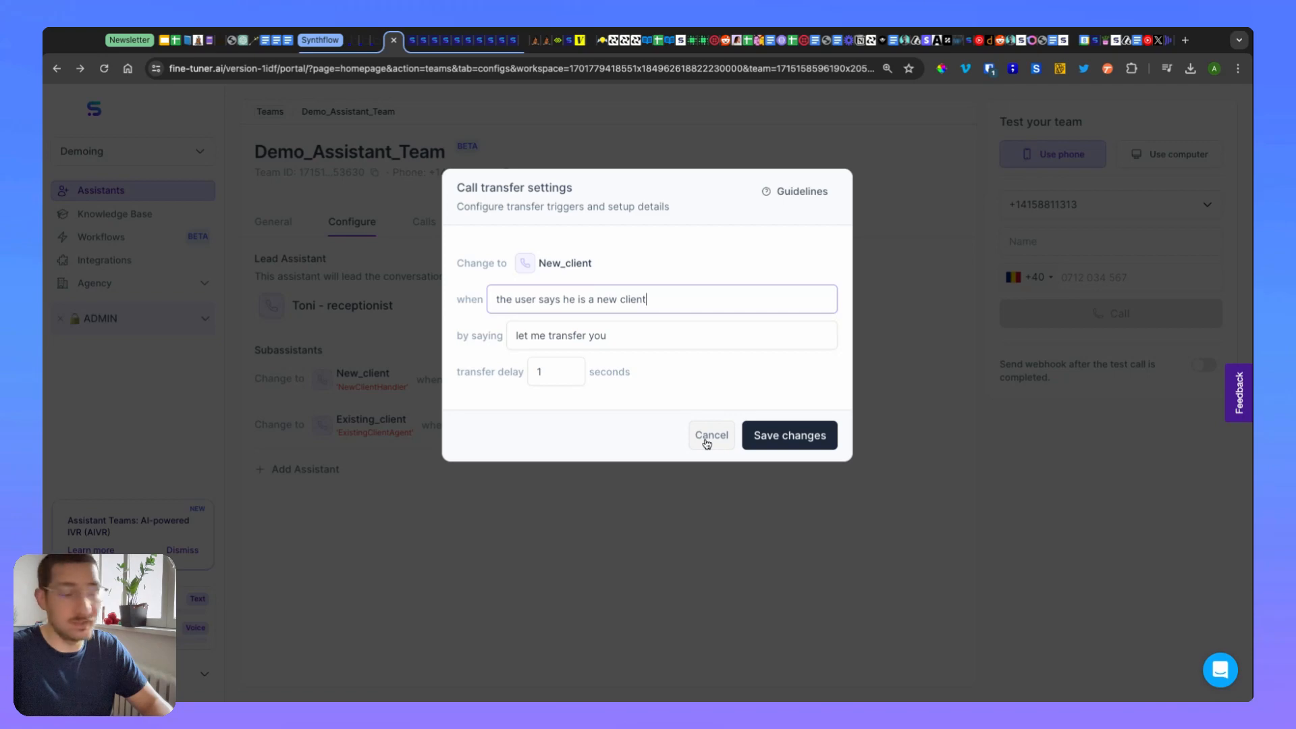
left_click(710, 434)
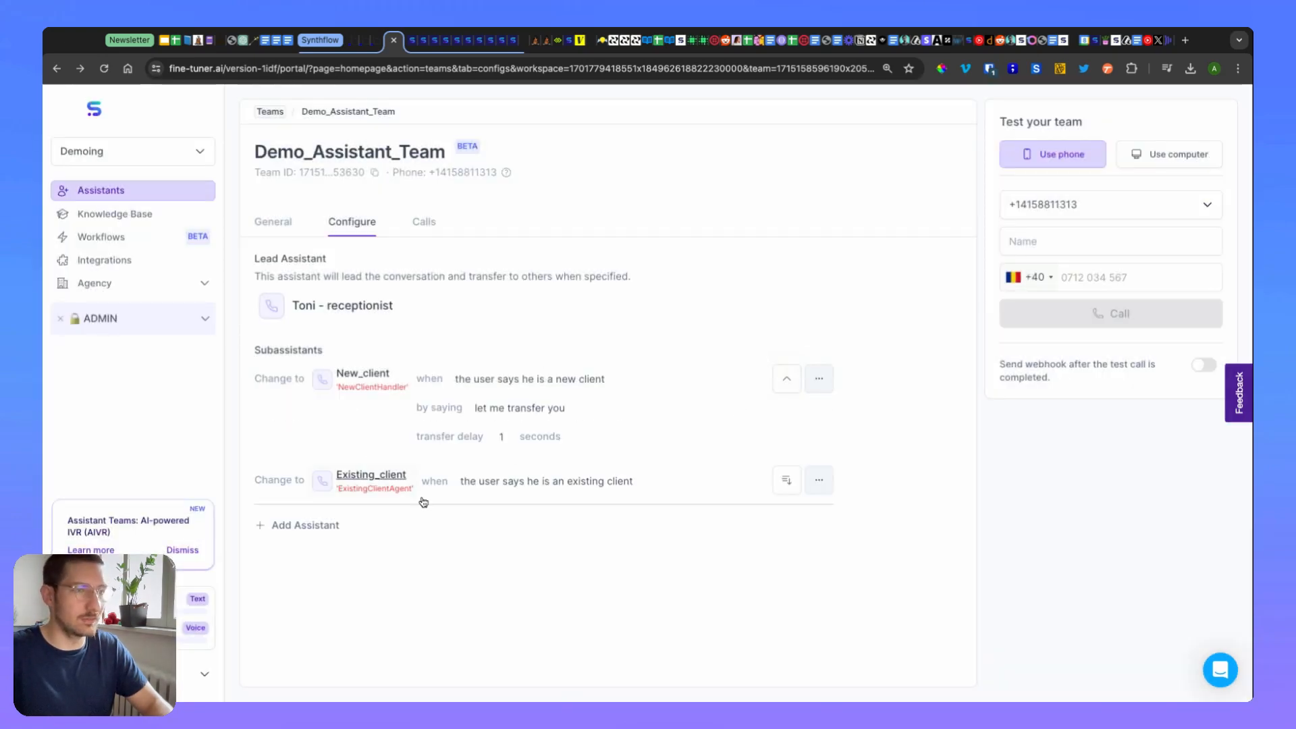
mouse_move(594, 447)
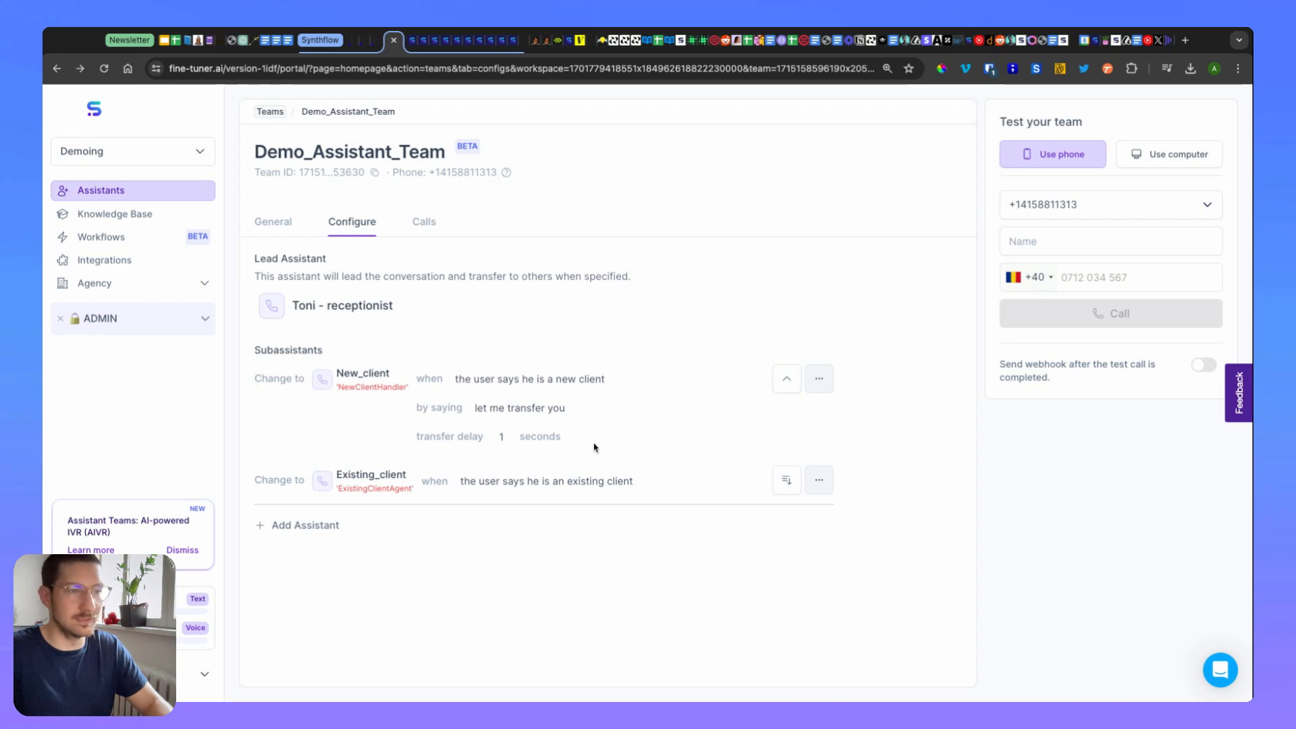
- Expand Existing_client's transfer details showing 'let me transfer you' and one-second delay
left_click(786, 479)
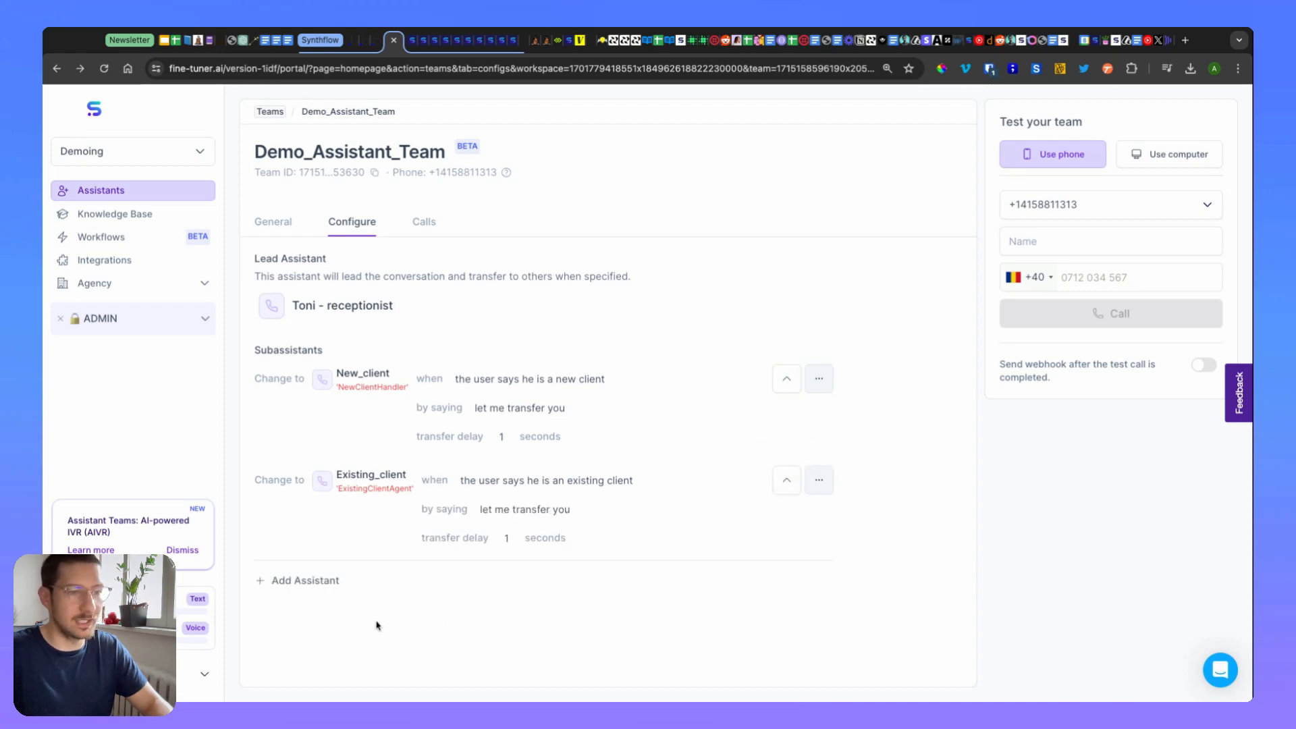
left_click(305, 581)
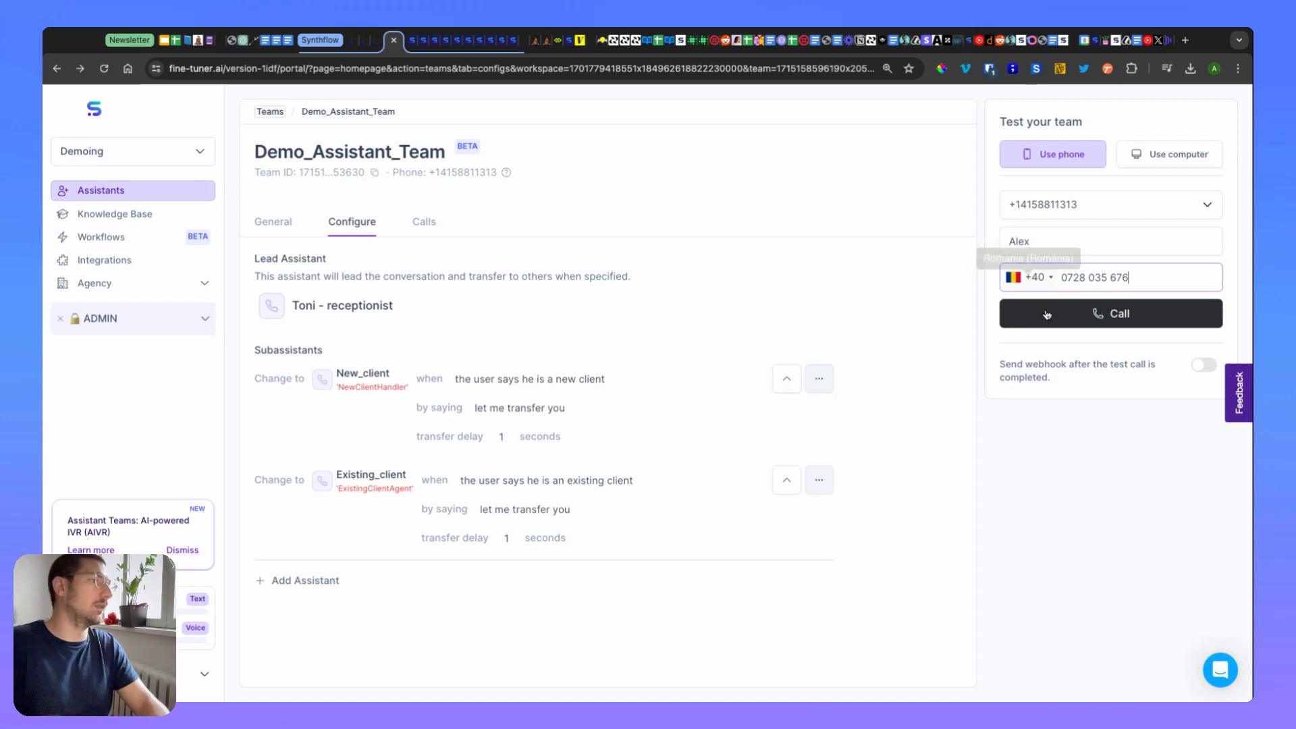
- Place the test call to Alex, then head to the New_client assistant
left_click(1110, 314)
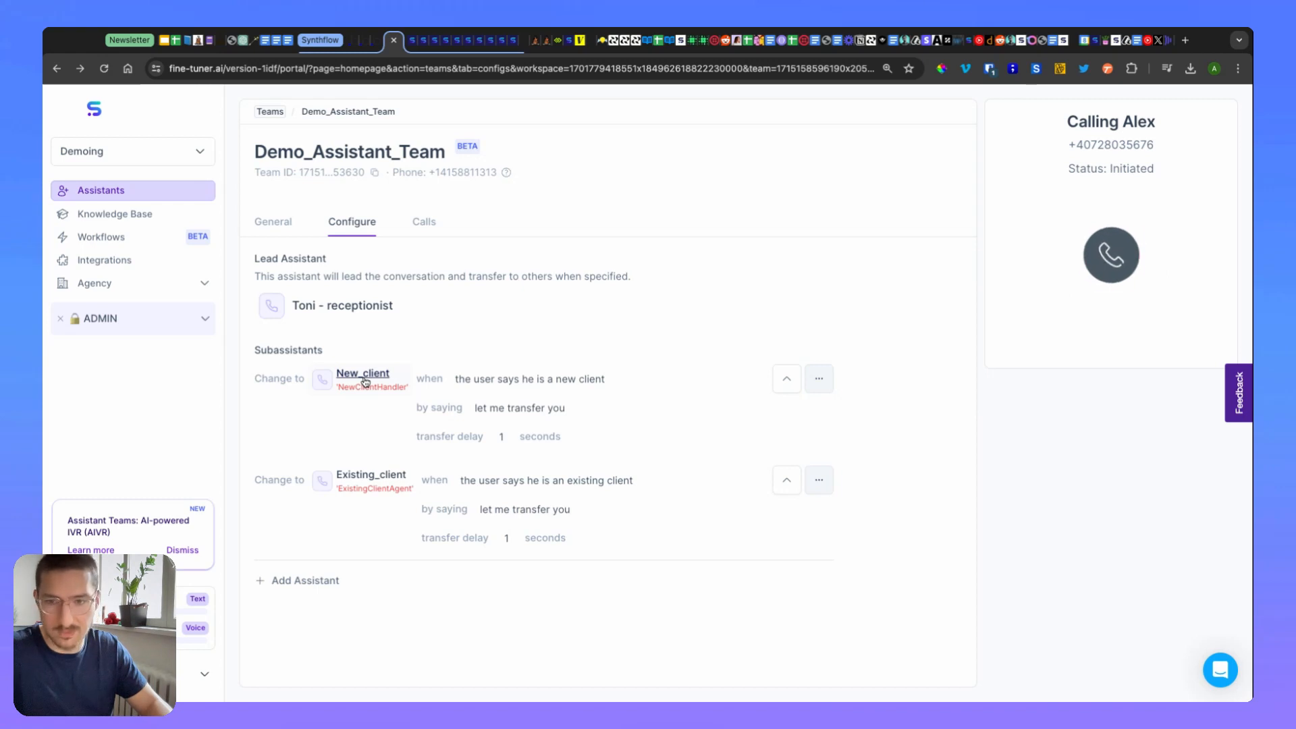
mouse_move(478, 398)
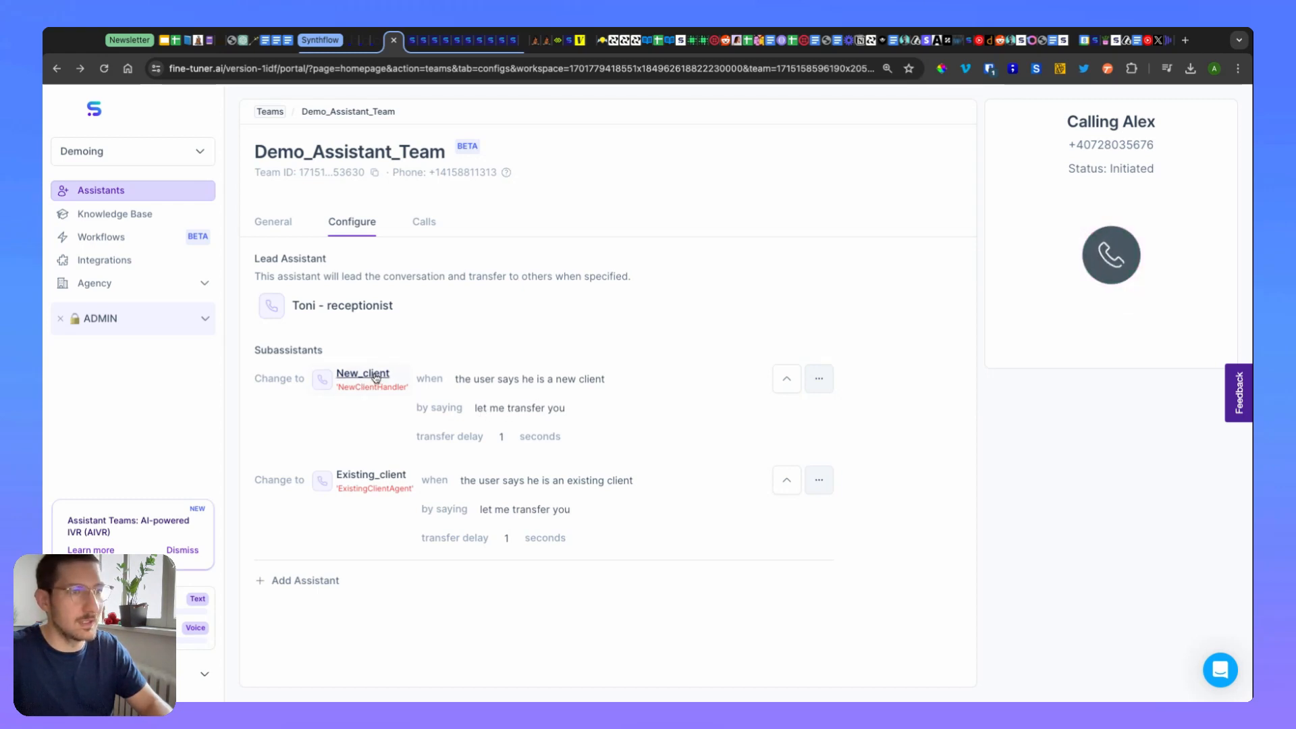
left_click(362, 373)
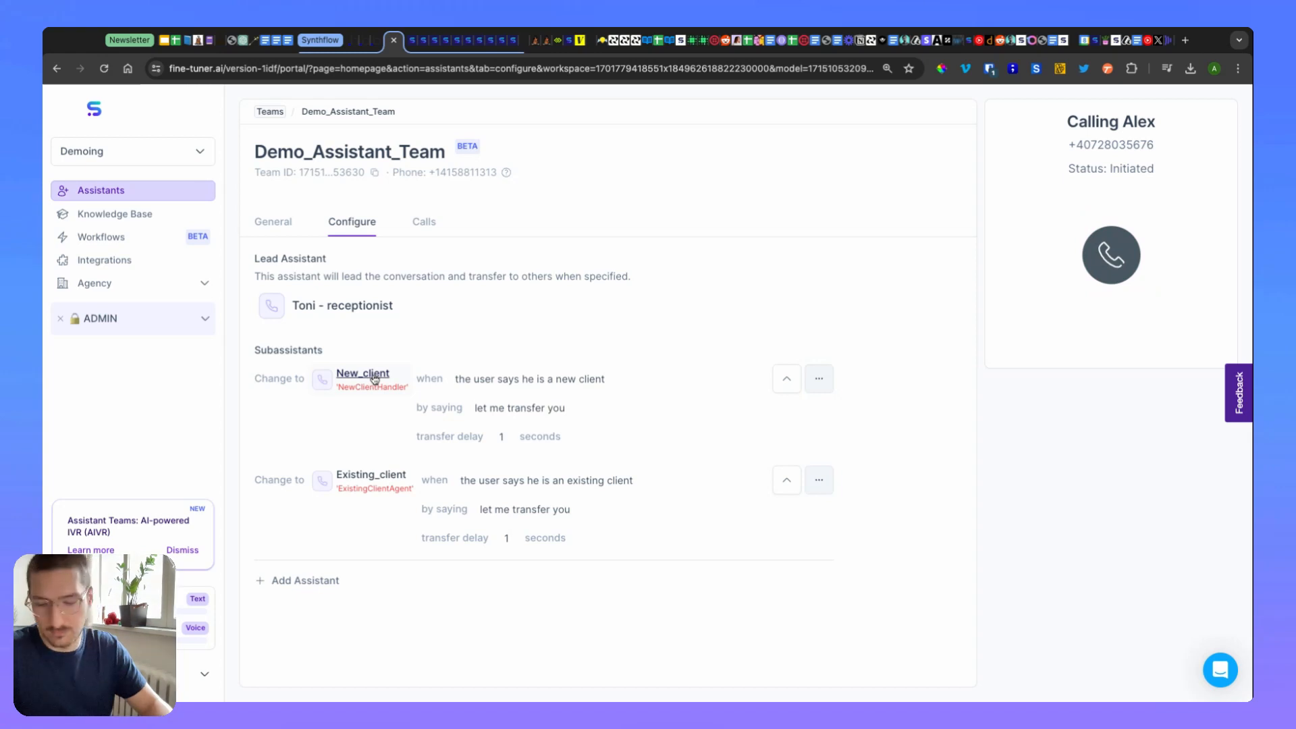
mouse_move(428, 403)
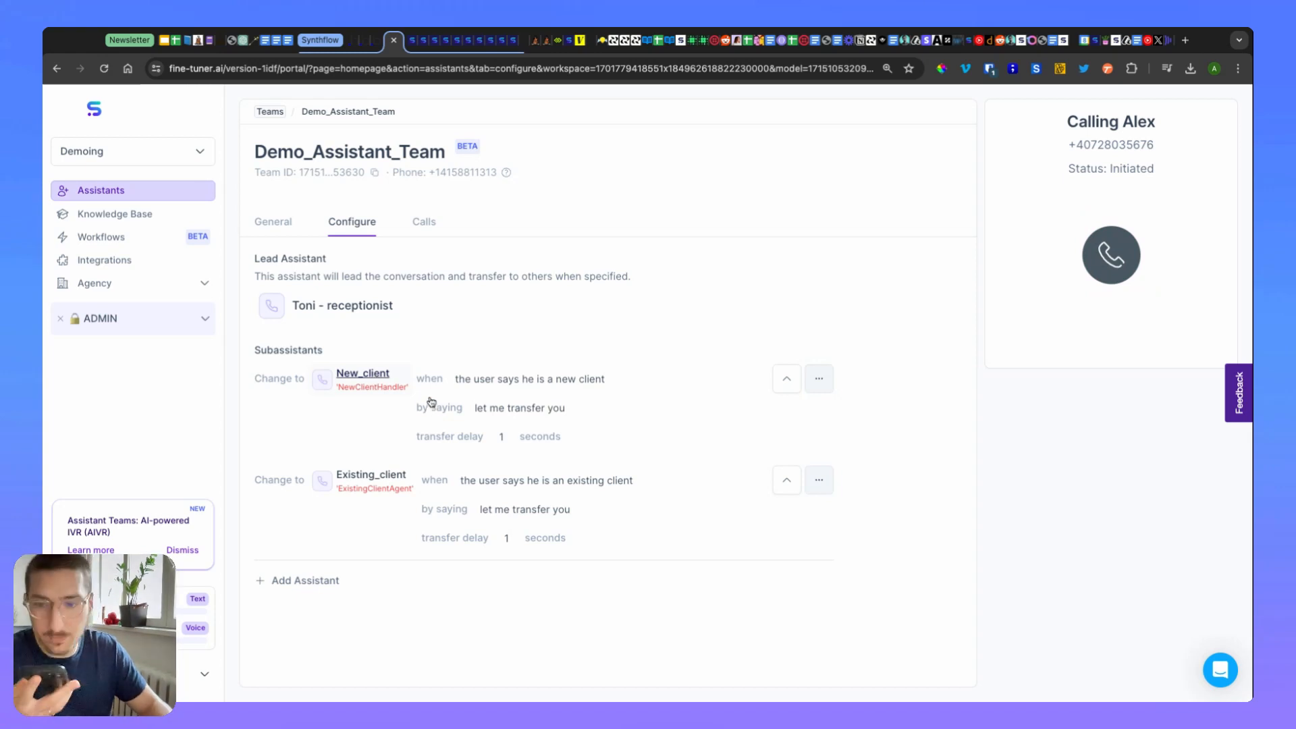
- Review New_client's Configure page and its custom greeting text
left_click(362, 373)
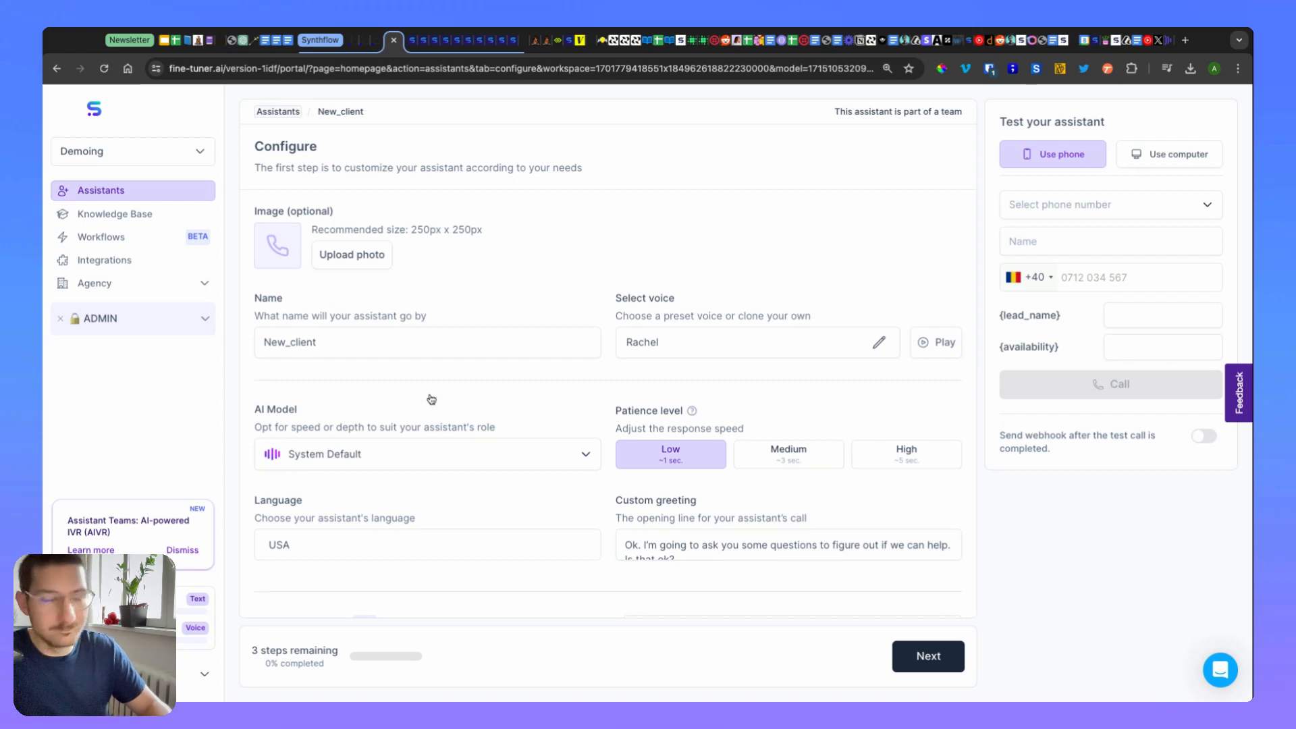
mouse_move(444, 406)
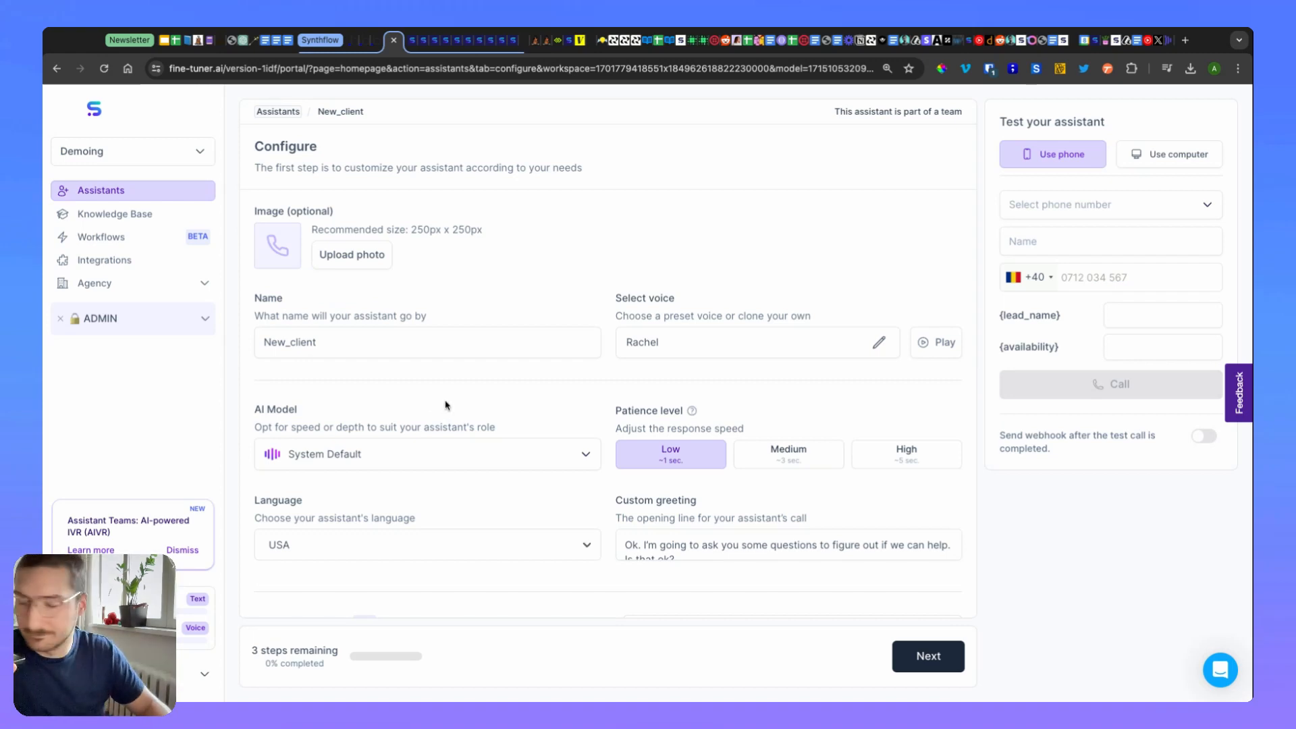
left_click(787, 557)
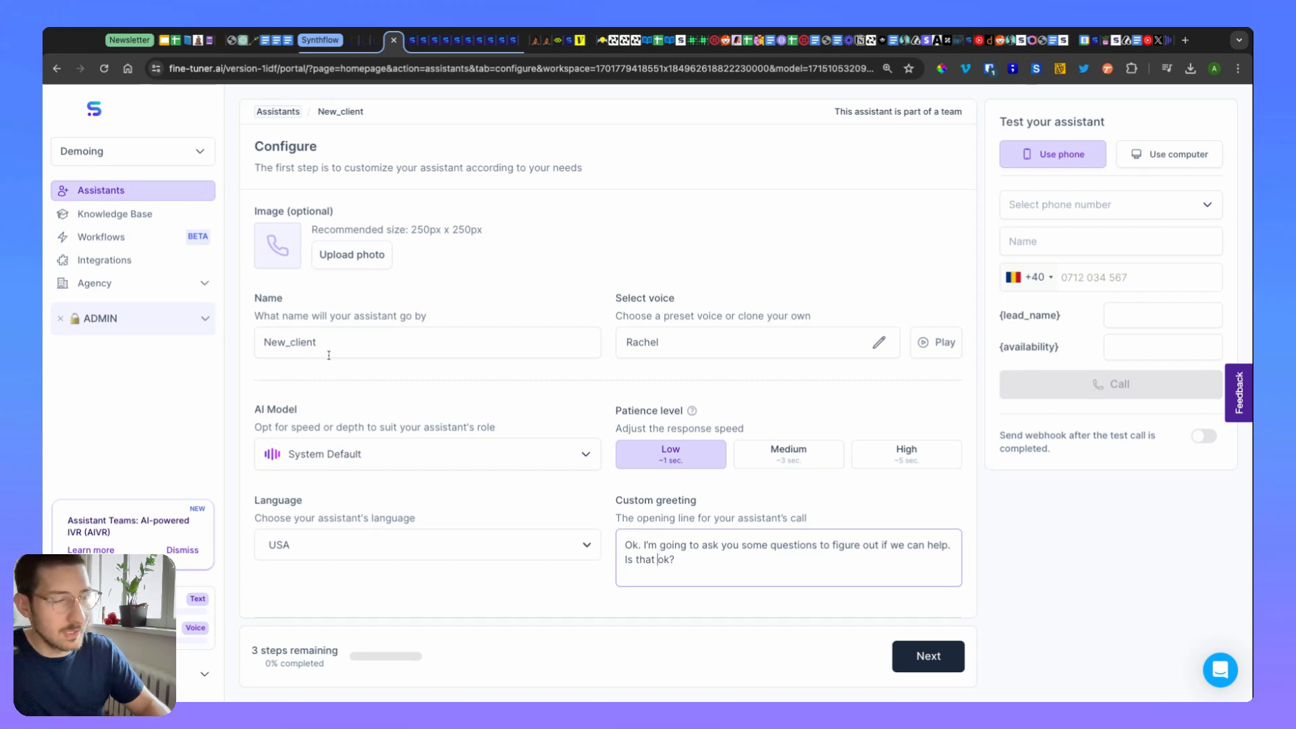
mouse_move(573, 510)
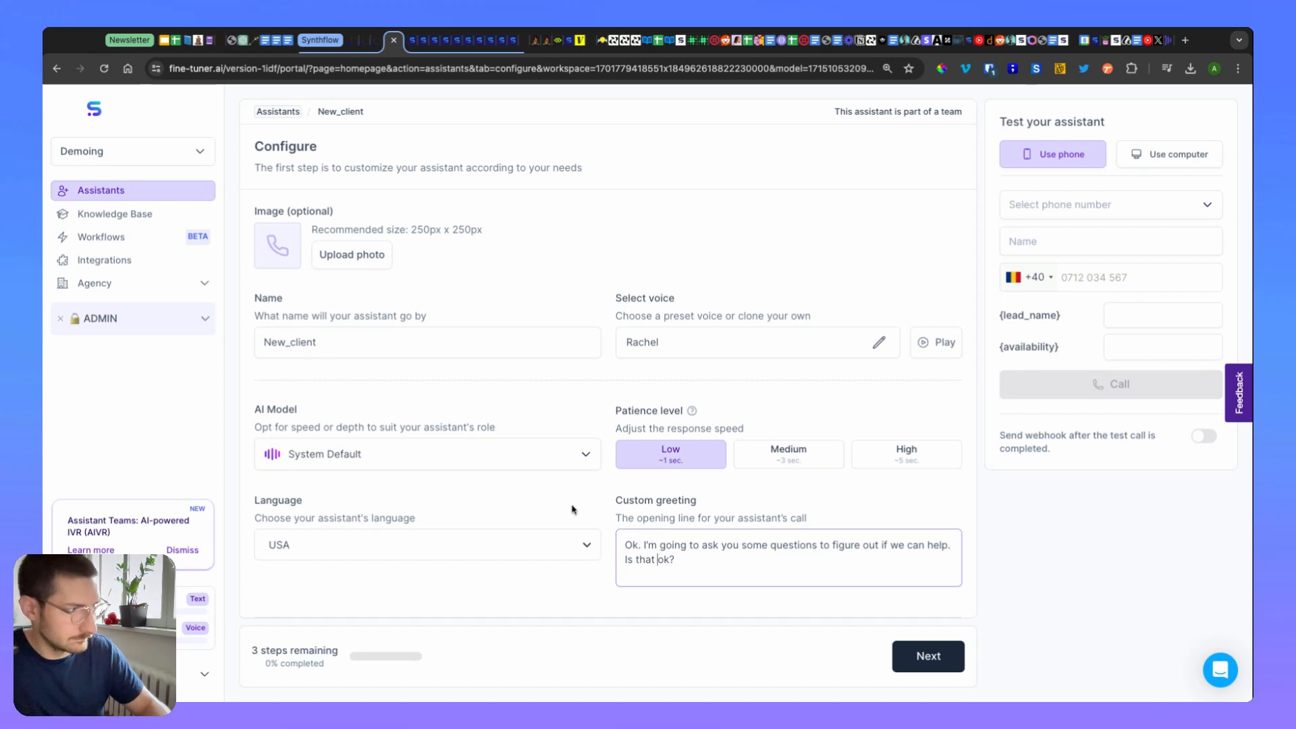
mouse_move(583, 525)
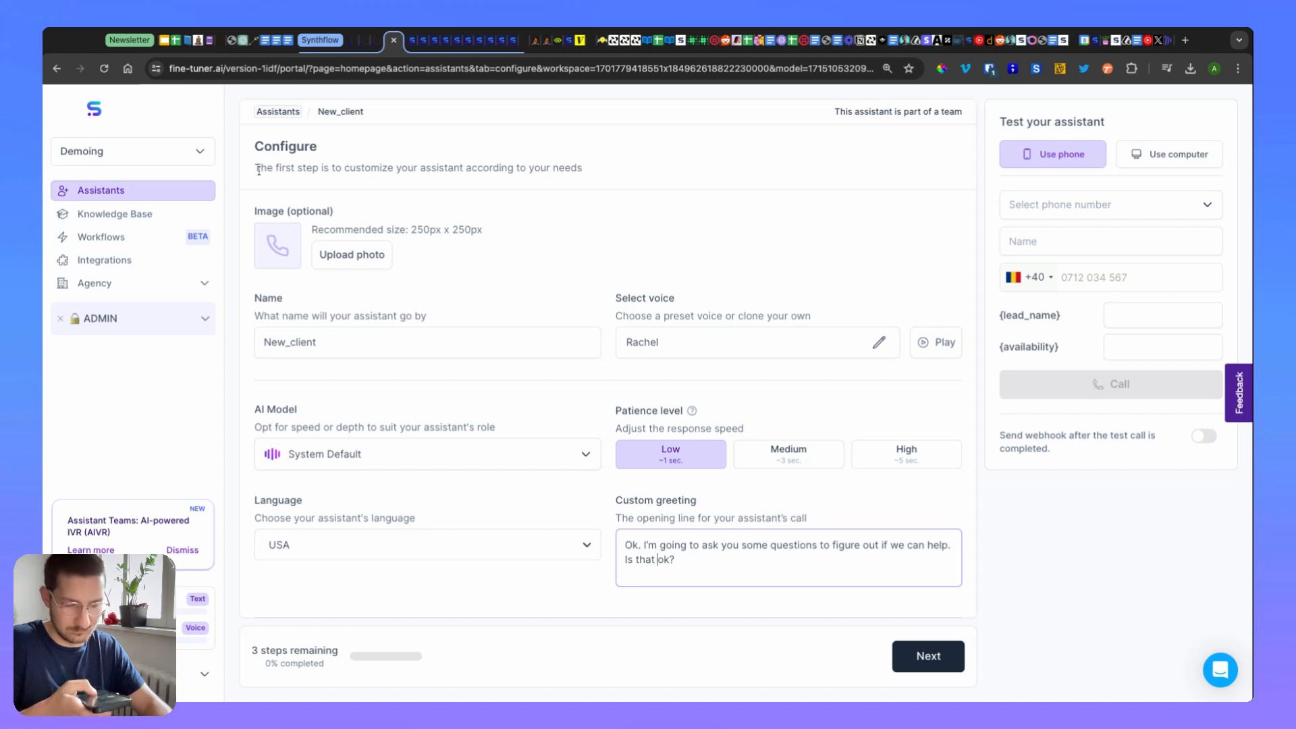
- Return to the full assistants list via the Assistants breadcrumb
left_click(278, 112)
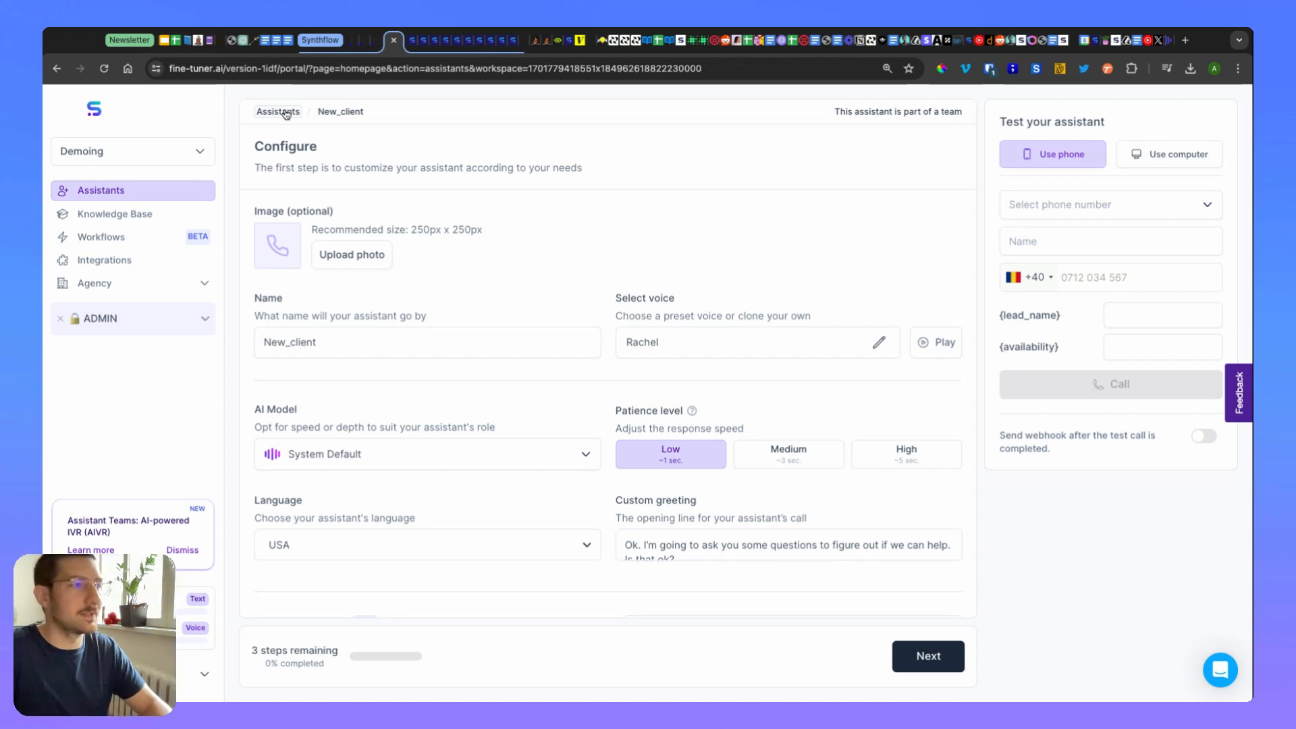
left_click(278, 112)
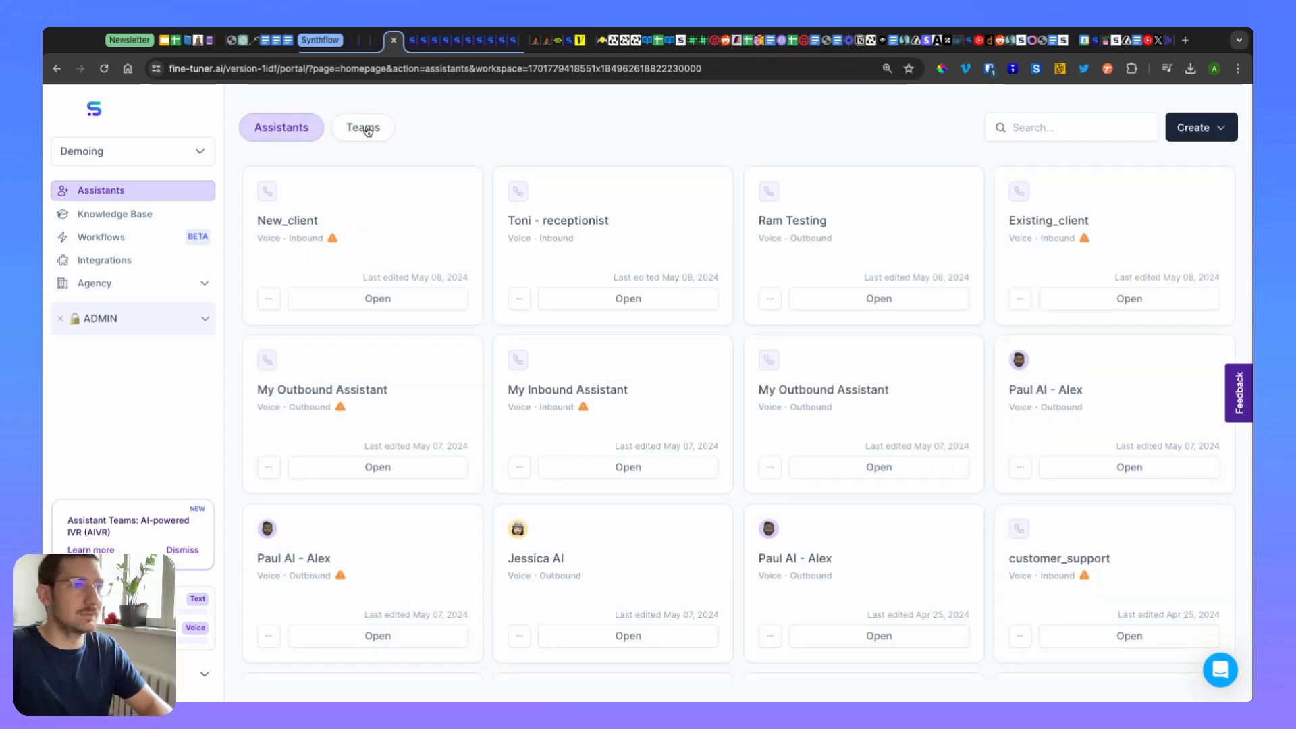